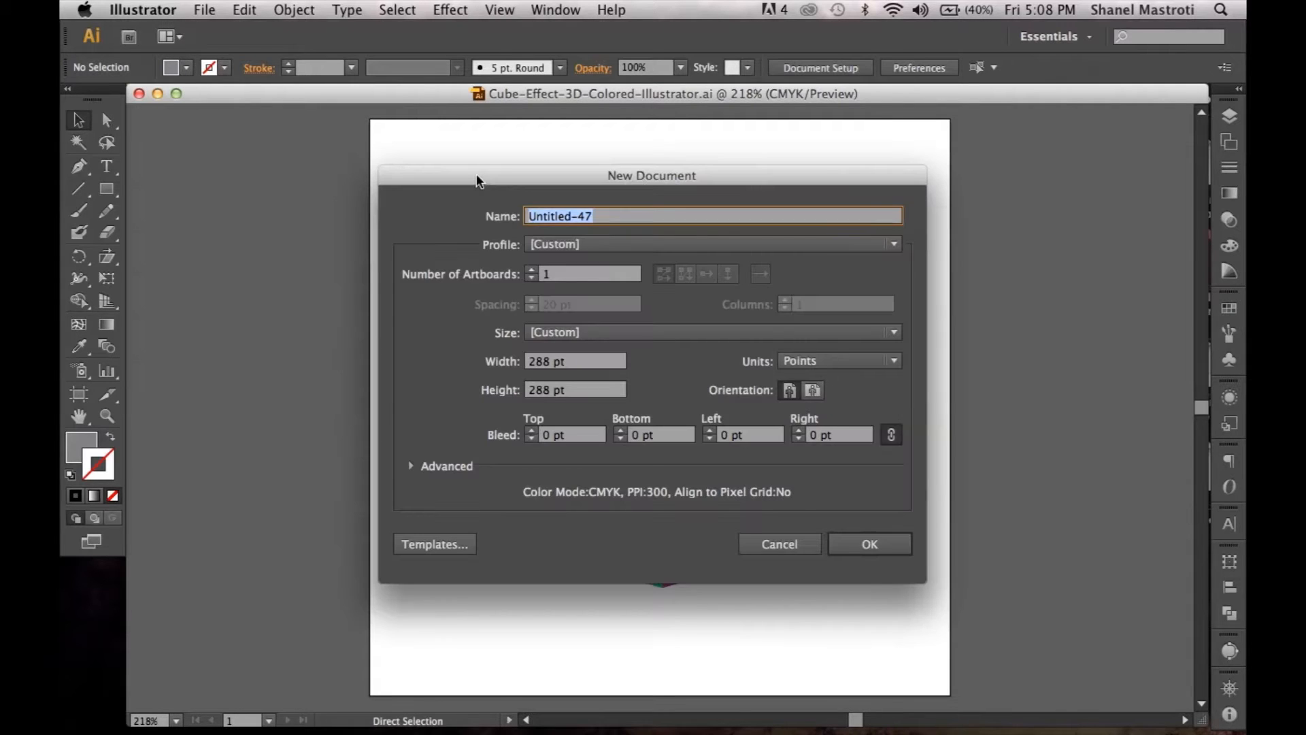
mouse_move(509, 204)
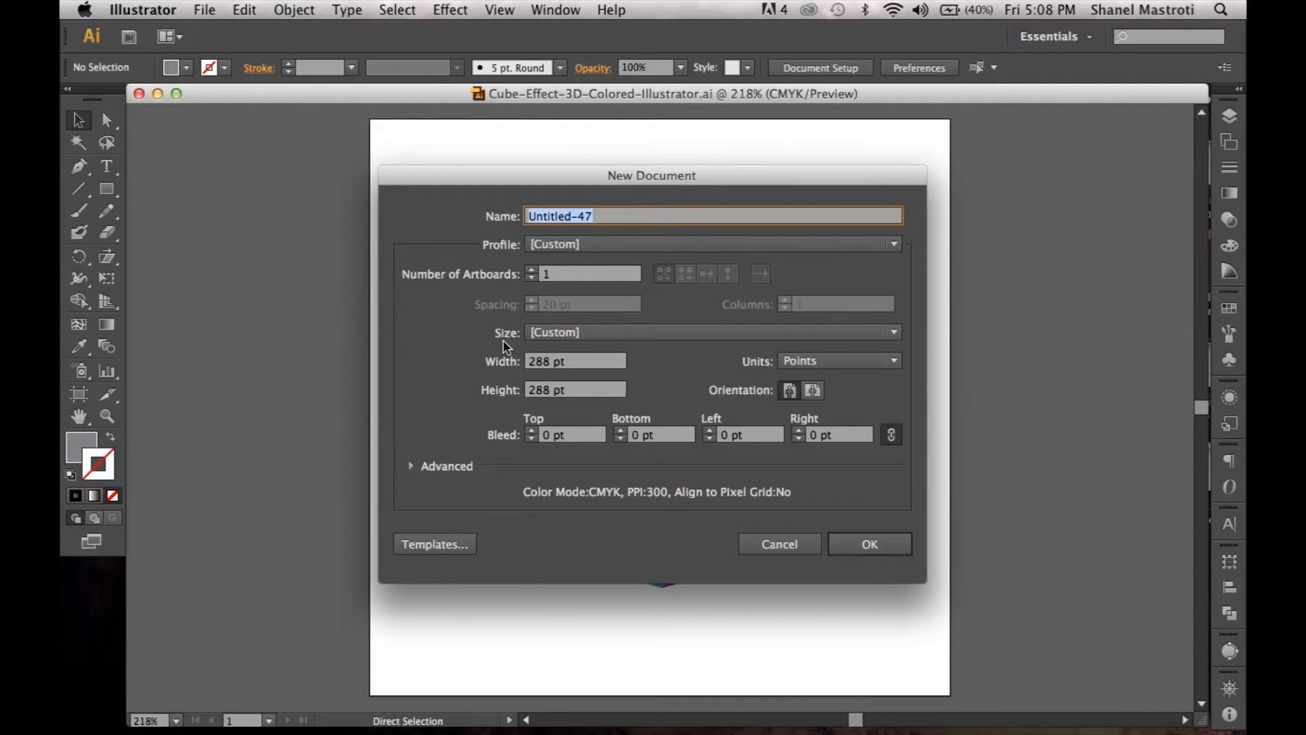
mouse_move(703, 364)
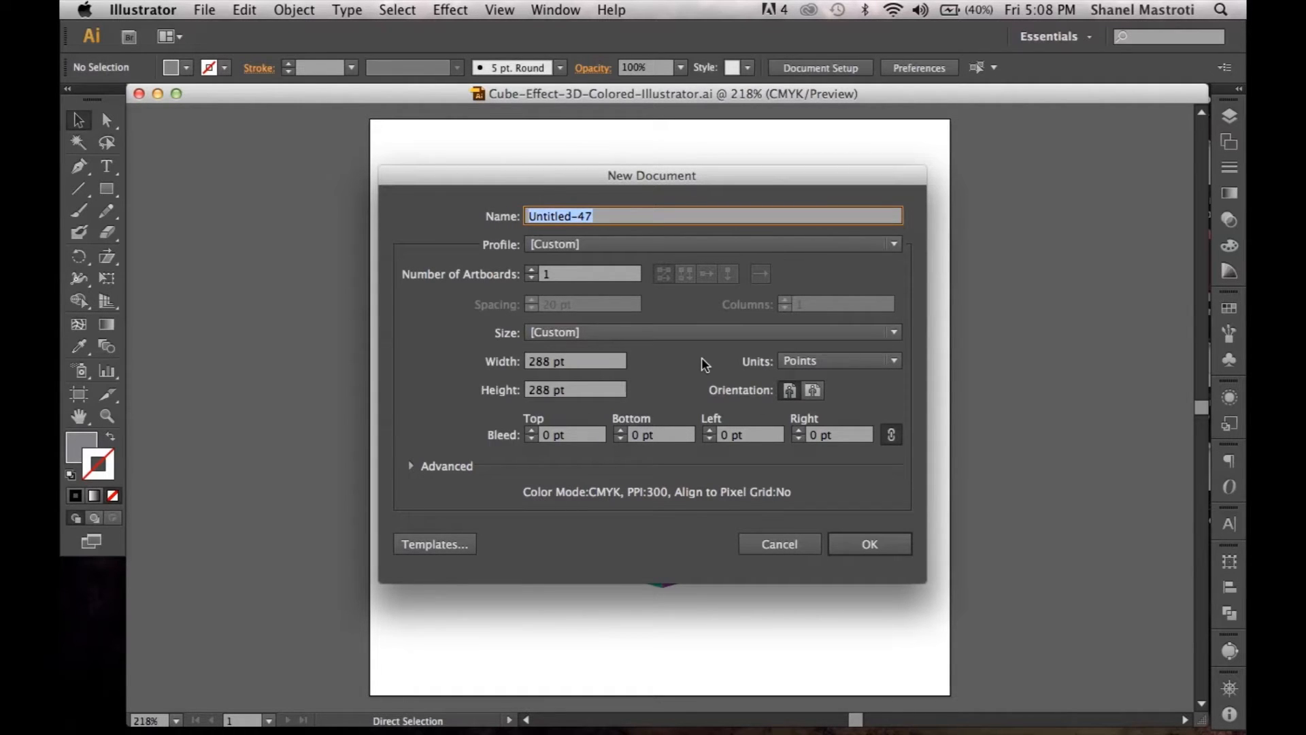
mouse_move(832, 558)
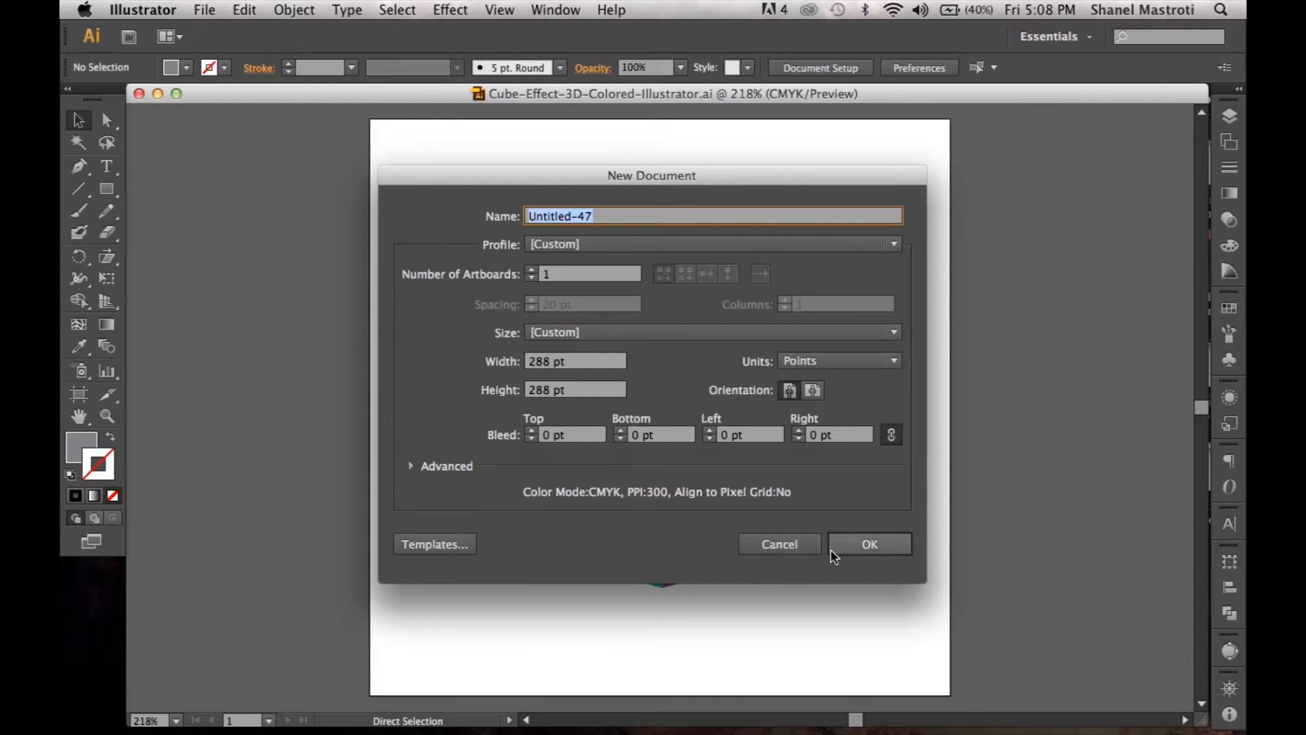
- Accept the 288 by 288 pt New Document settings to create Untitled-47
left_click(870, 543)
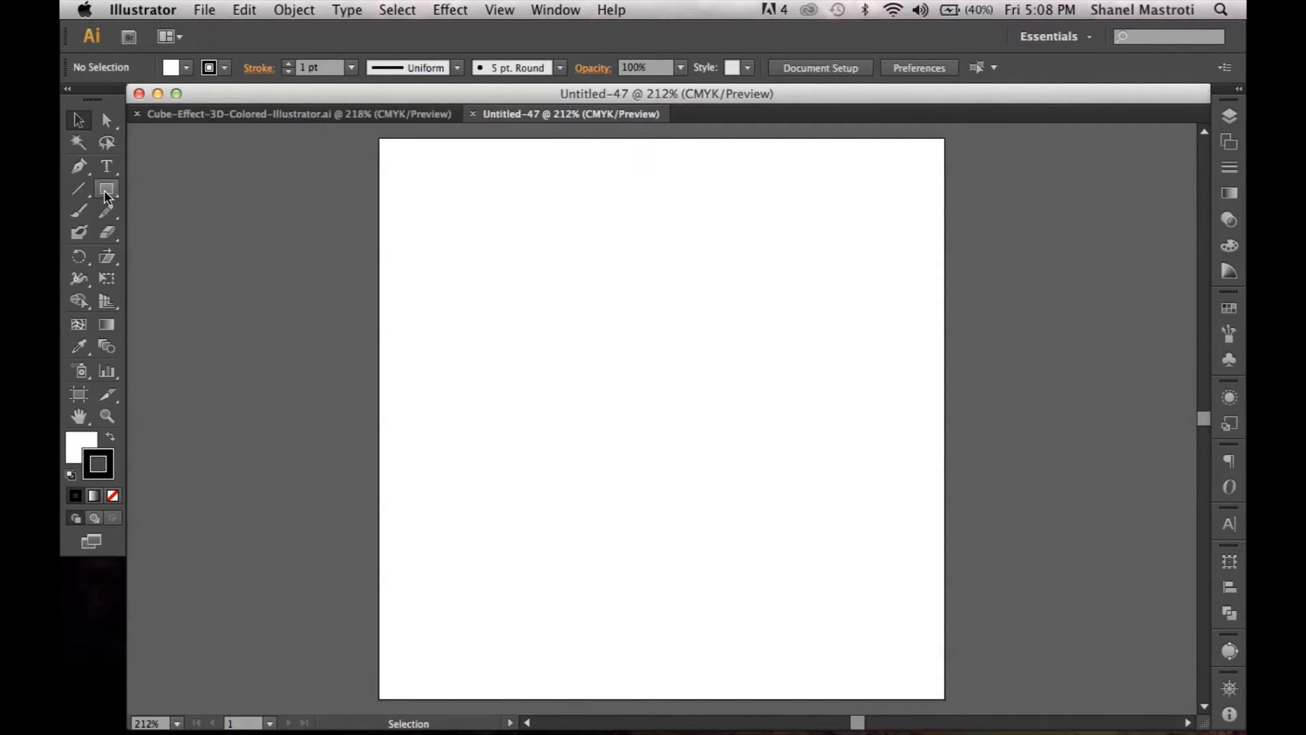
- Draw a large square near the middle of the artboard with the Rectangle tool
left_click(107, 188)
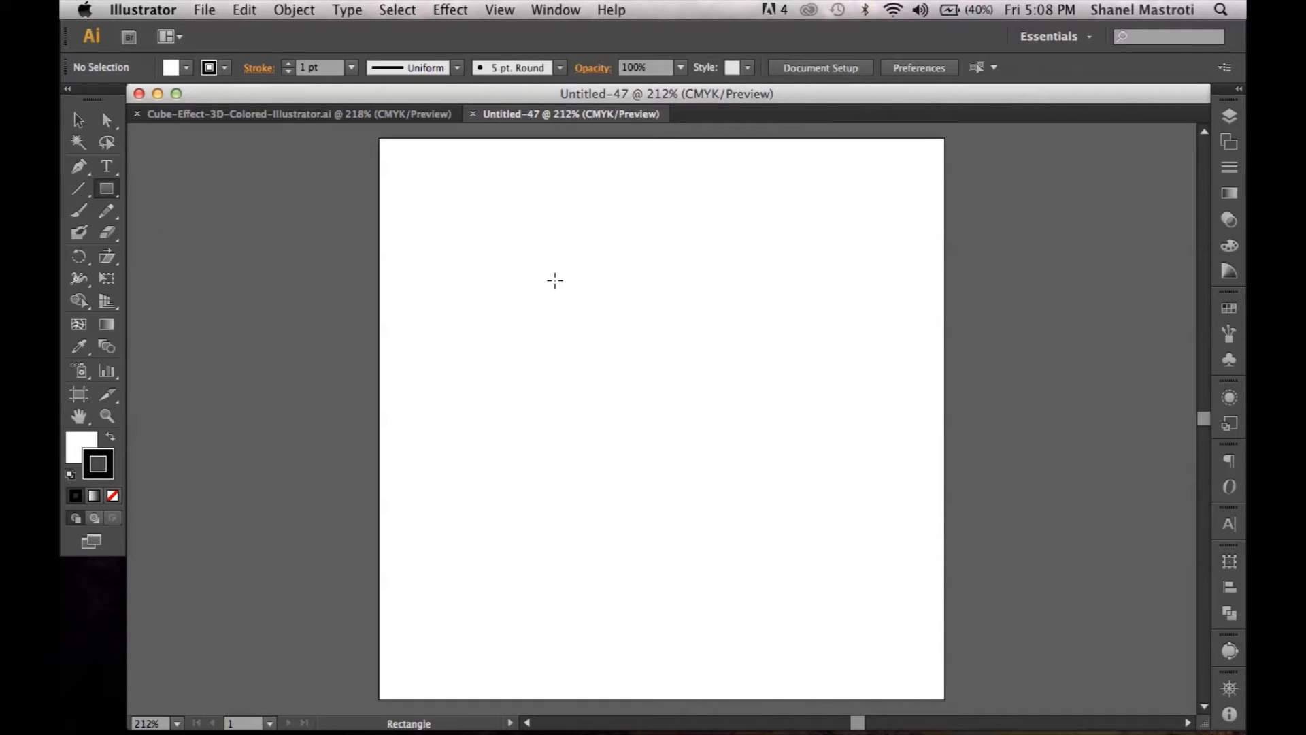
mouse_move(498, 253)
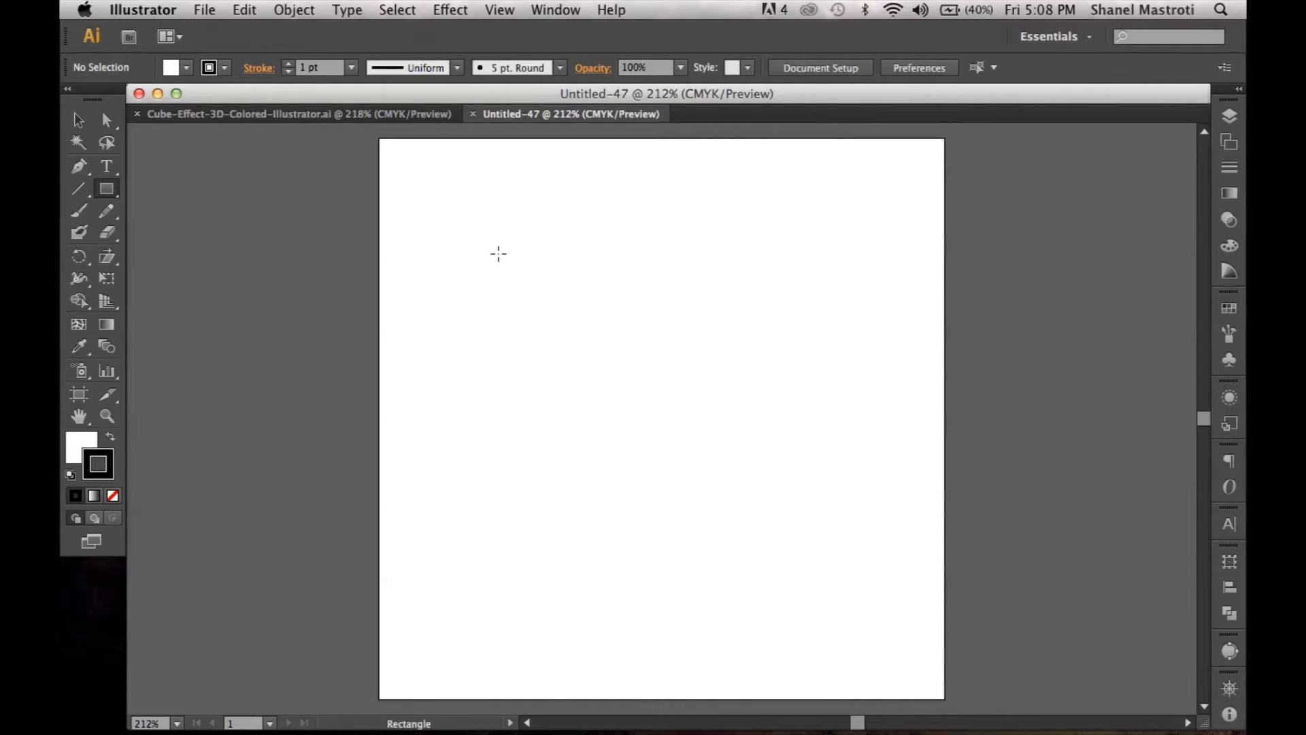
left_click_drag(497, 252, 613, 396)
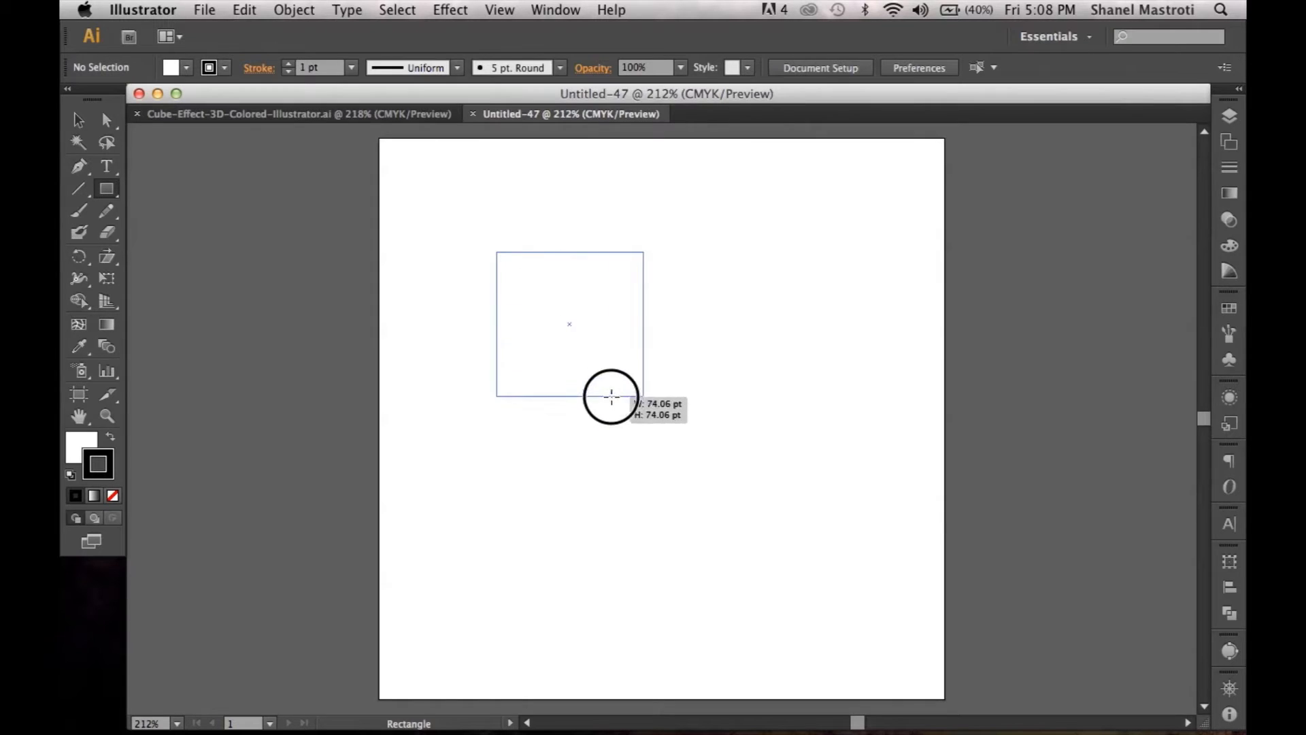
left_click_drag(612, 396, 766, 554)
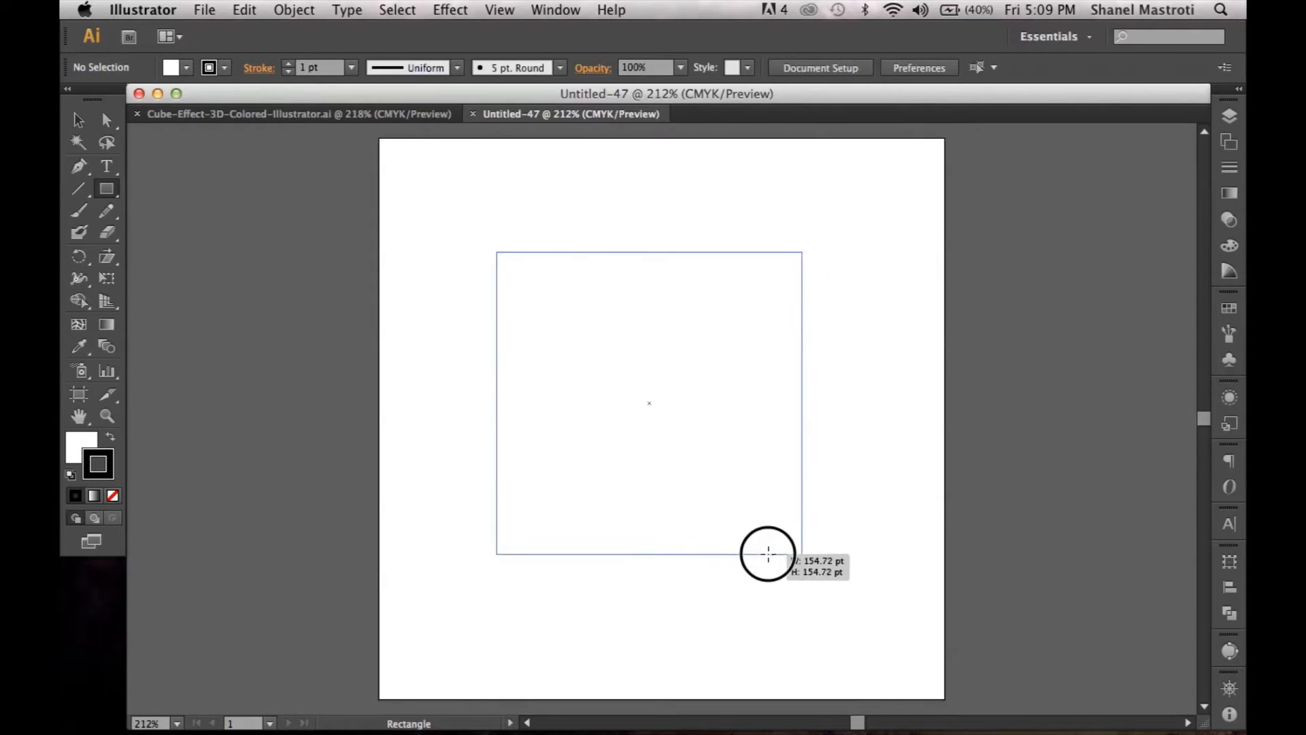
left_click_drag(768, 553, 762, 546)
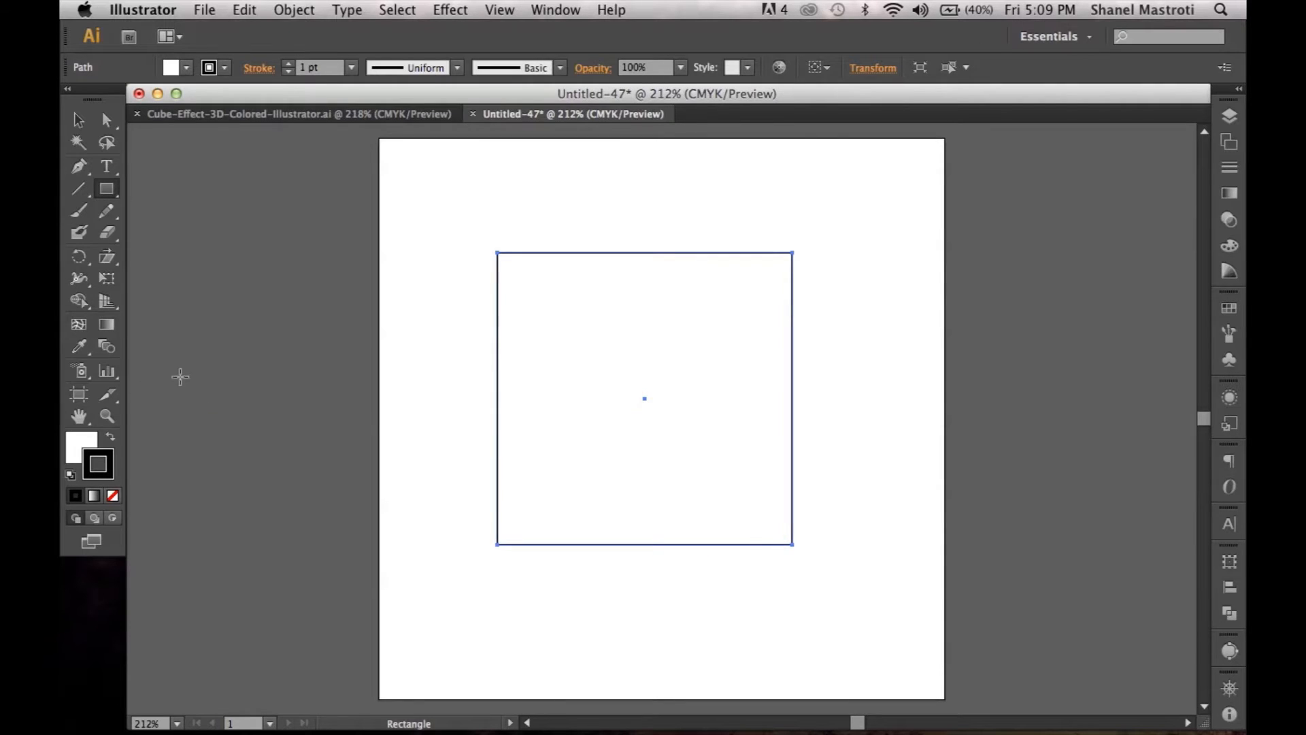
mouse_move(112, 495)
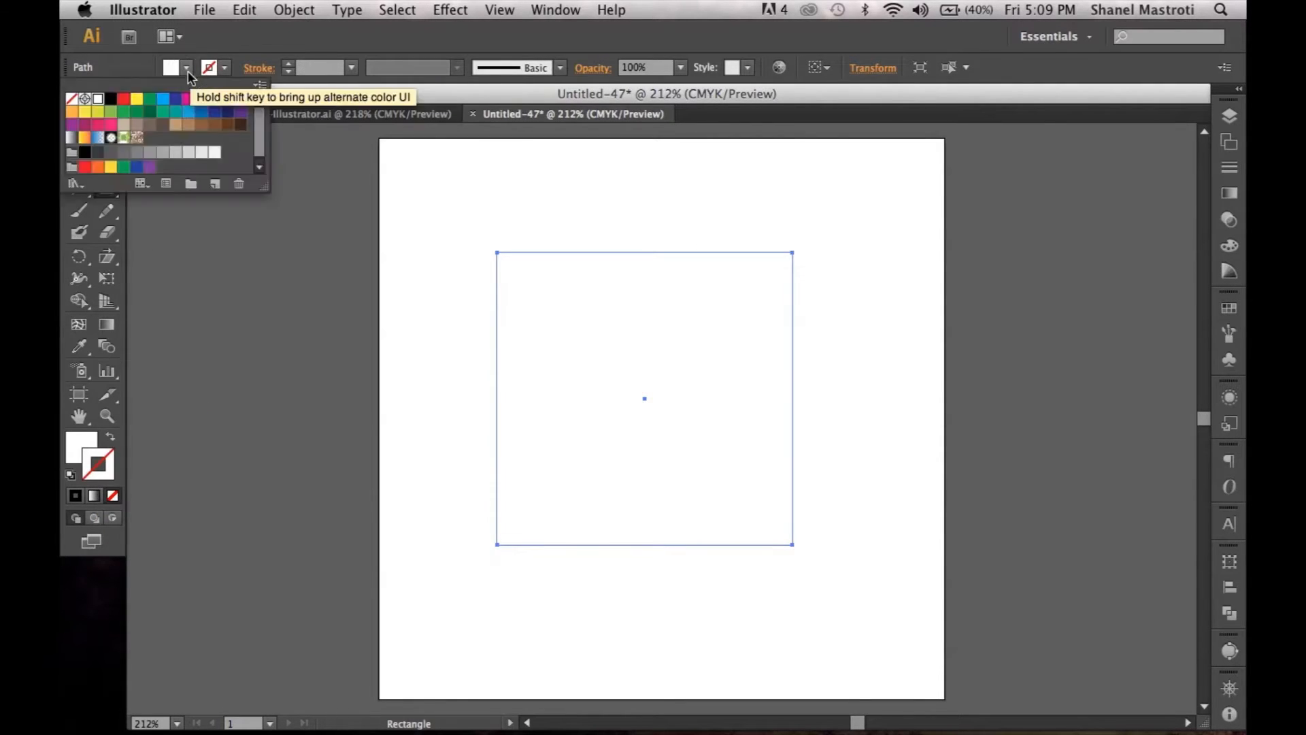
- Give the square a yellow fill and rename Layer 1 to 'Cube'
left_click(85, 113)
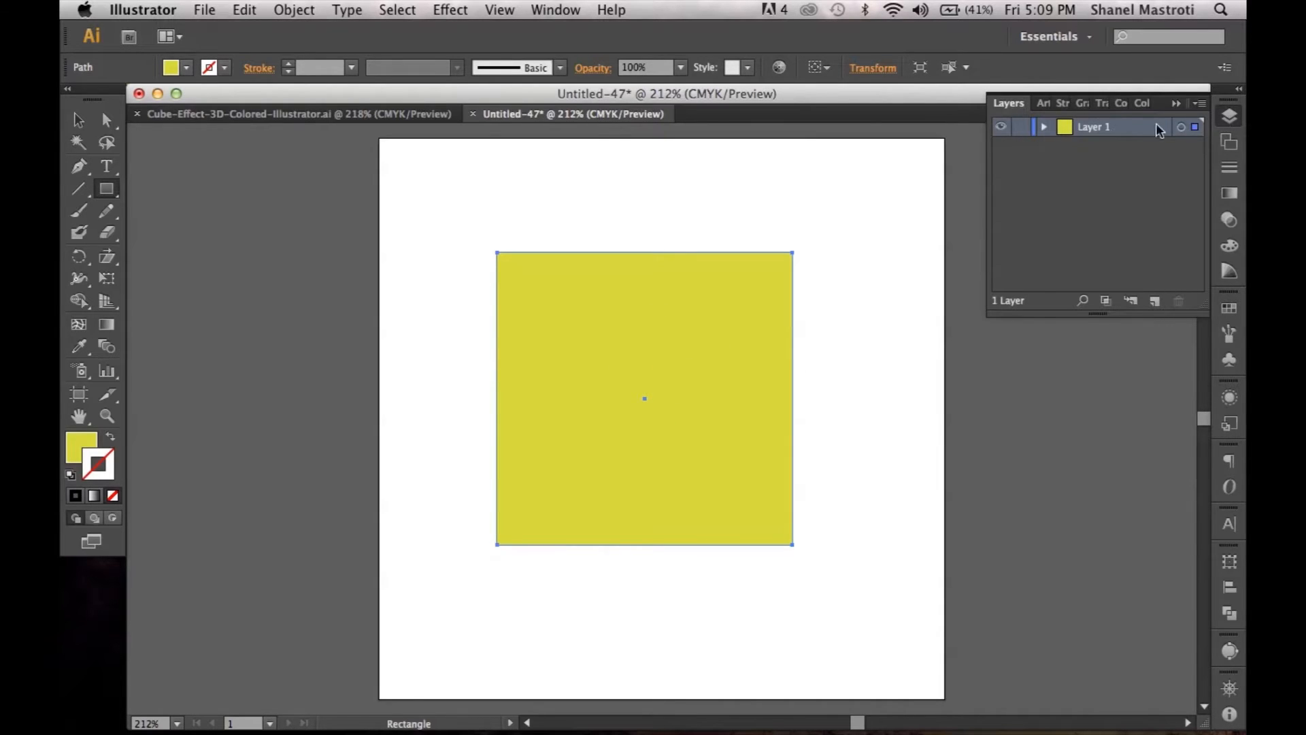
double_click(1093, 127)
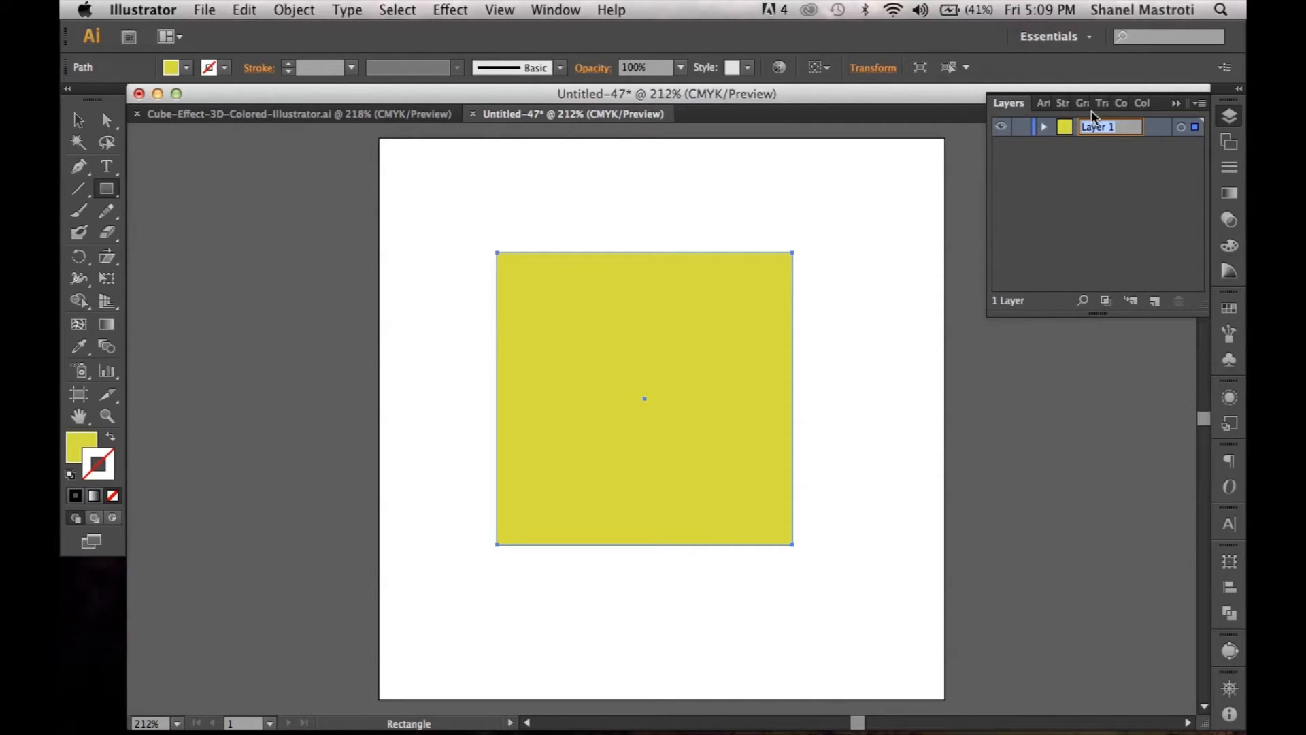
type("Cube")
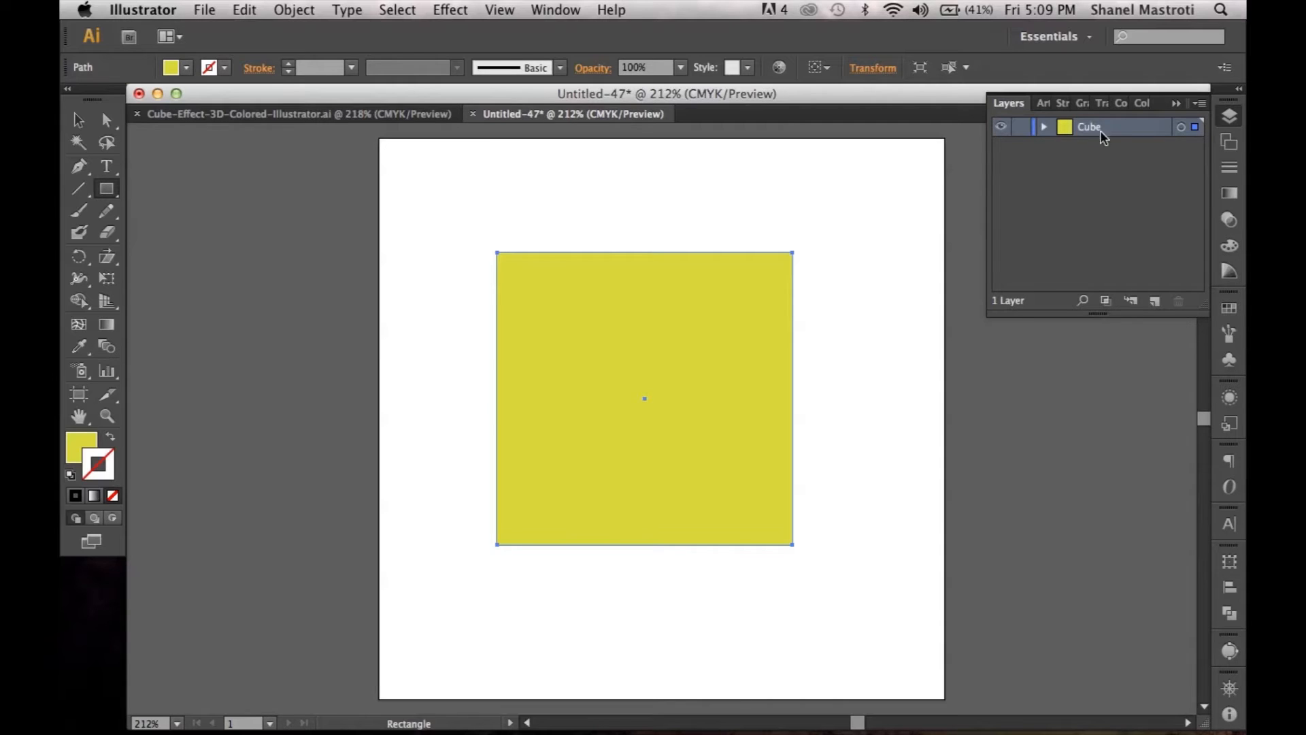
mouse_move(1002, 128)
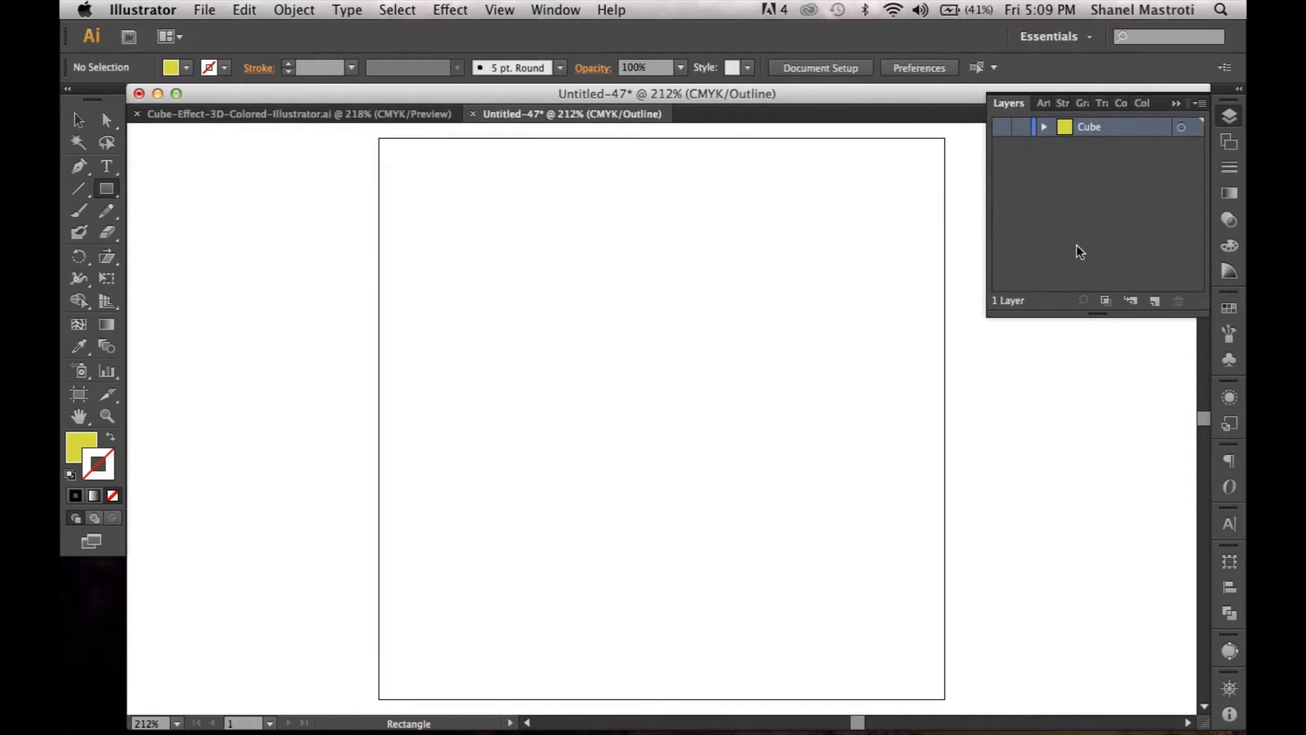
mouse_move(1156, 297)
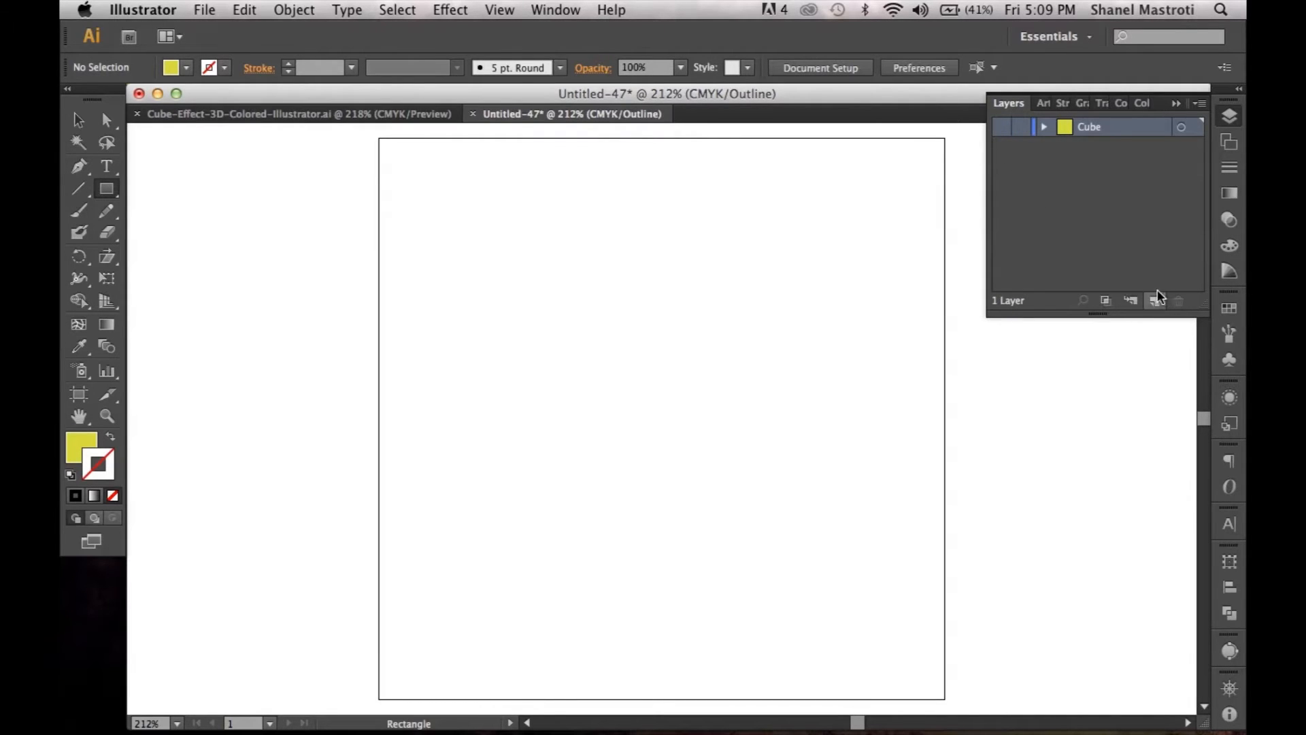
mouse_move(1156, 300)
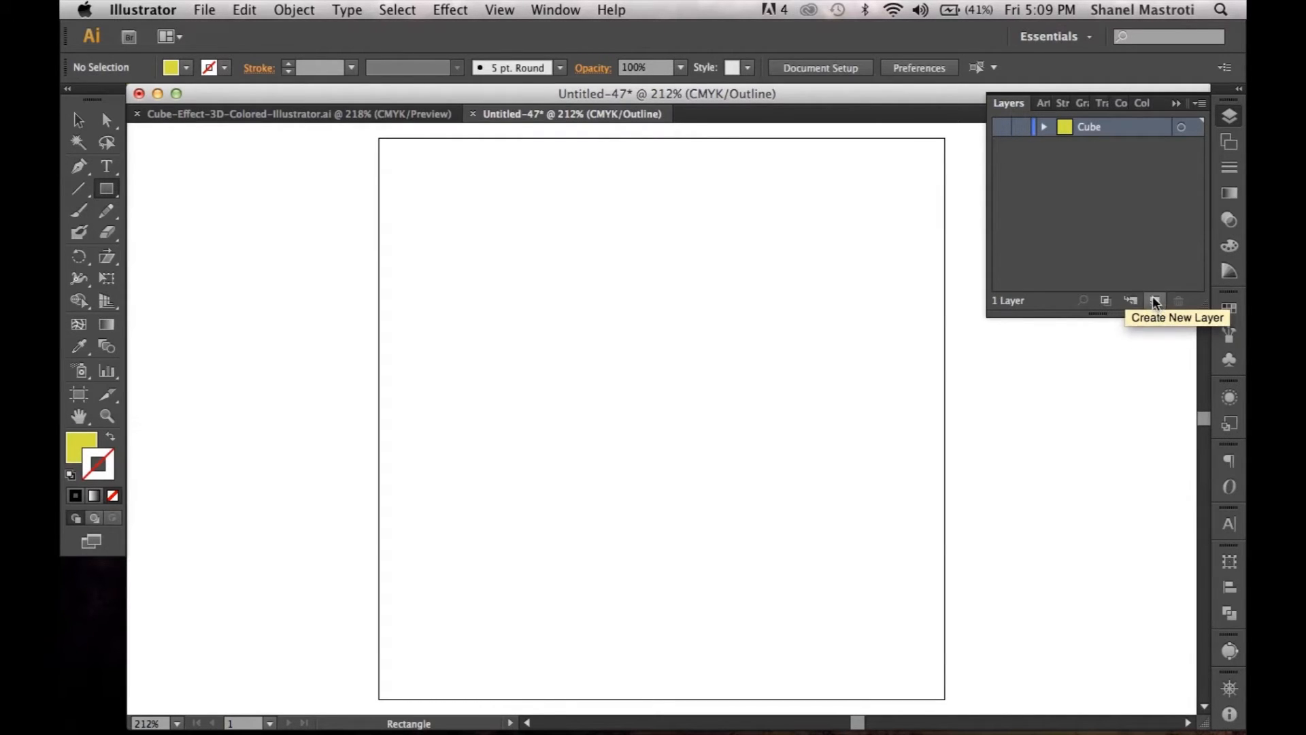
- Create Layer 2 above Cube and rename it 'Symbols'
left_click(1154, 301)
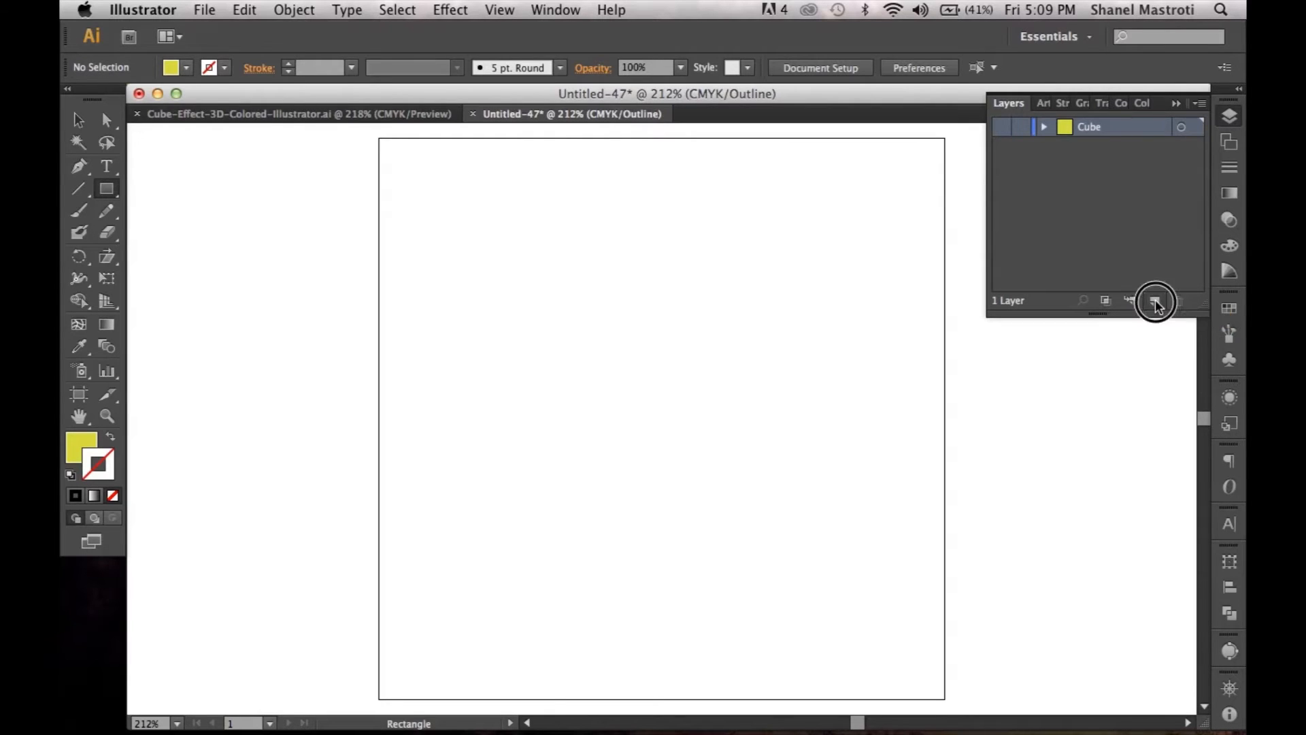
left_click(1154, 301)
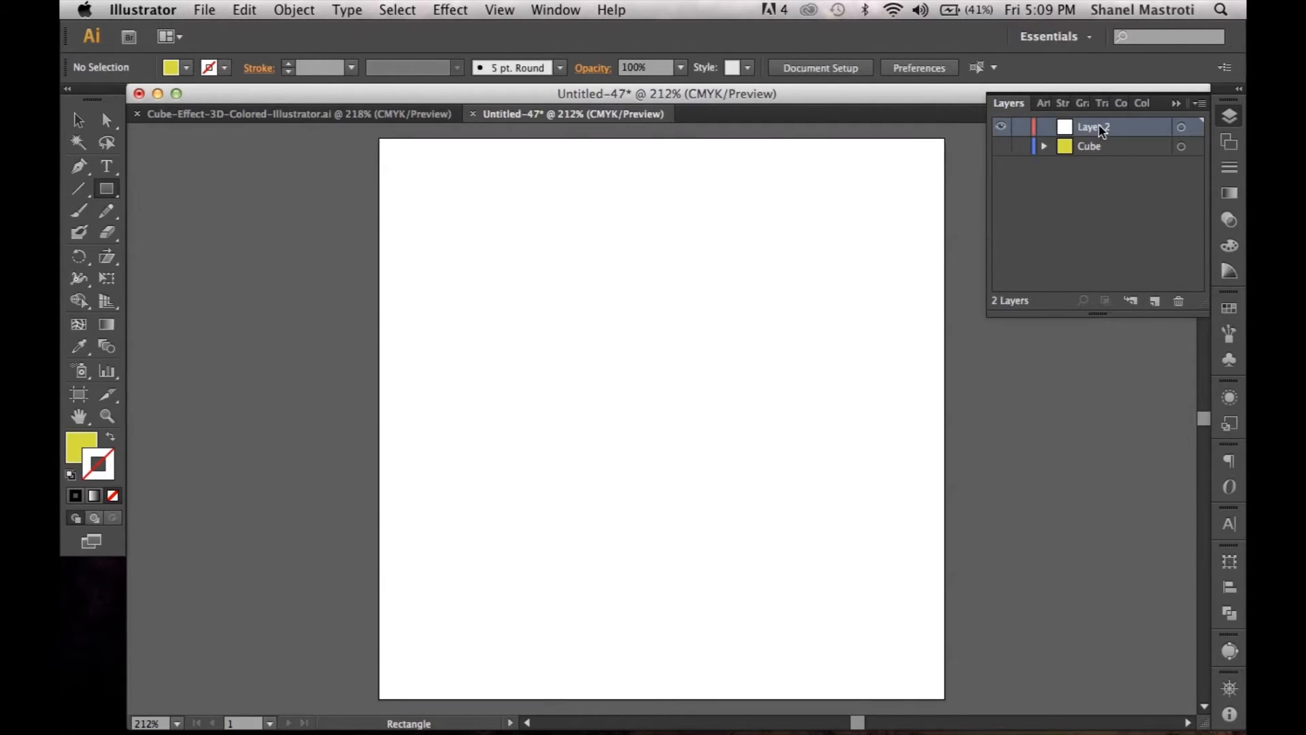
double_click(1096, 127)
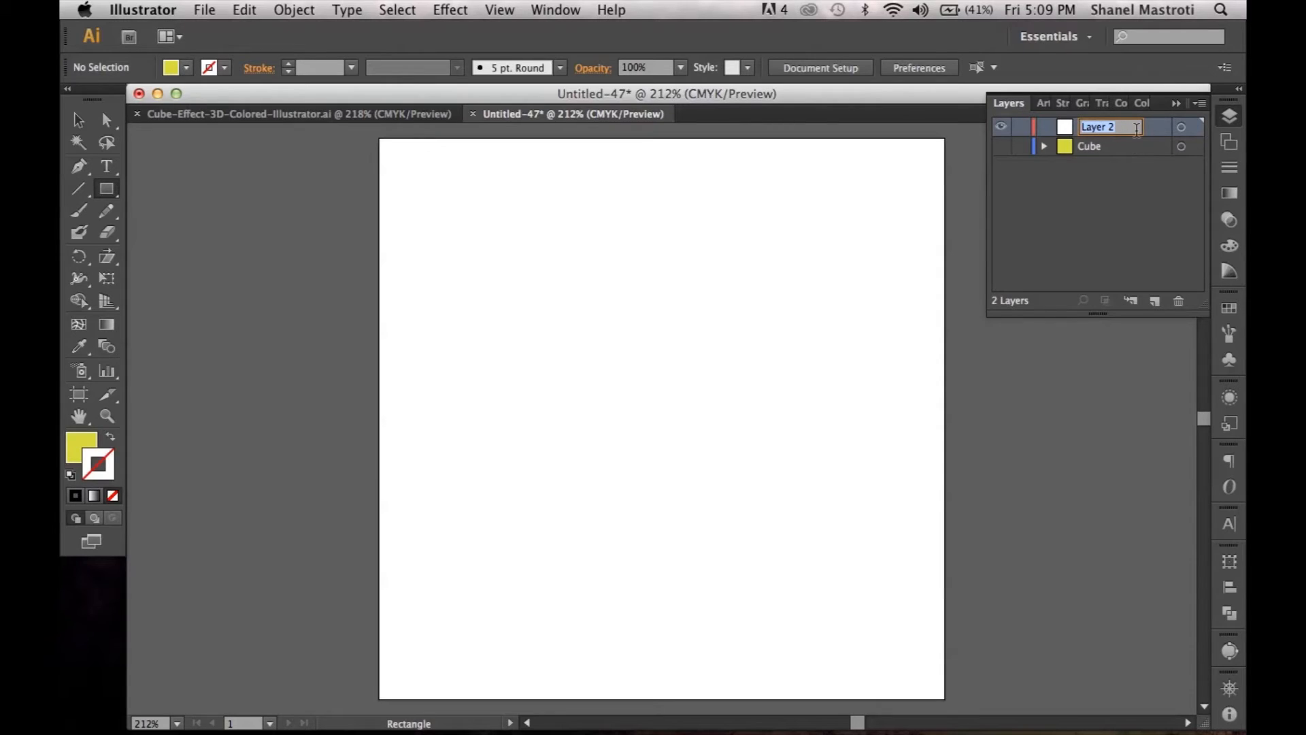
type("Sv")
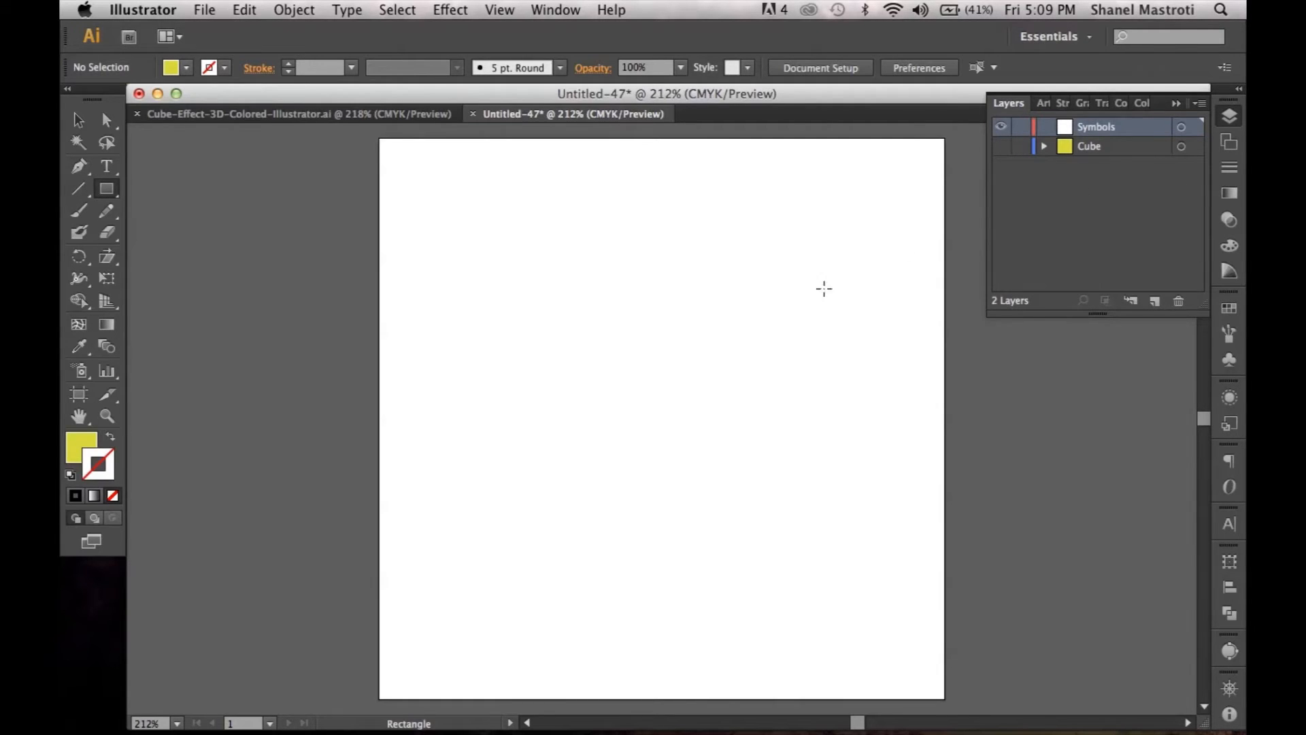
mouse_move(543, 251)
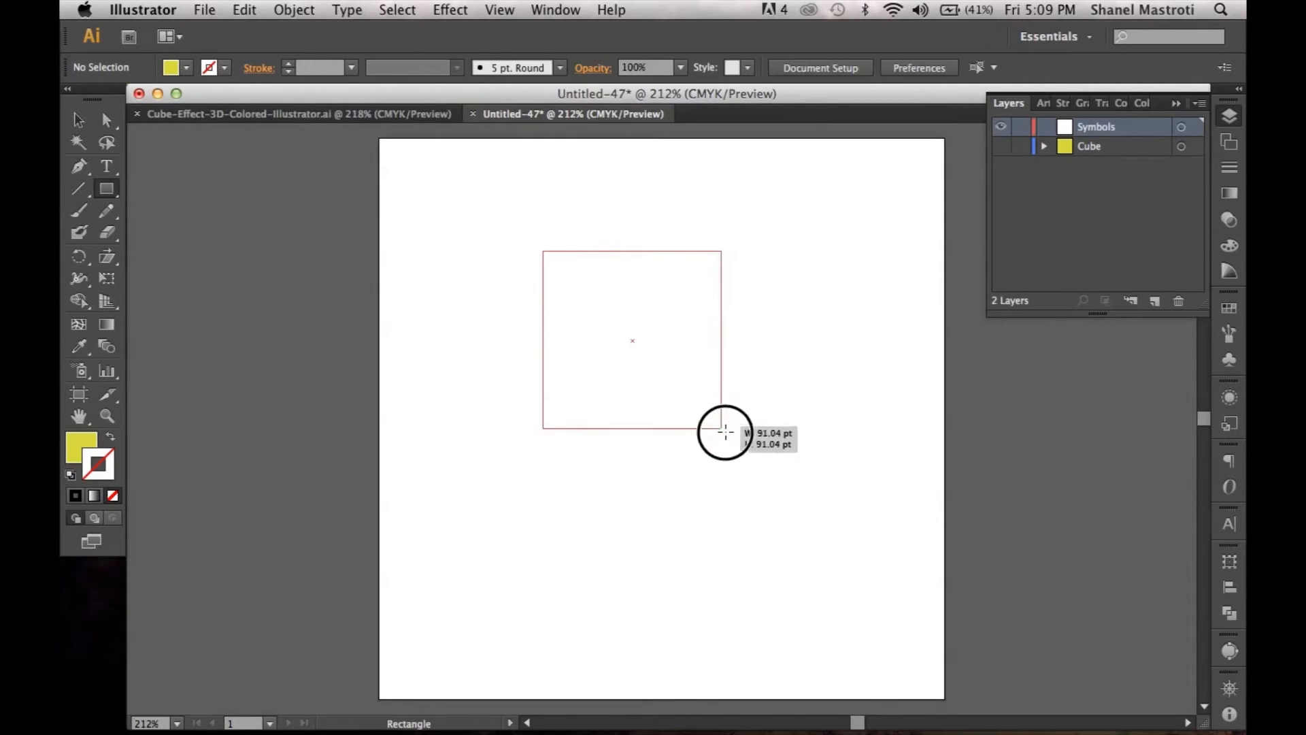
- Draw a new square on the Symbols layer and fill it red
left_click_drag(724, 431, 817, 529)
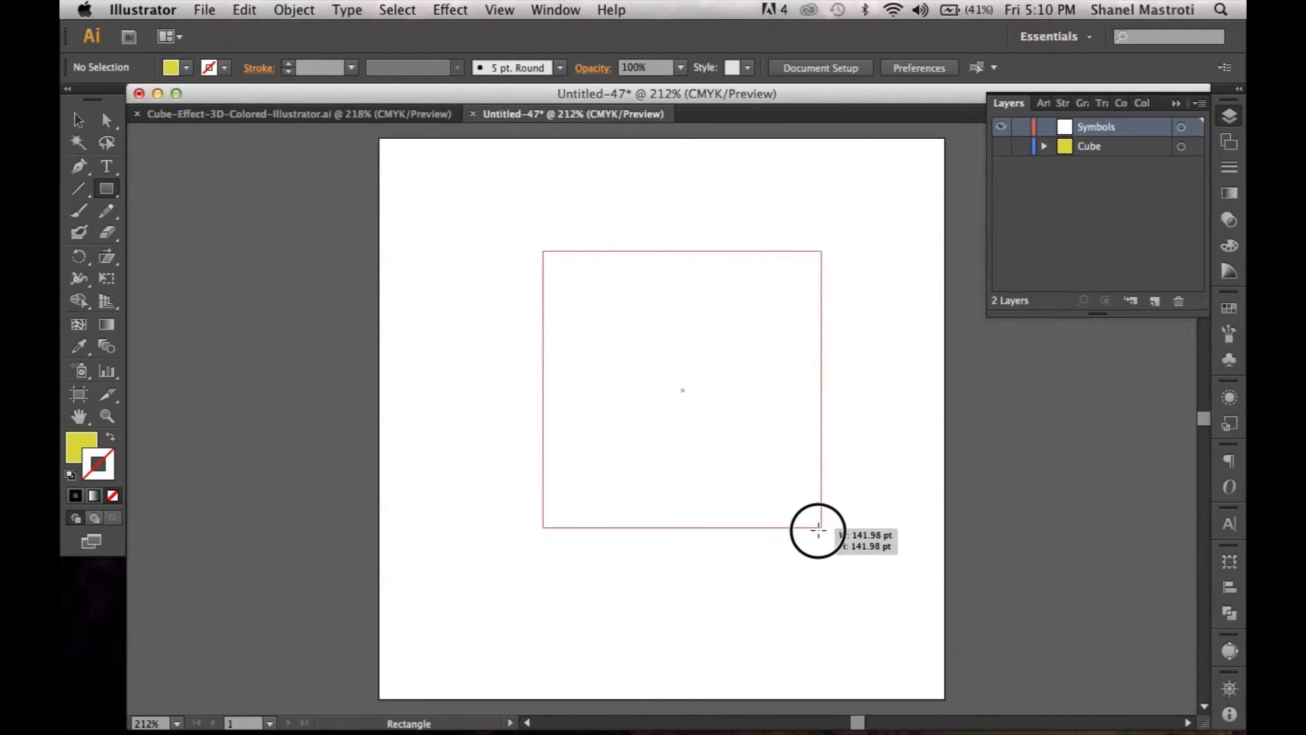
left_click_drag(817, 529, 827, 548)
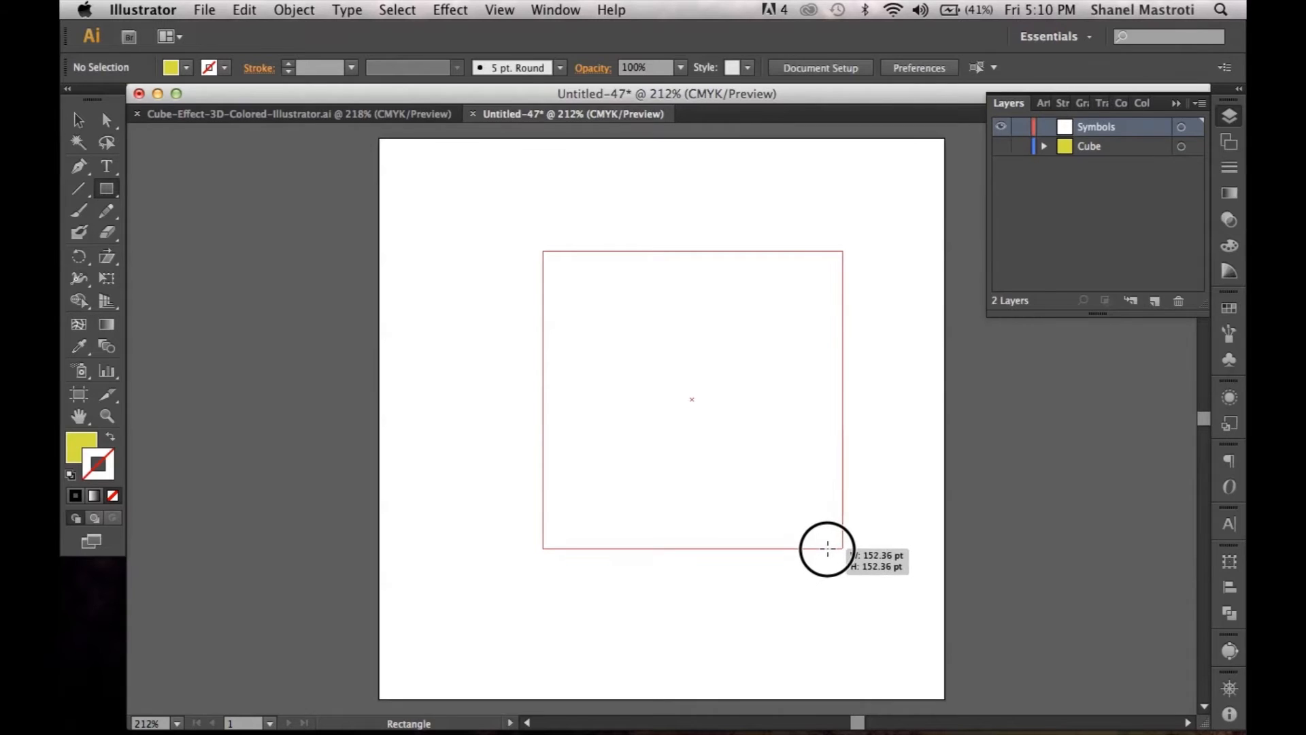
left_click_drag(827, 548, 824, 542)
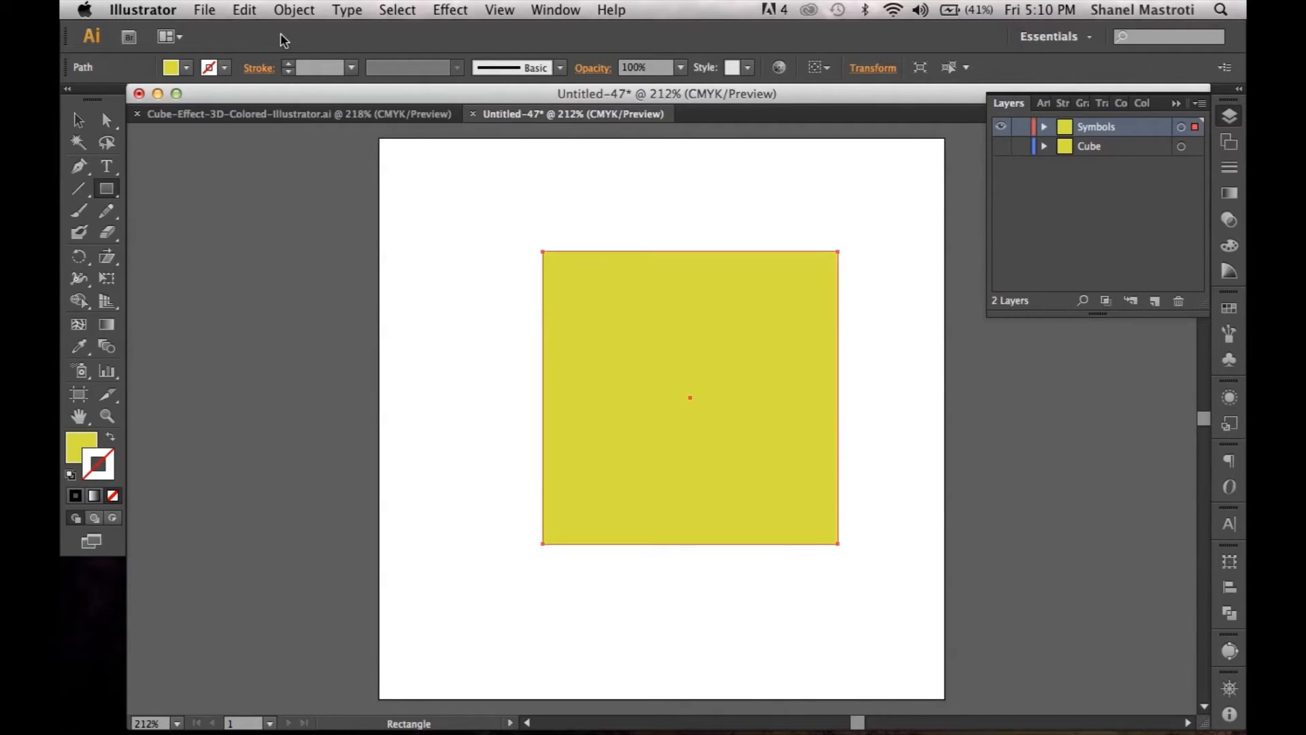
left_click(172, 67)
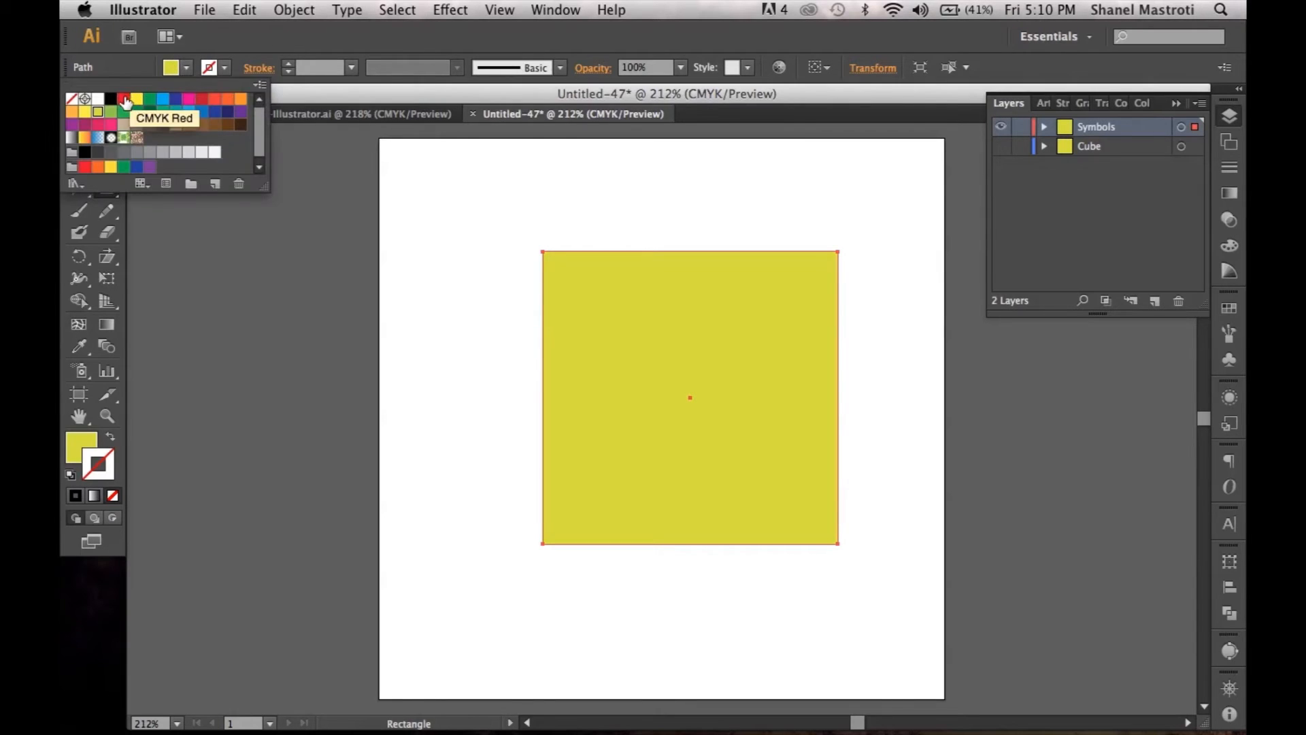
left_click(123, 100)
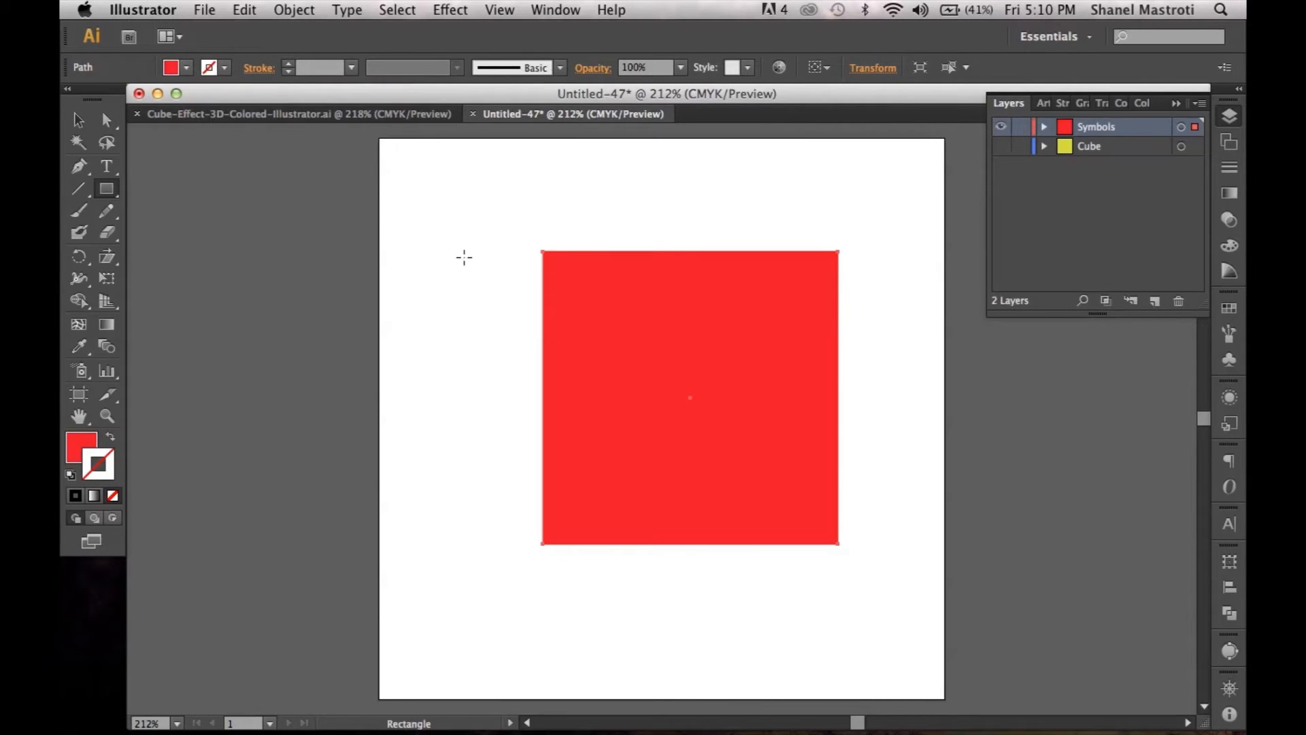
mouse_move(466, 283)
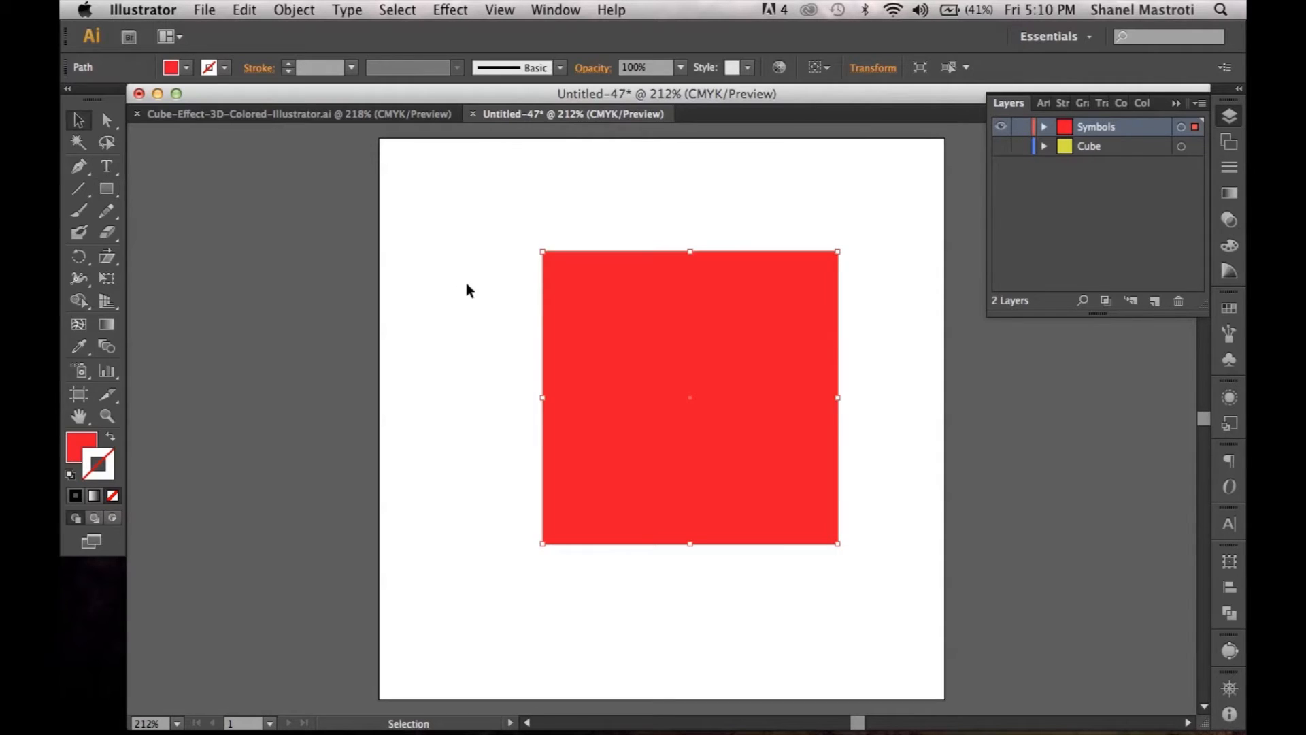
mouse_move(632, 377)
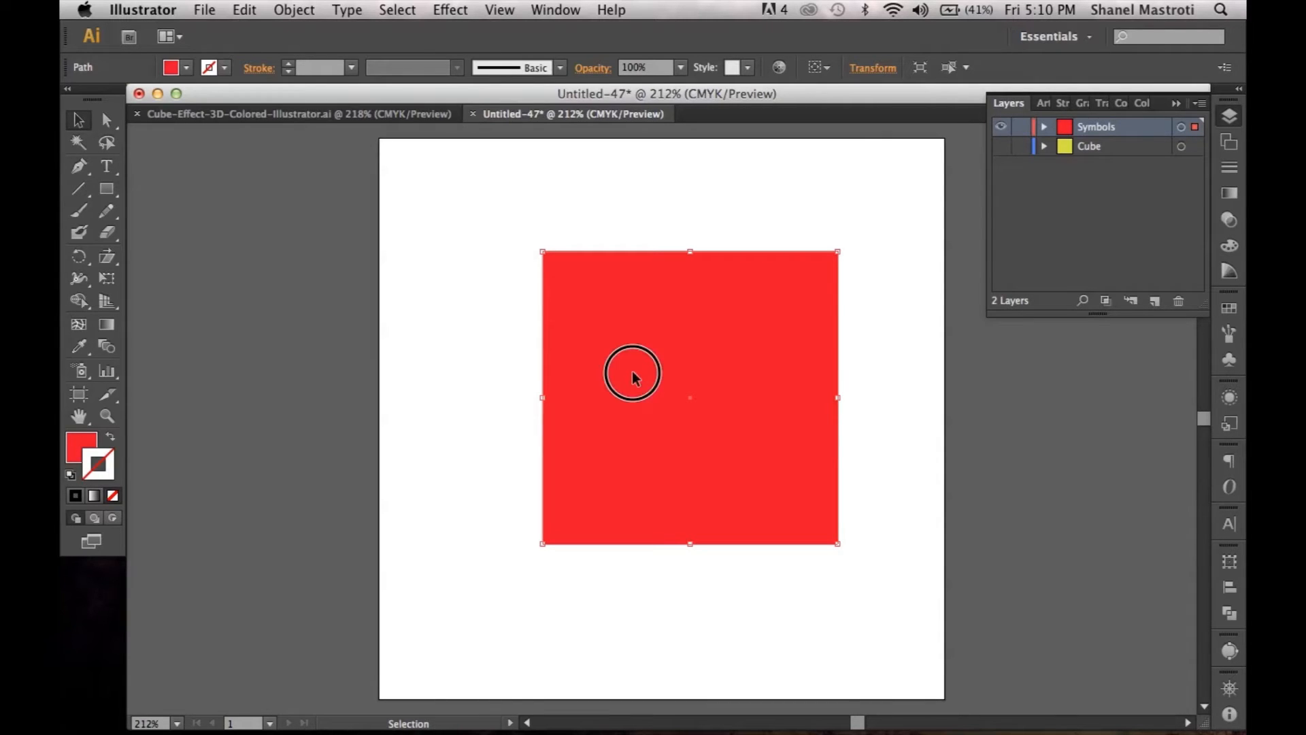
- Duplicate the red square and recolour the copies magenta and green
left_click_drag(633, 374, 333, 366)
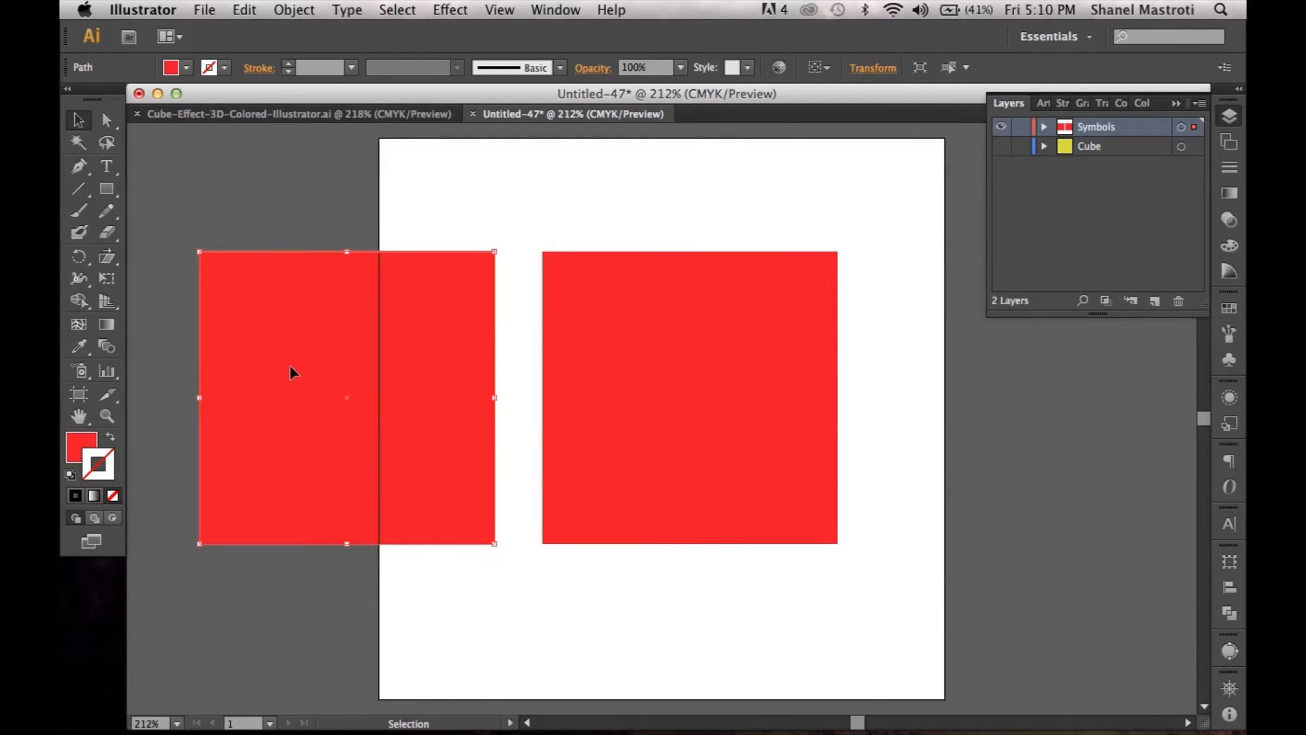
mouse_move(189, 70)
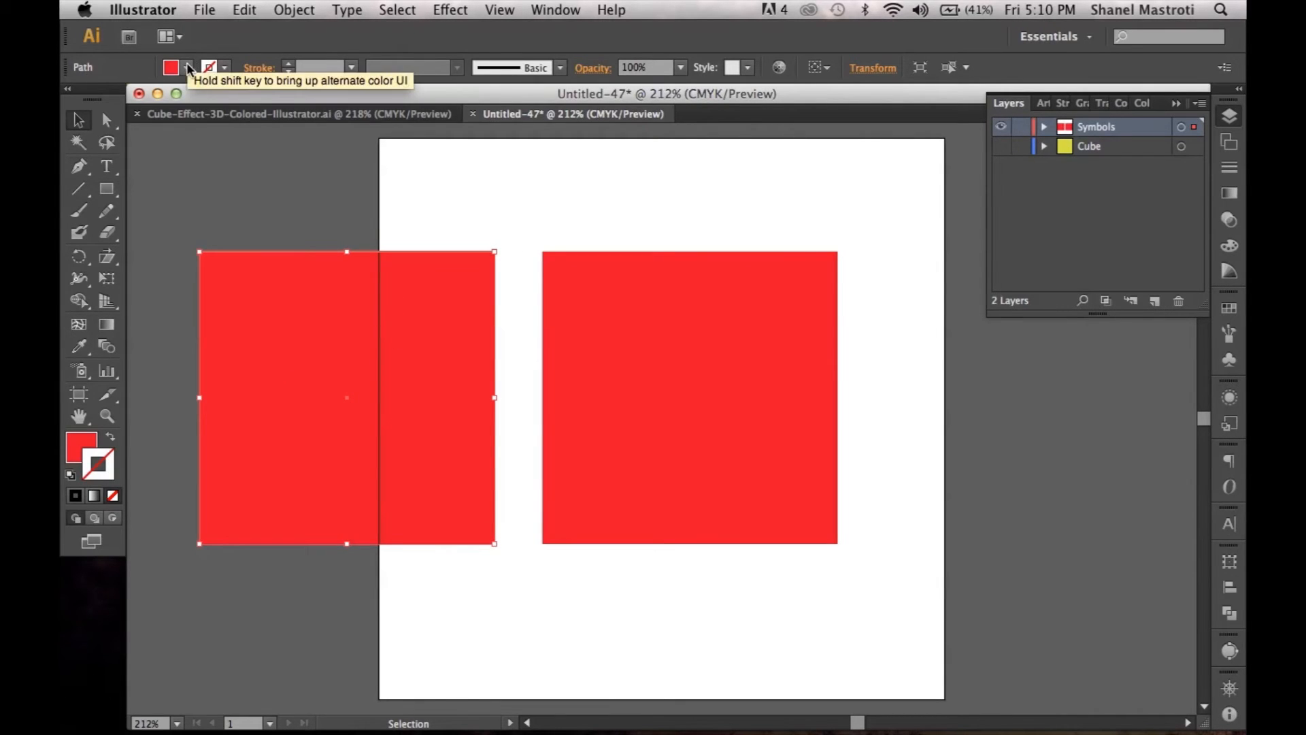
left_click(190, 66)
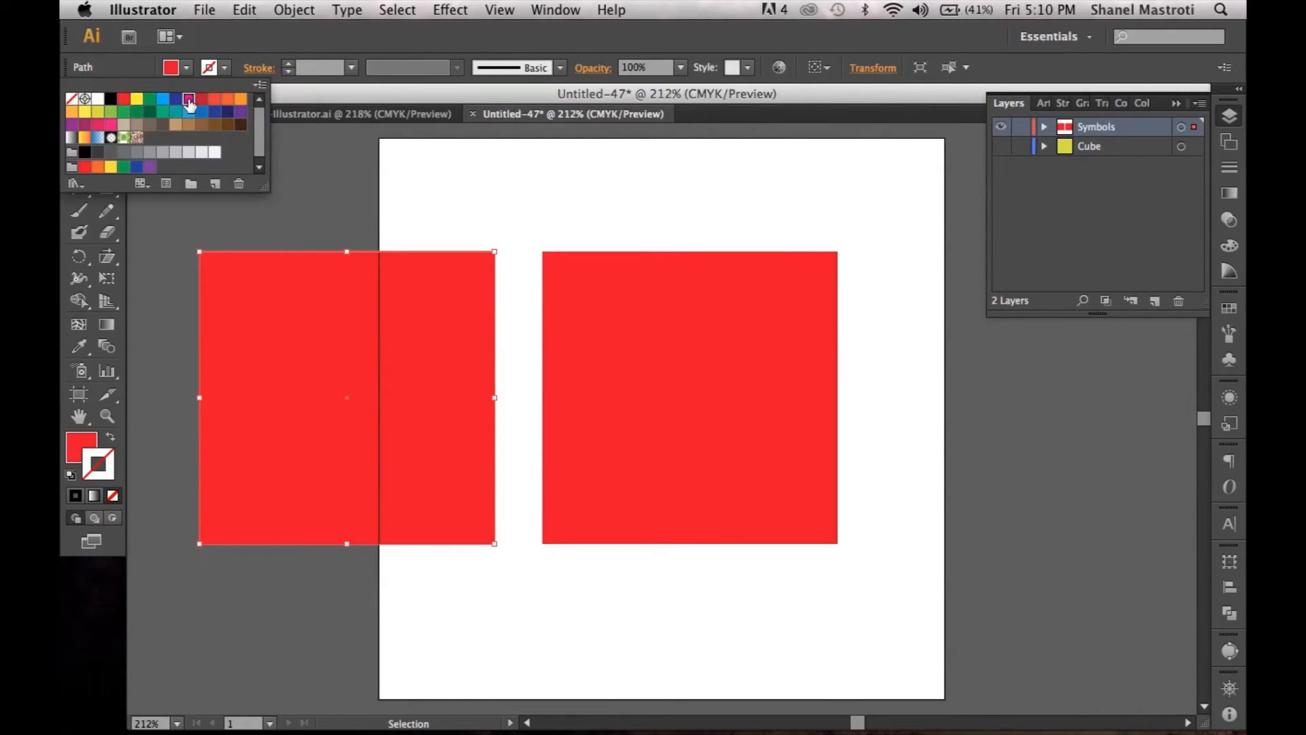
left_click(188, 100)
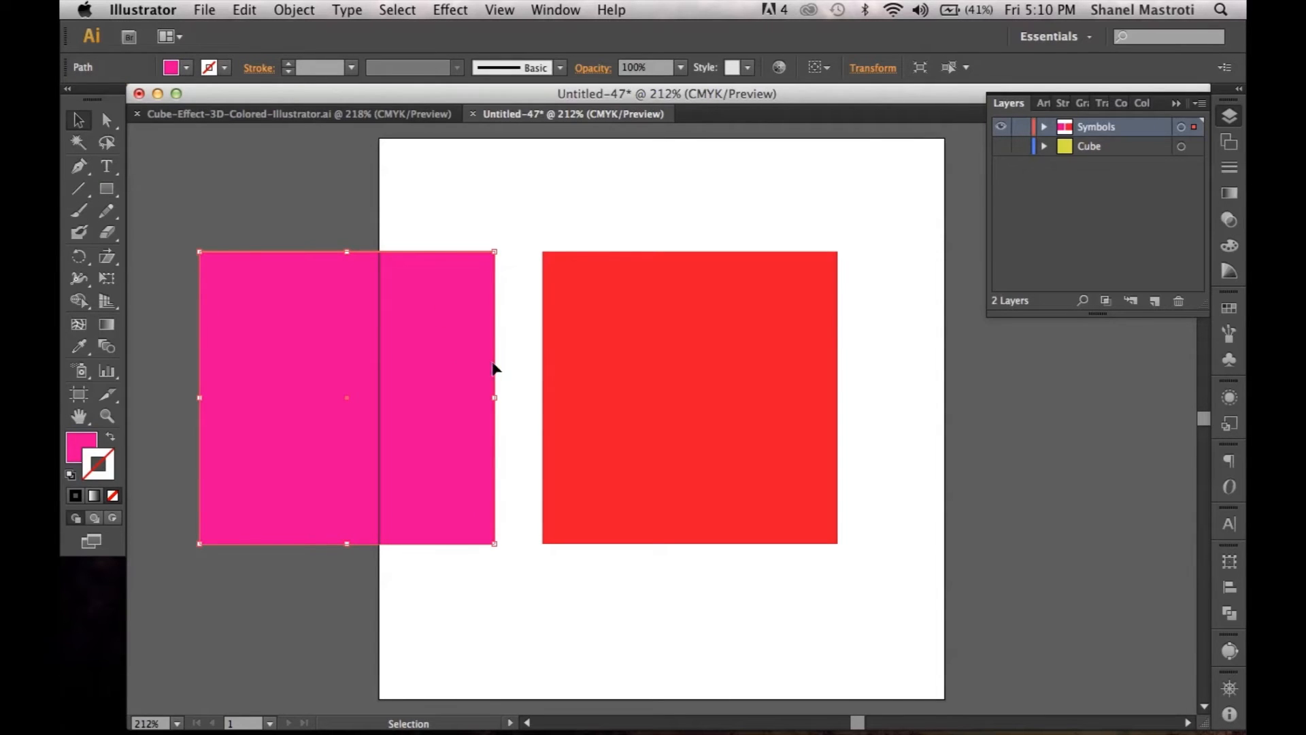
mouse_move(431, 386)
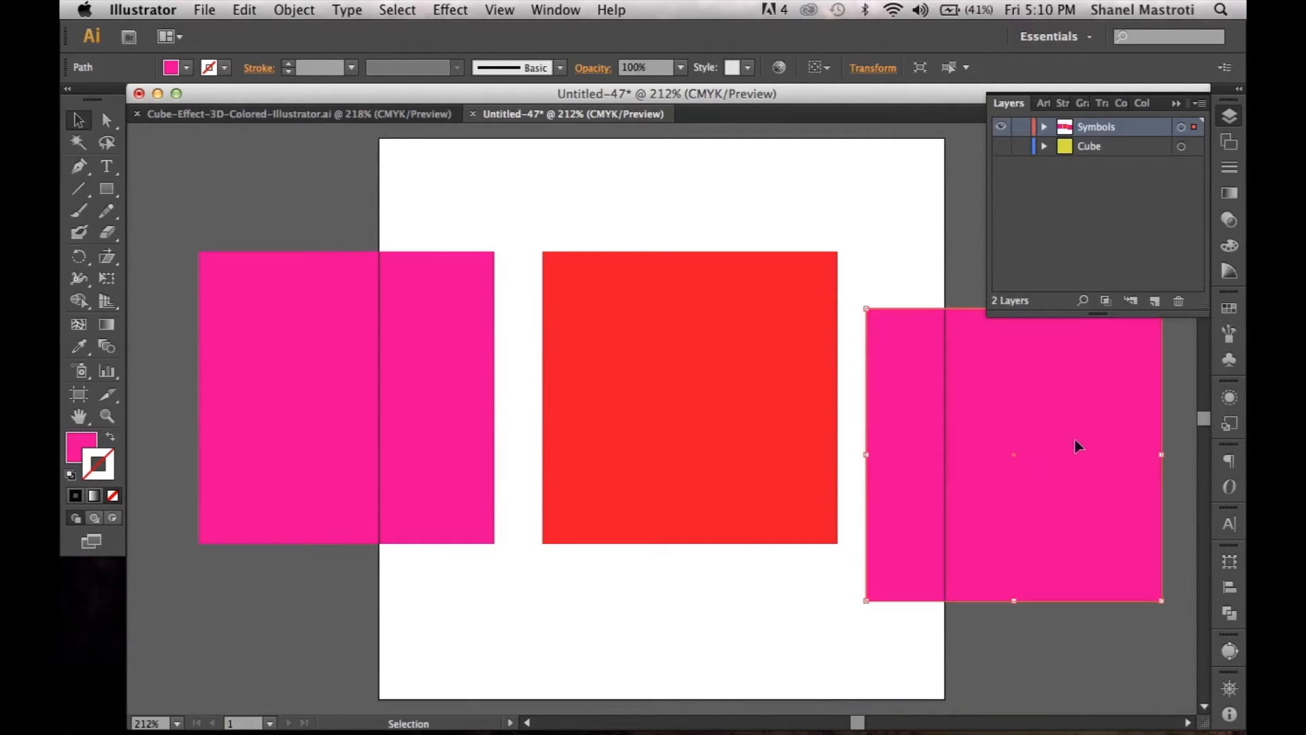
left_click(193, 67)
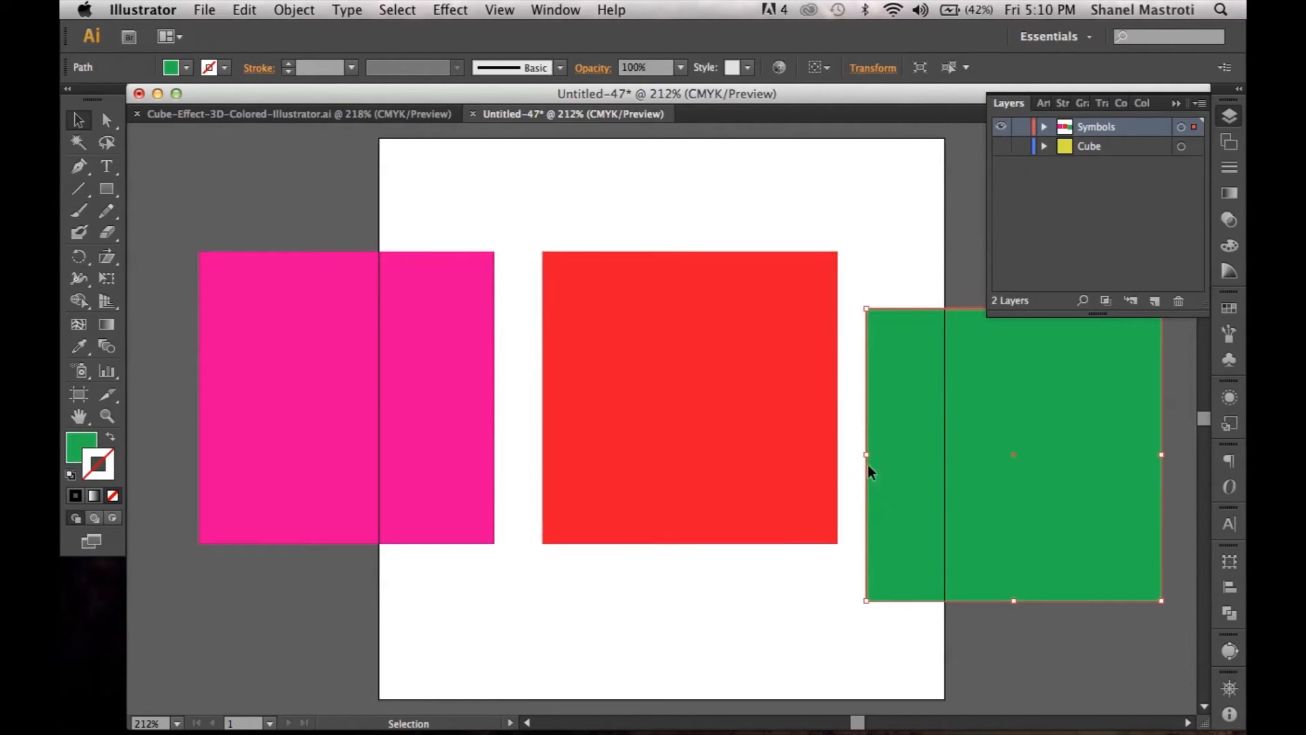
mouse_move(906, 421)
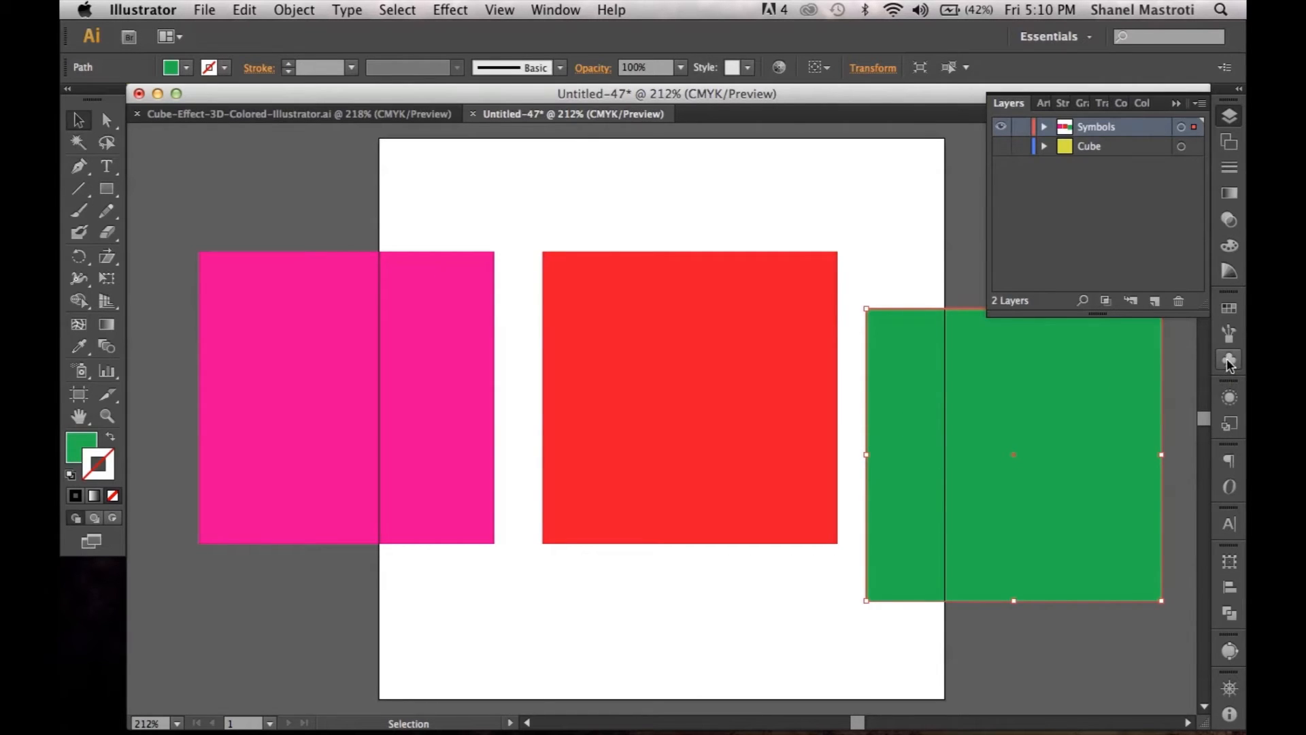
- Show the Symbols panel using the right dock icon and the Window menu
left_click(1228, 359)
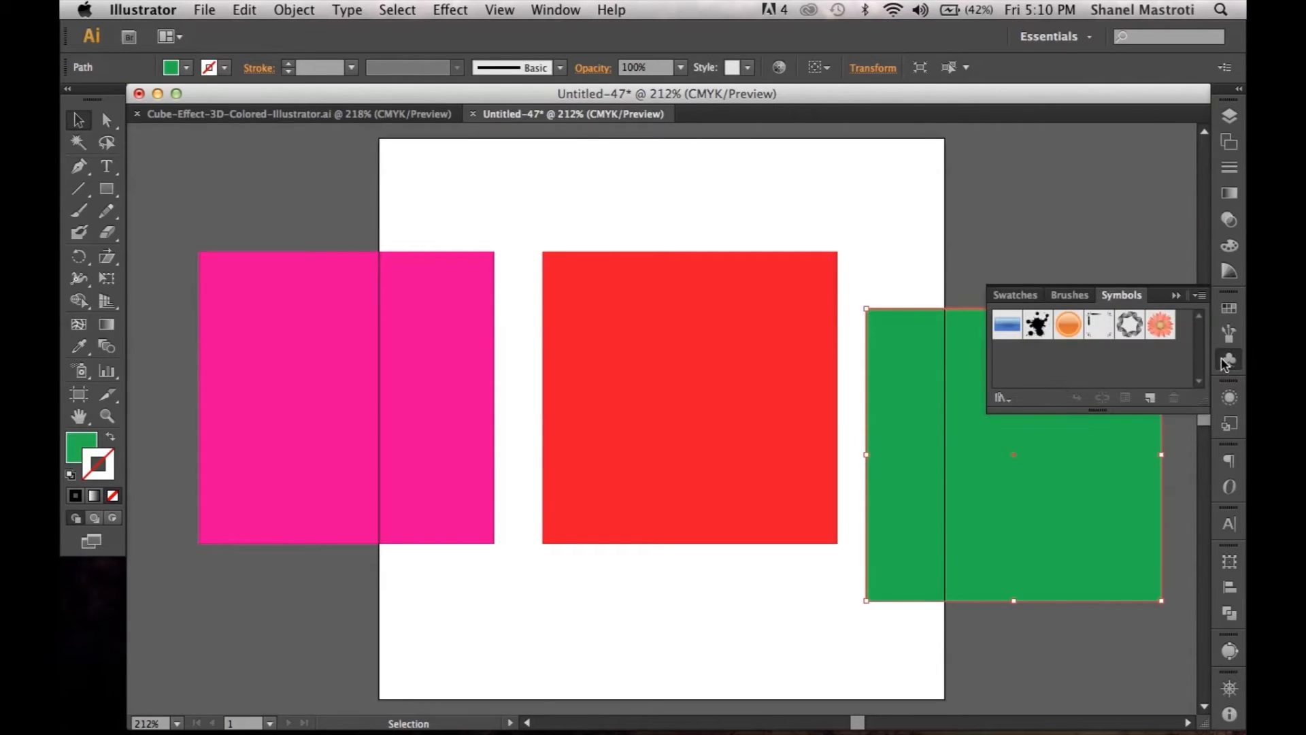
mouse_move(1229, 359)
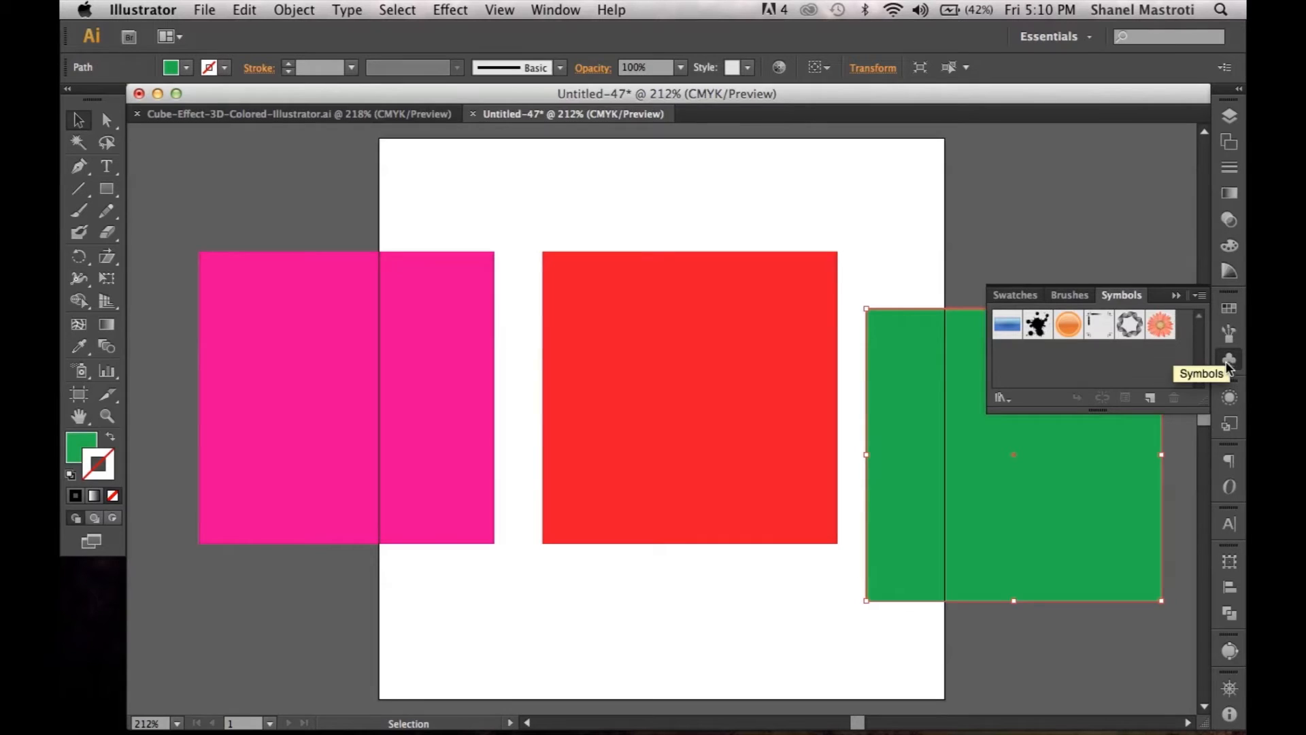
left_click(554, 10)
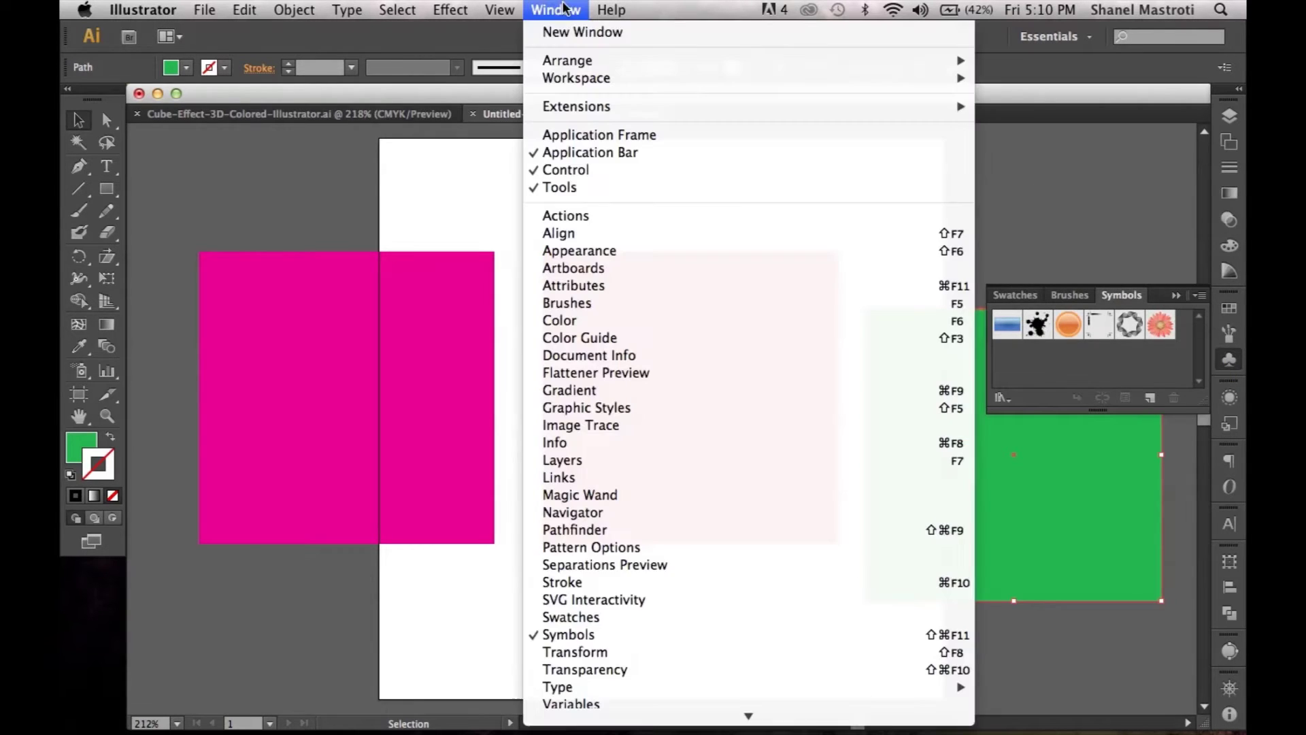
mouse_move(577, 634)
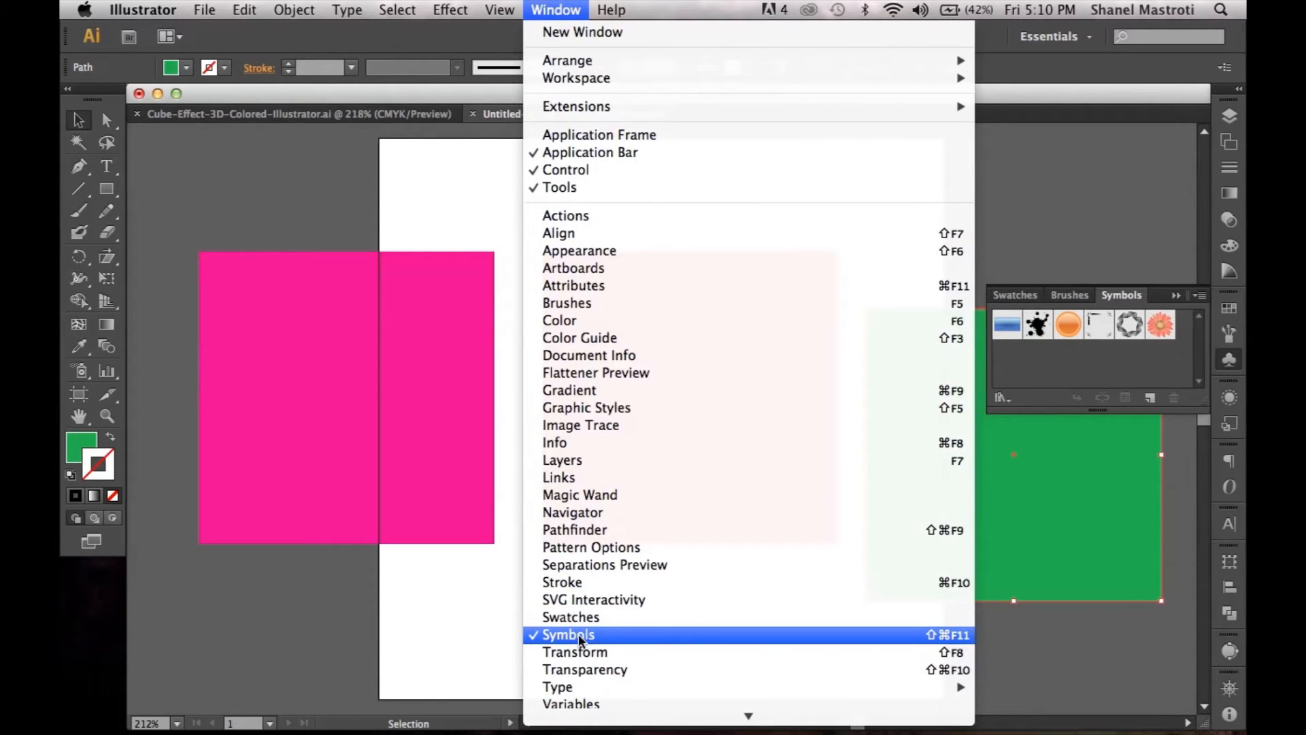
left_click(568, 635)
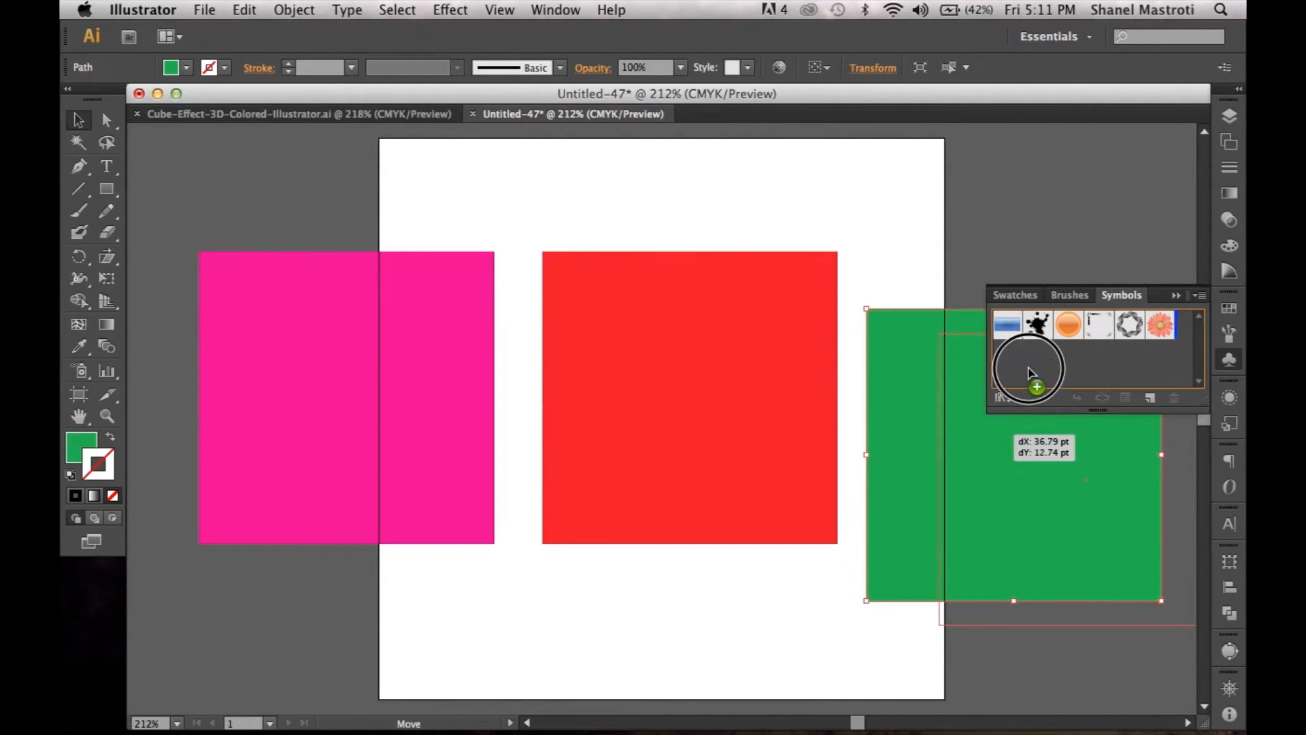
- Save the three squares as Graphic symbols named Green, Red and Magenta
left_click(1025, 366)
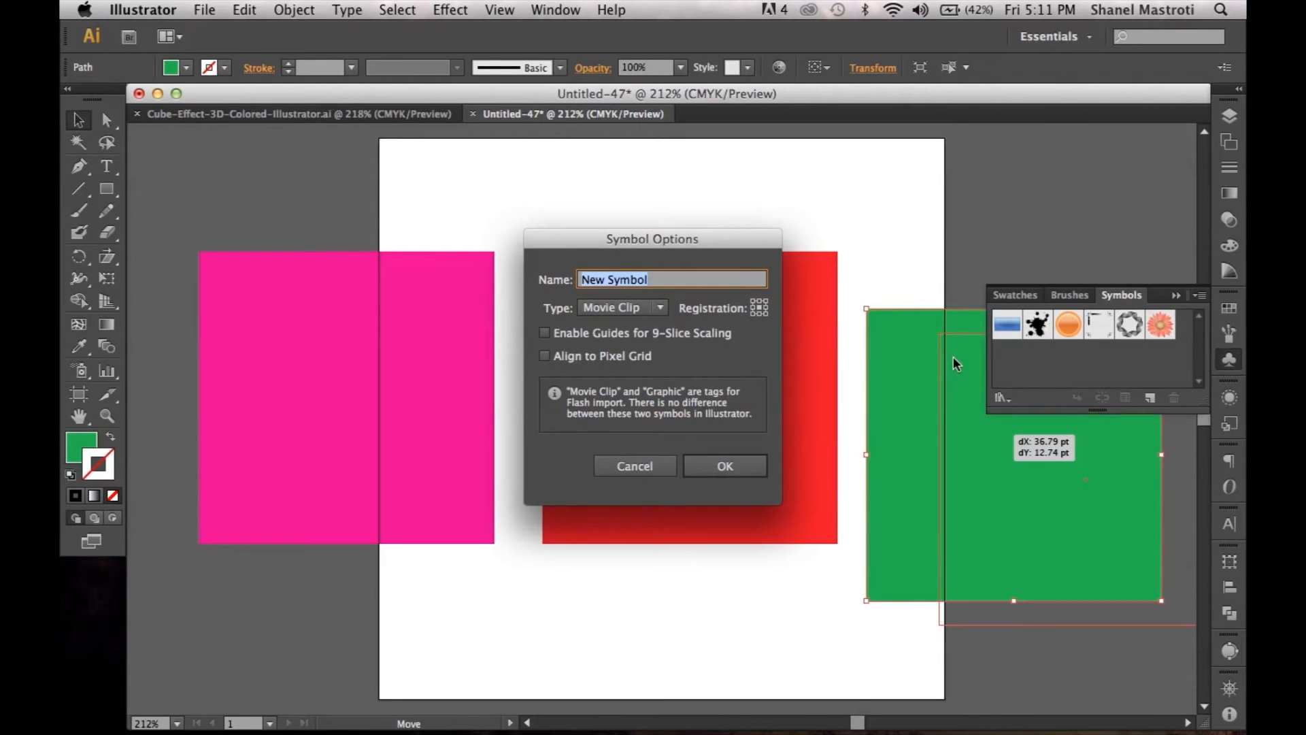
type("Green")
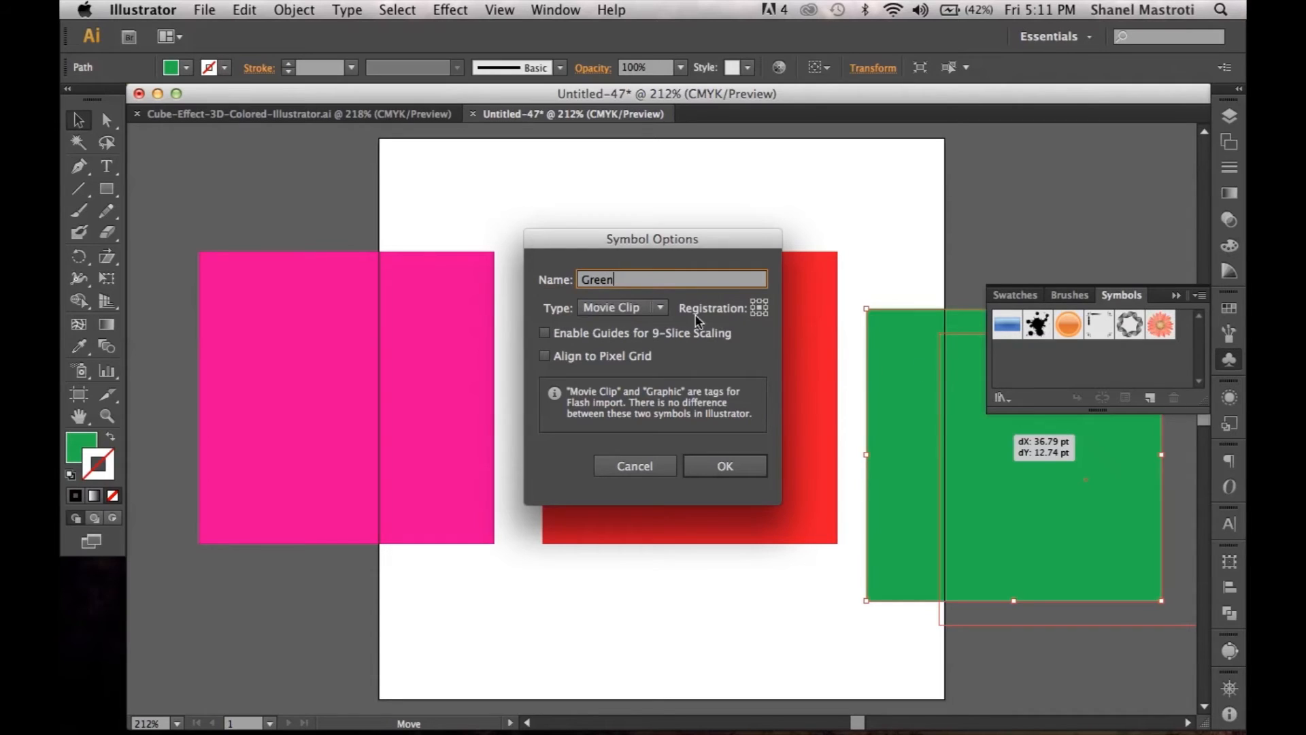
left_click(621, 307)
type("R")
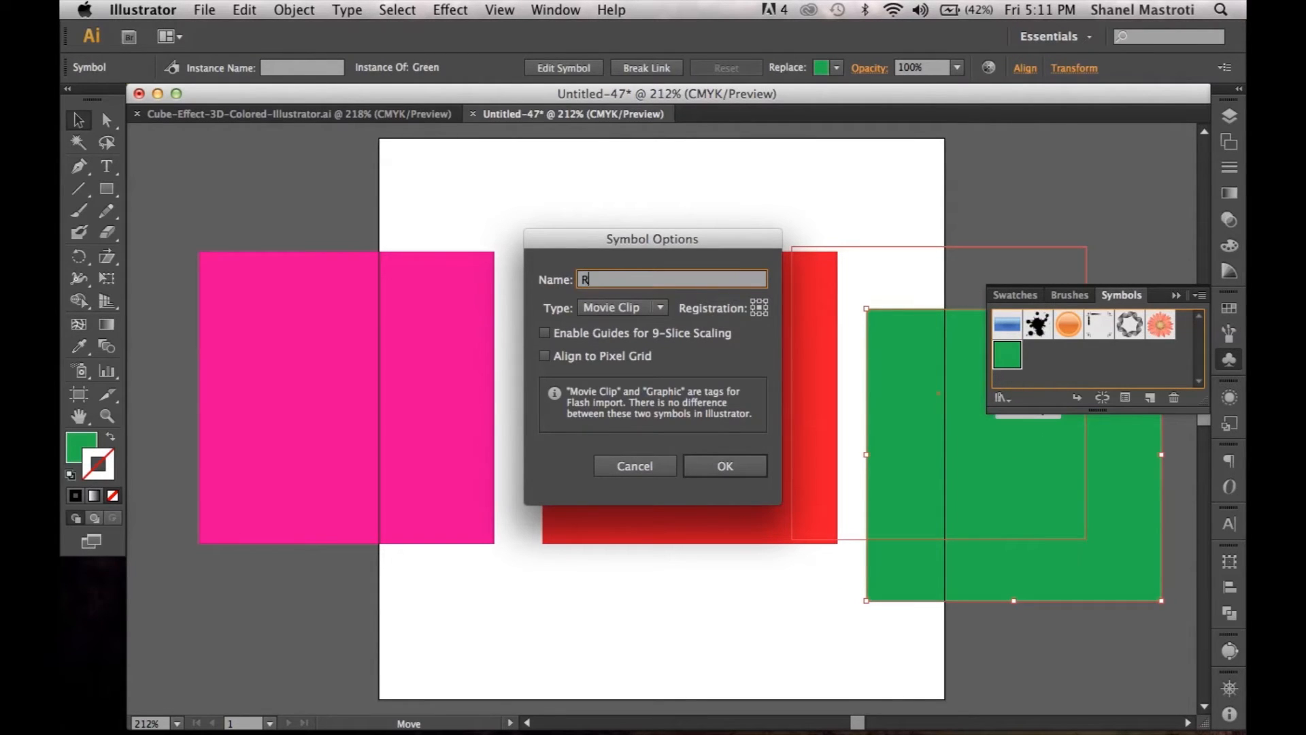
type("ed")
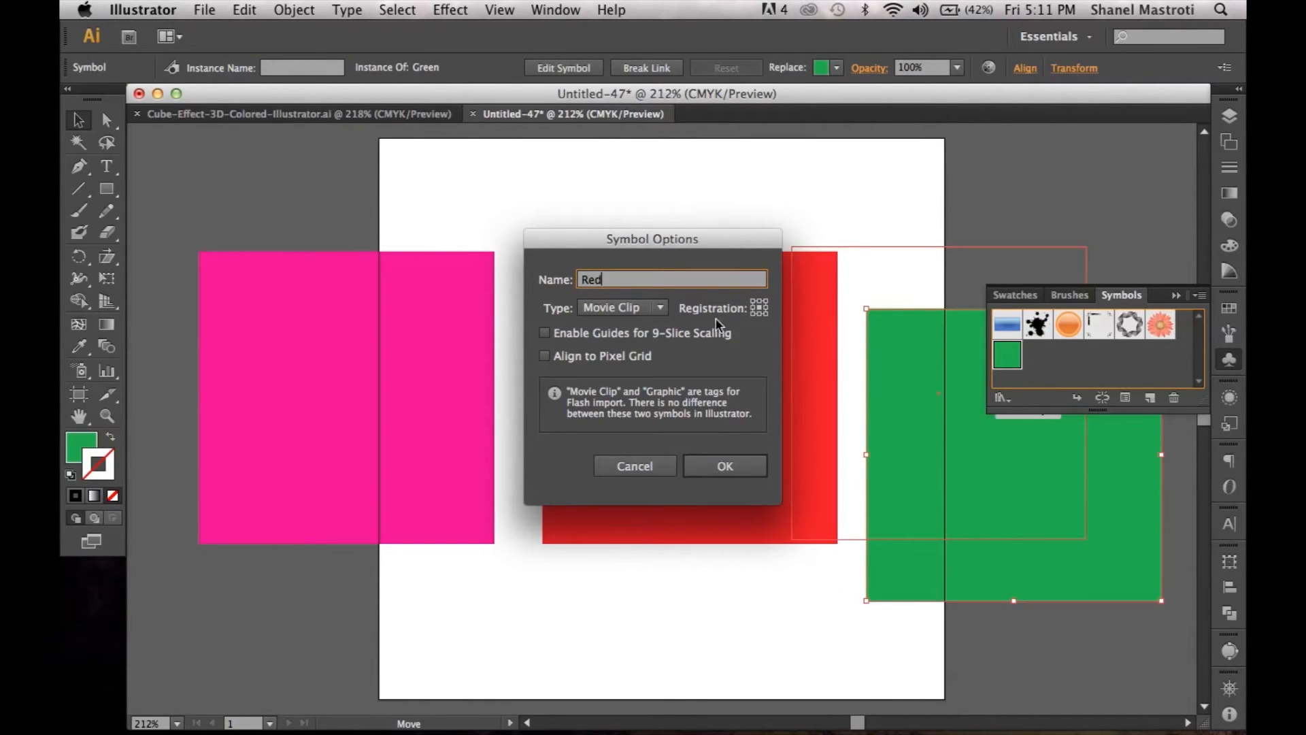
left_click(621, 307)
type("M")
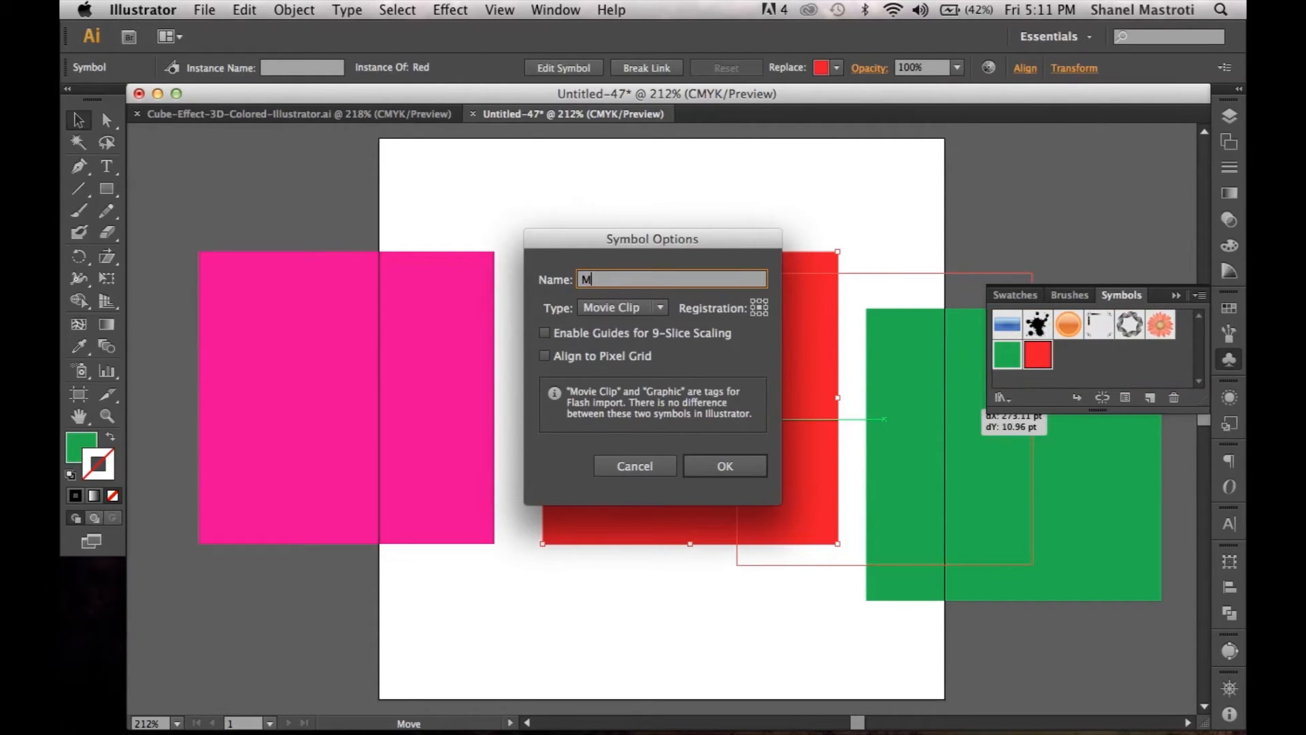
type("agenta")
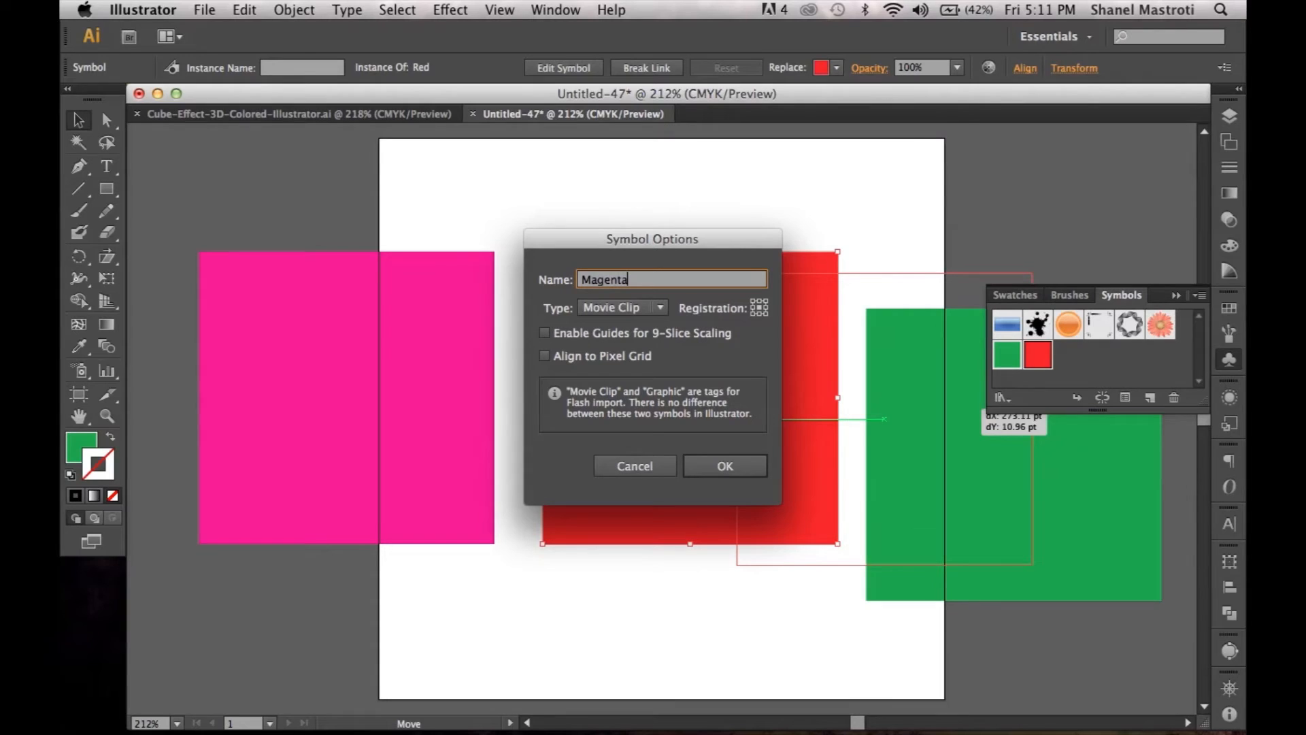
left_click(622, 307)
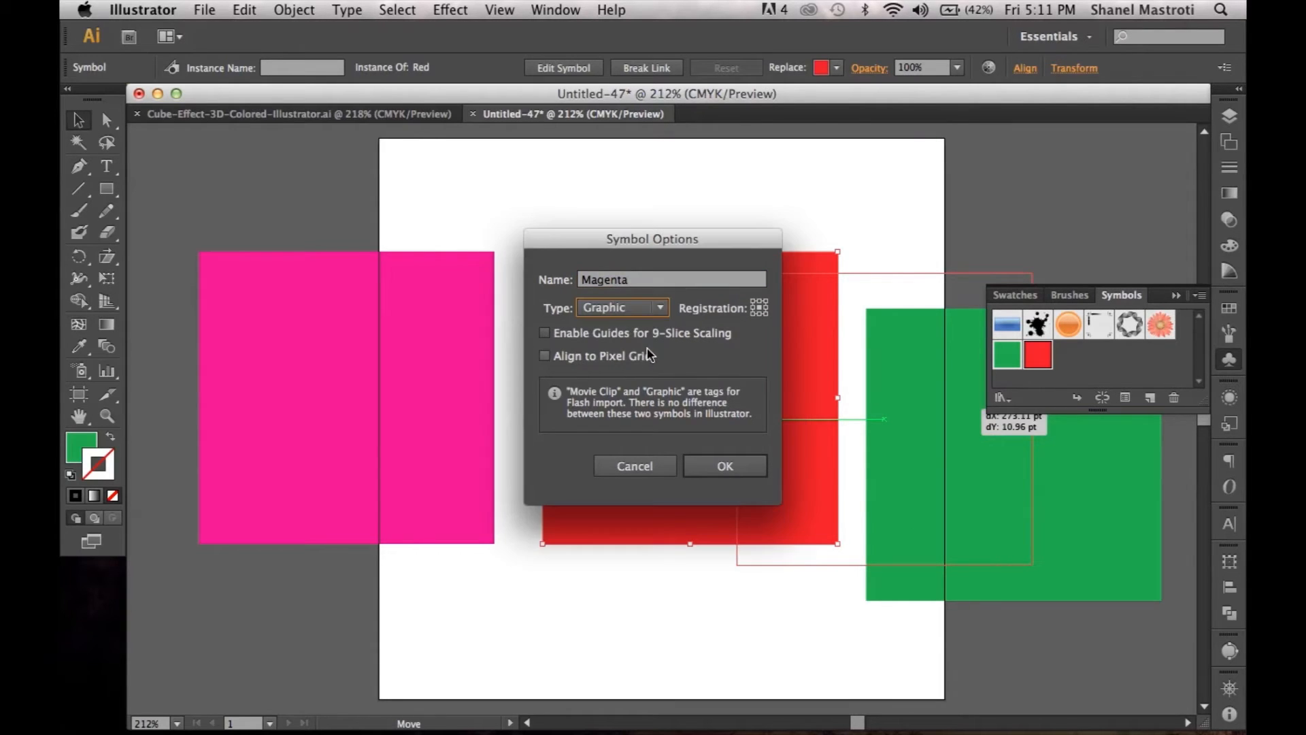
left_click(725, 466)
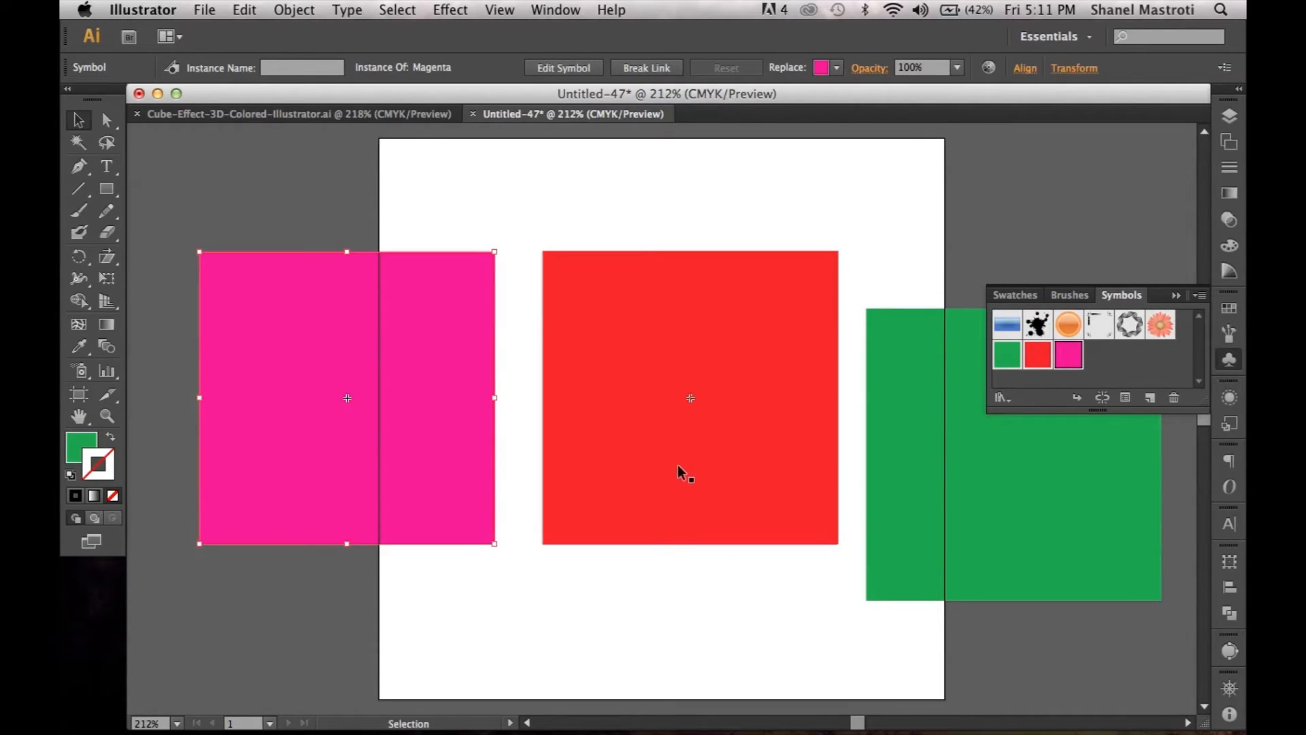
mouse_move(557, 452)
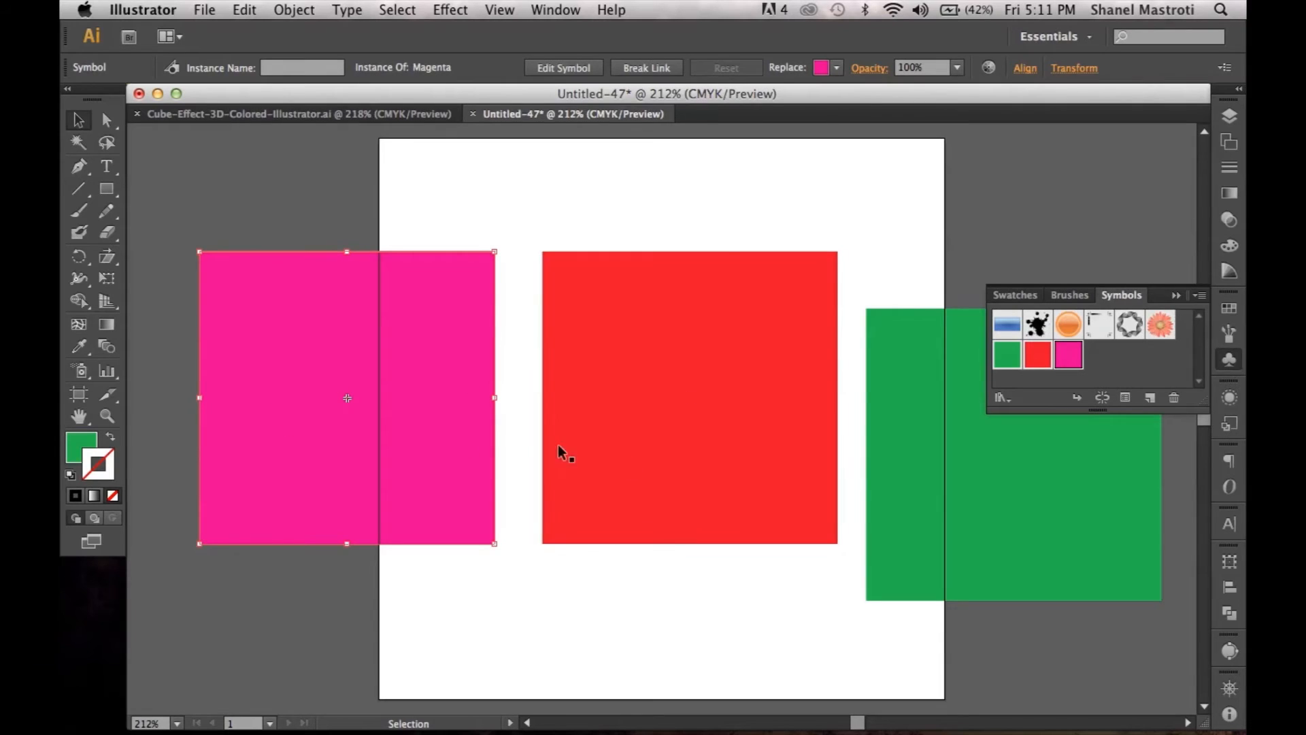
mouse_move(938, 474)
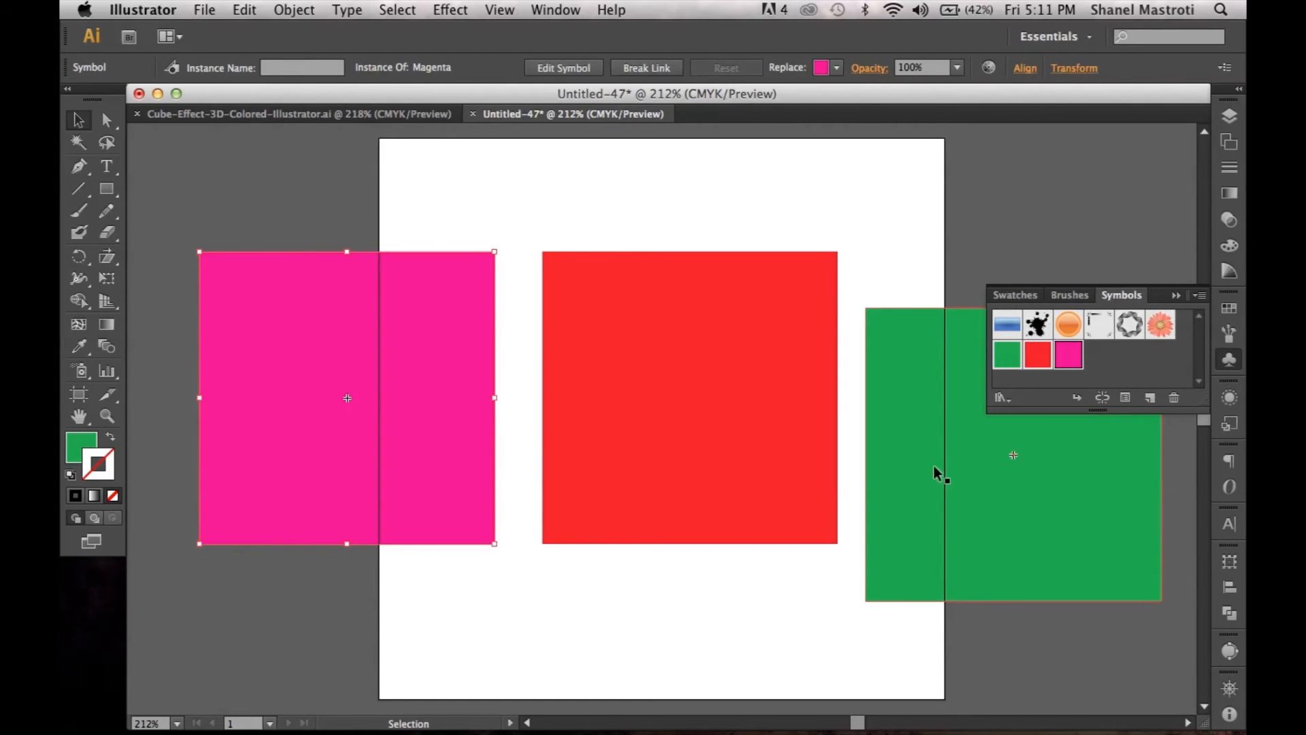
mouse_move(920, 392)
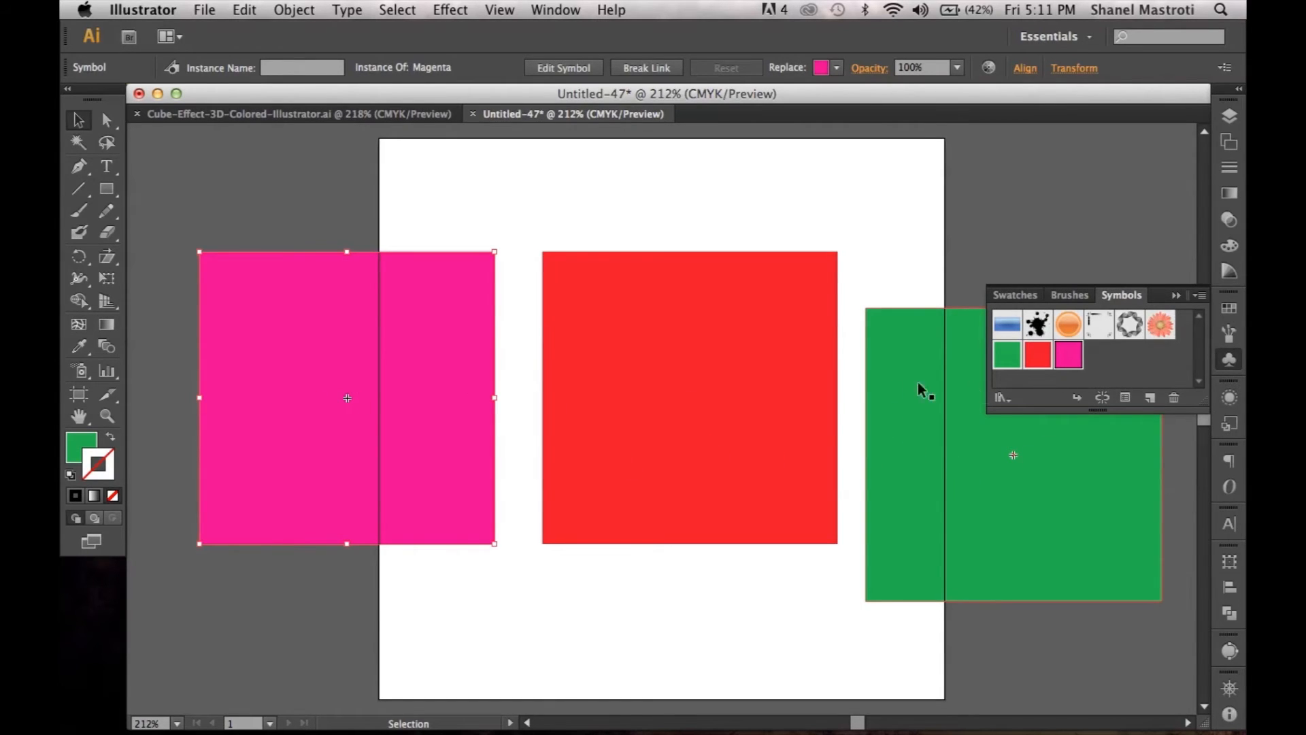
mouse_move(725, 191)
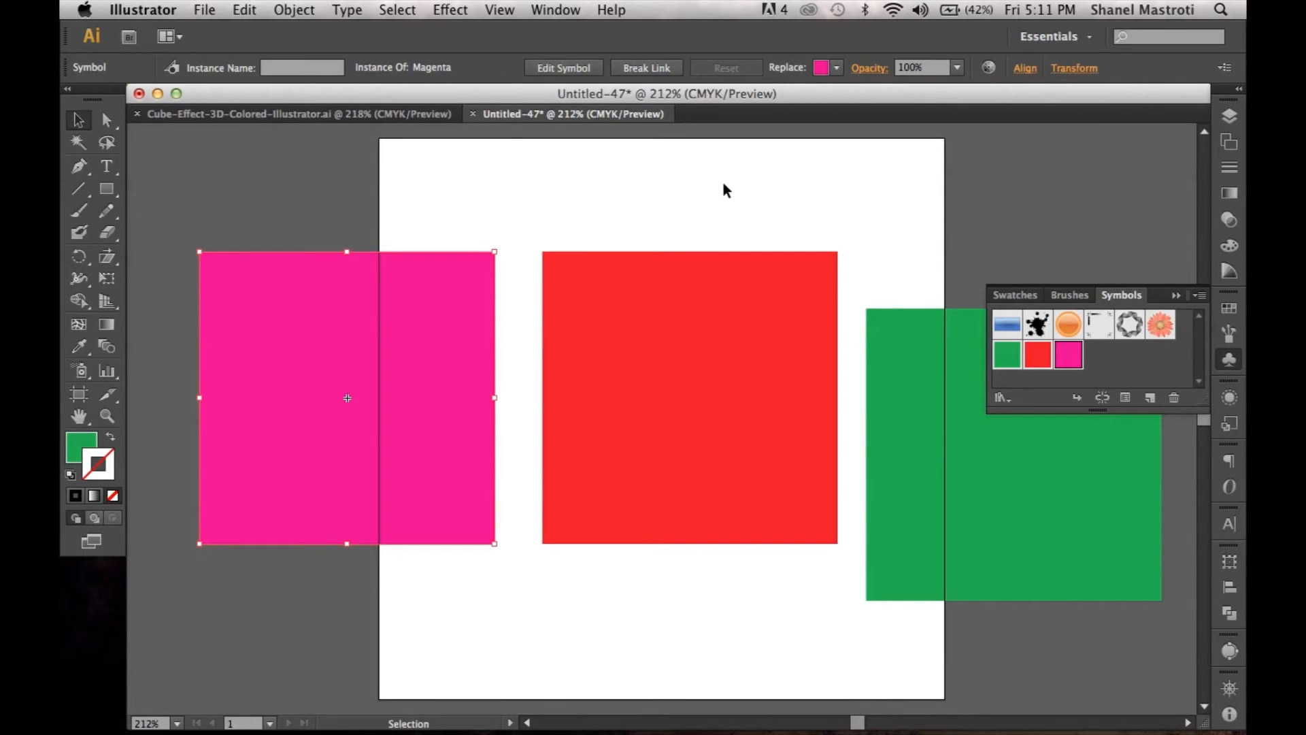
mouse_move(949, 256)
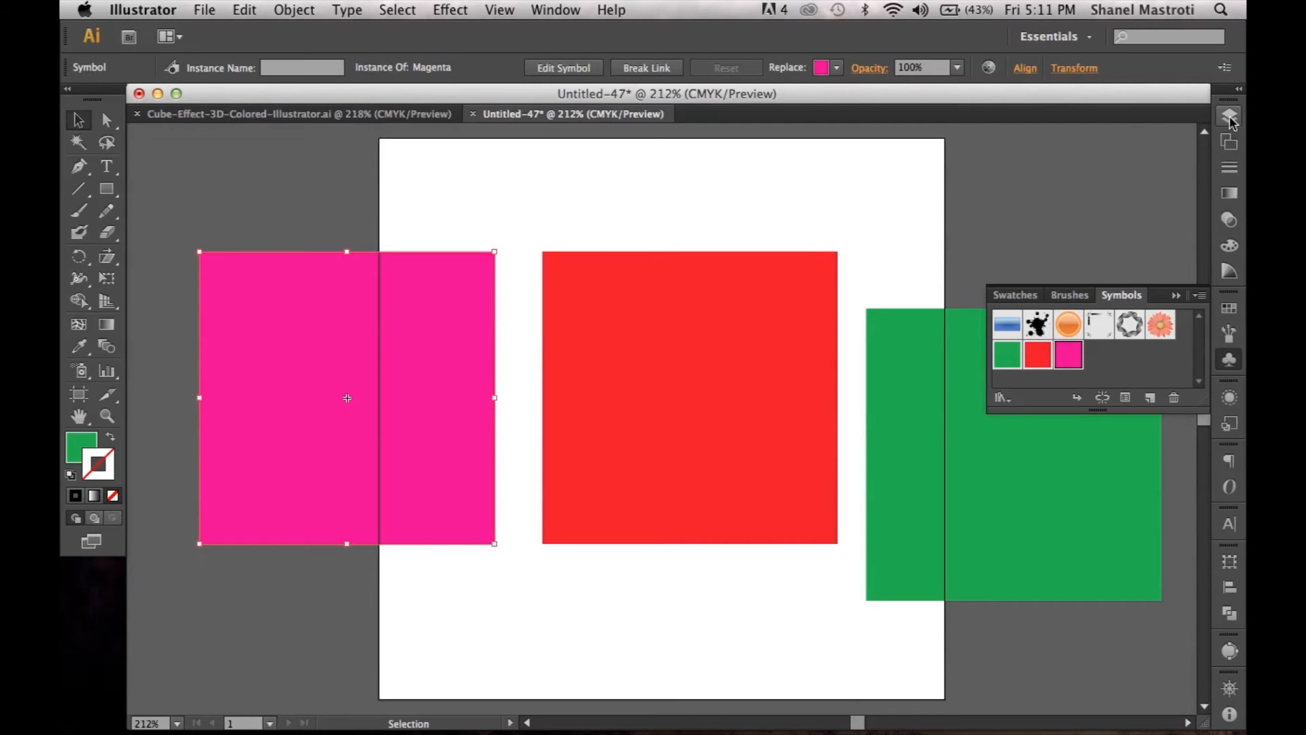
- Hide the Symbols layer, show the Cube layer, and select the yellow square
left_click(1227, 115)
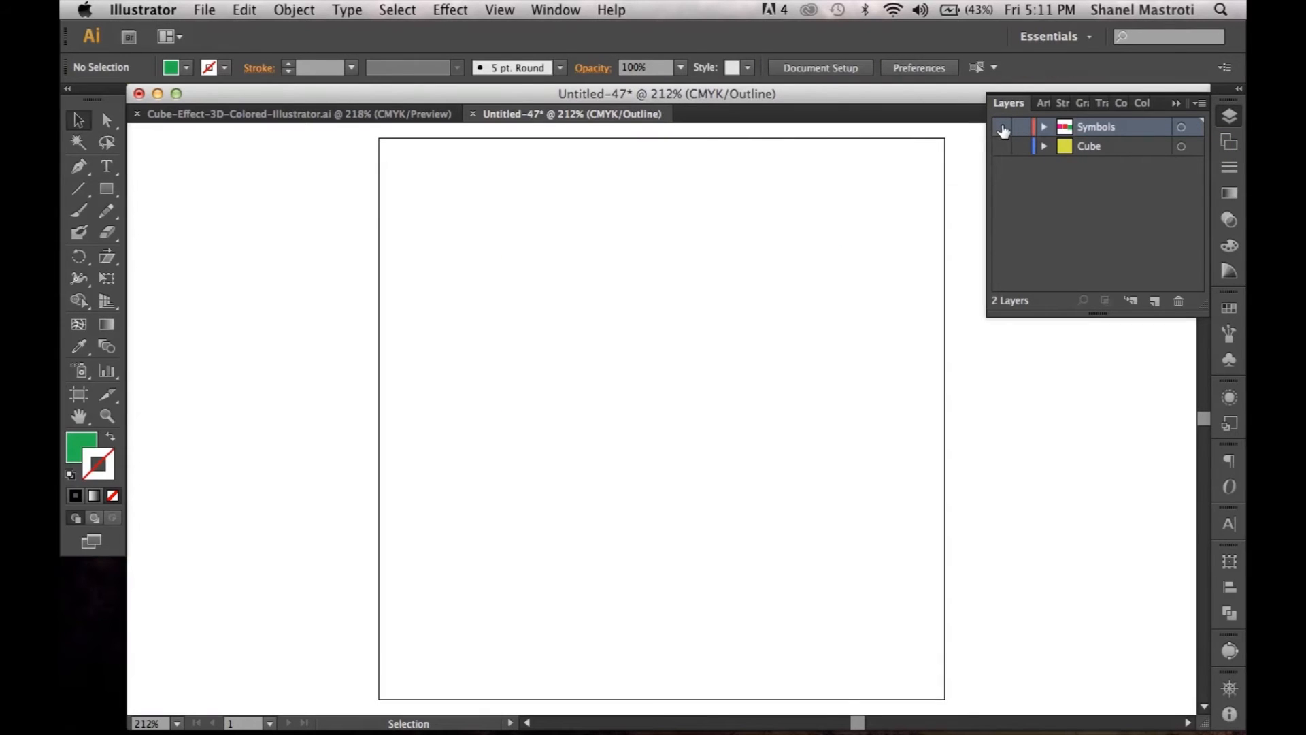
mouse_move(1002, 147)
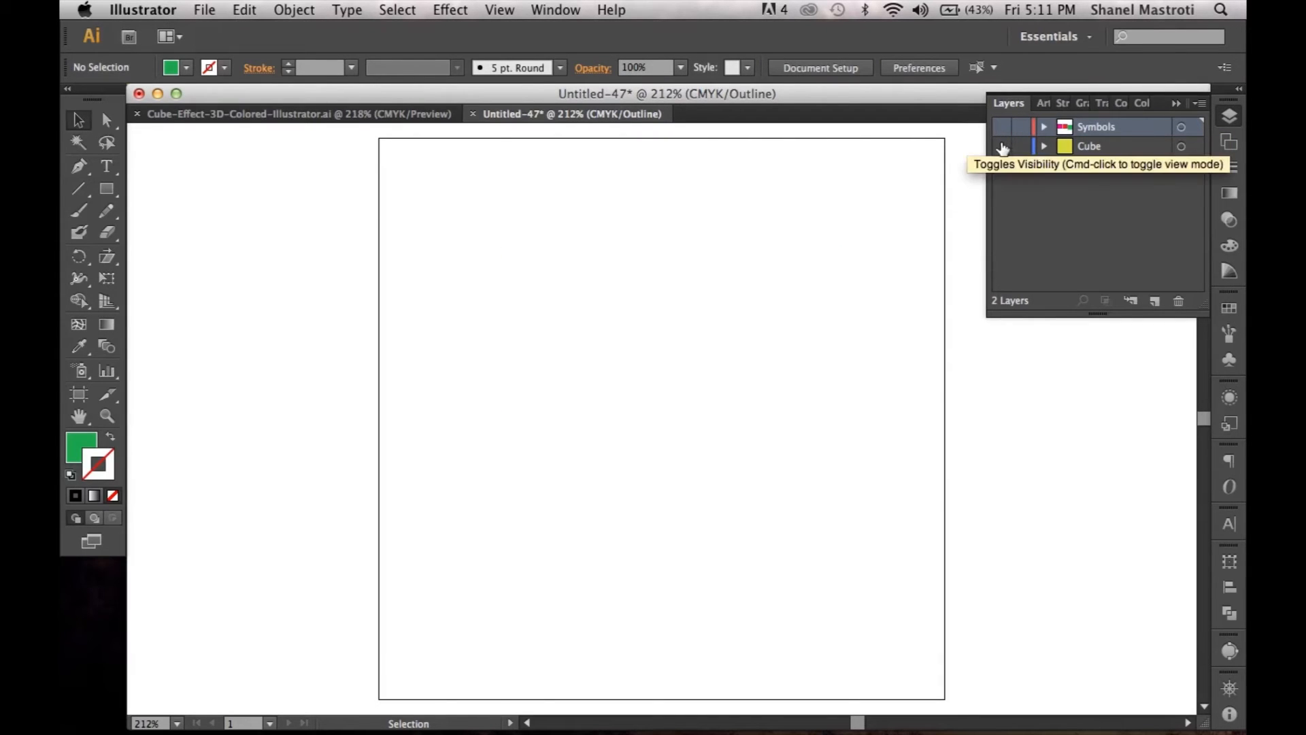
left_click(1001, 146)
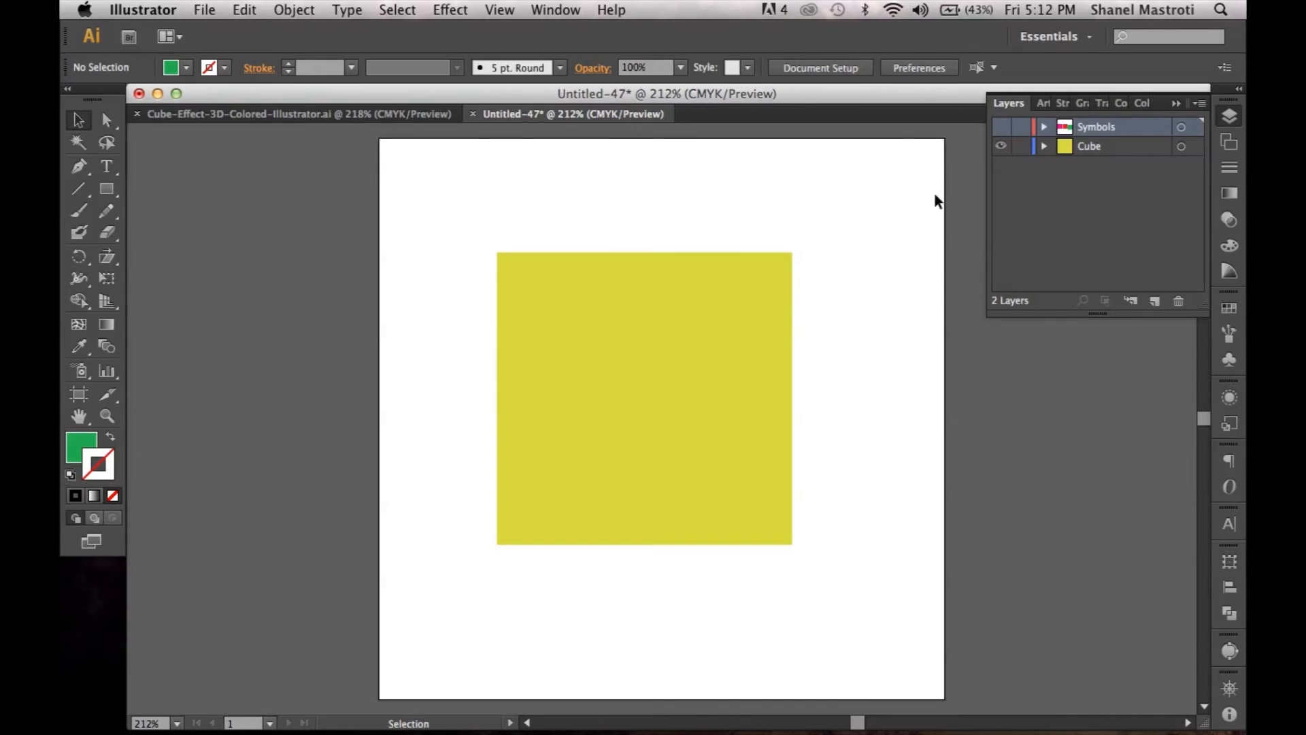
left_click(732, 314)
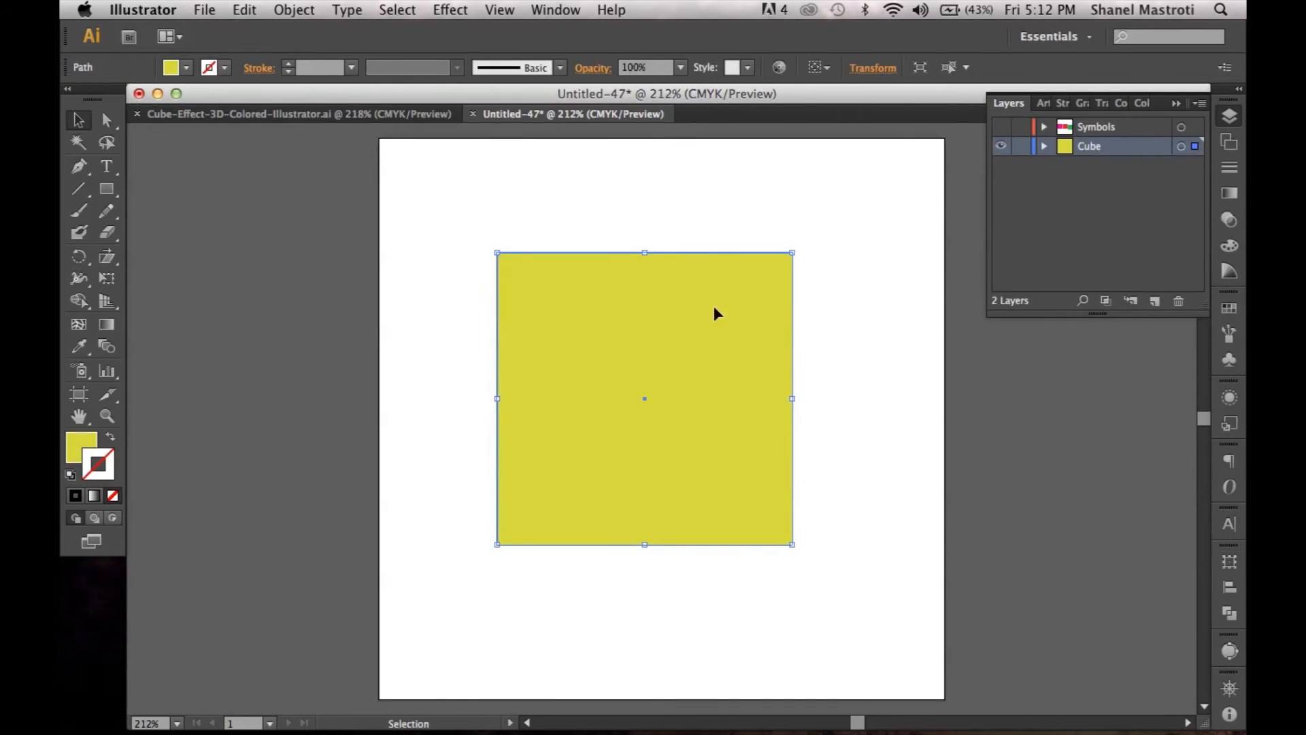
mouse_move(667, 311)
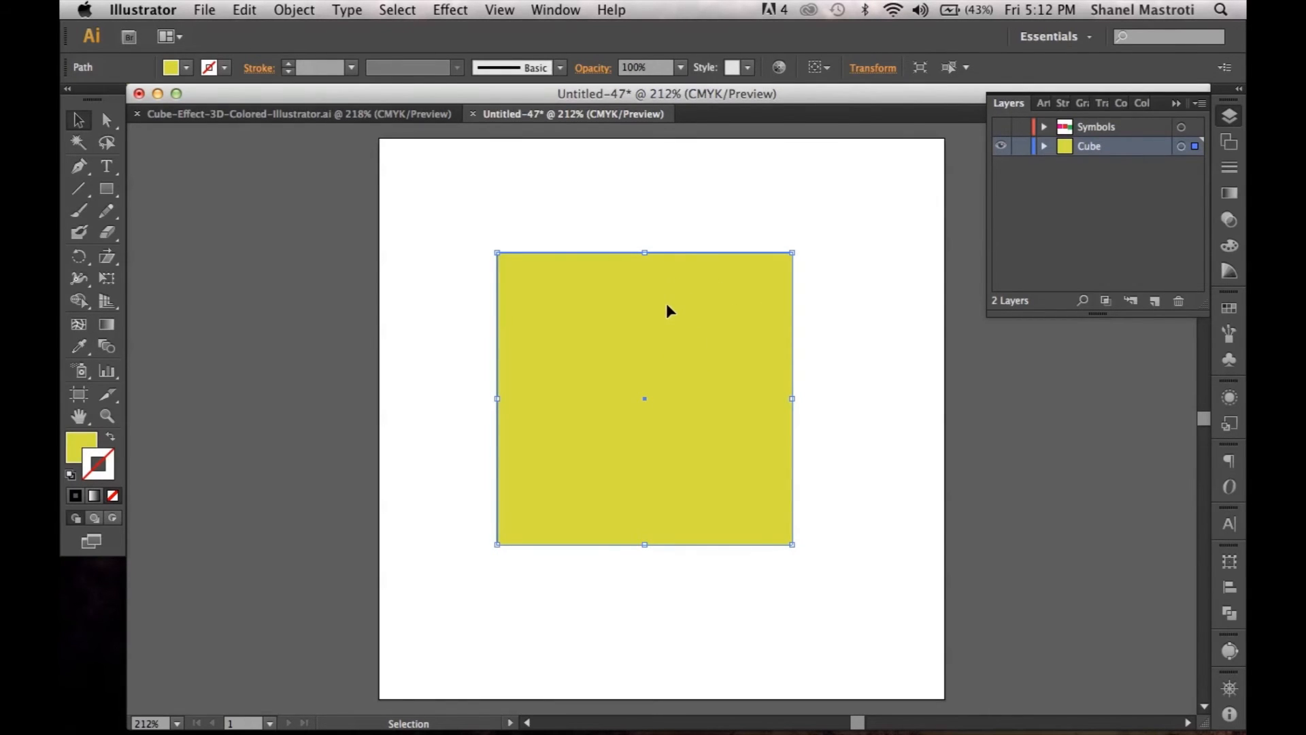
- Apply 3D Extrude & Bevel, rotate the block toward isometric, and set depth 150 pt
left_click(450, 10)
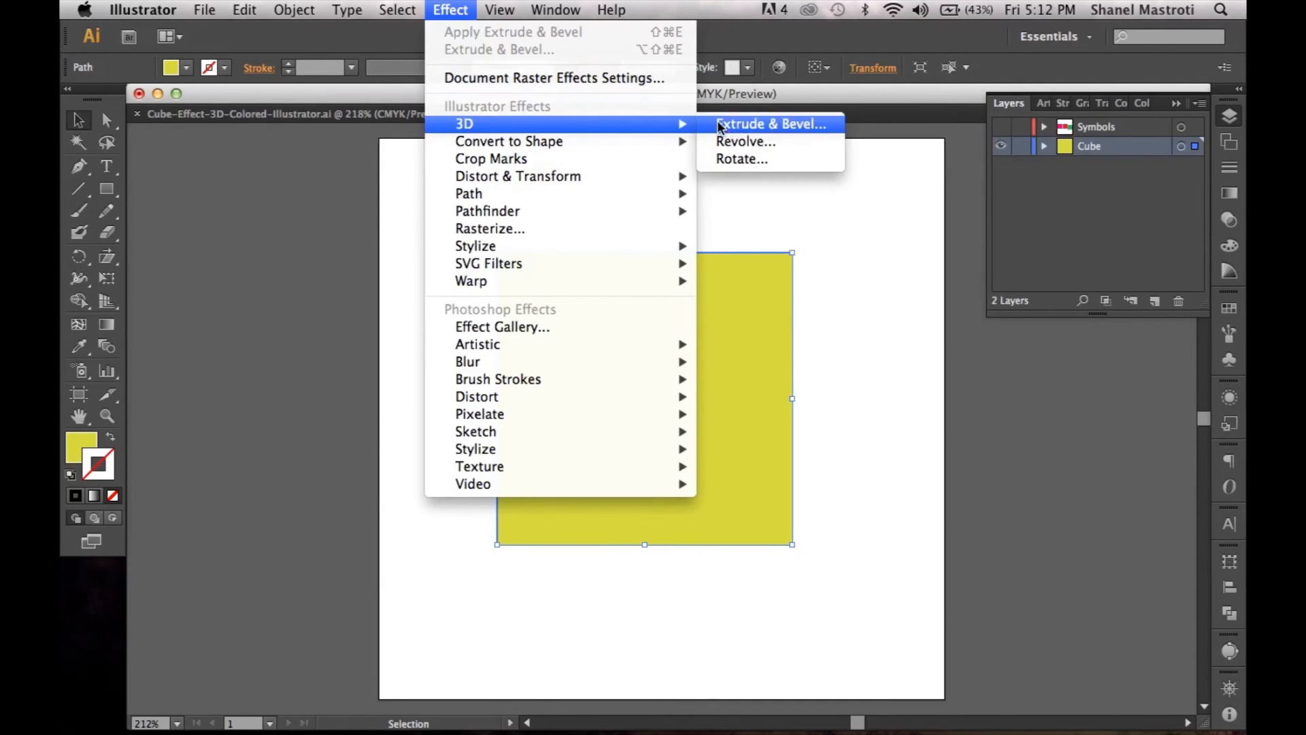
left_click(770, 123)
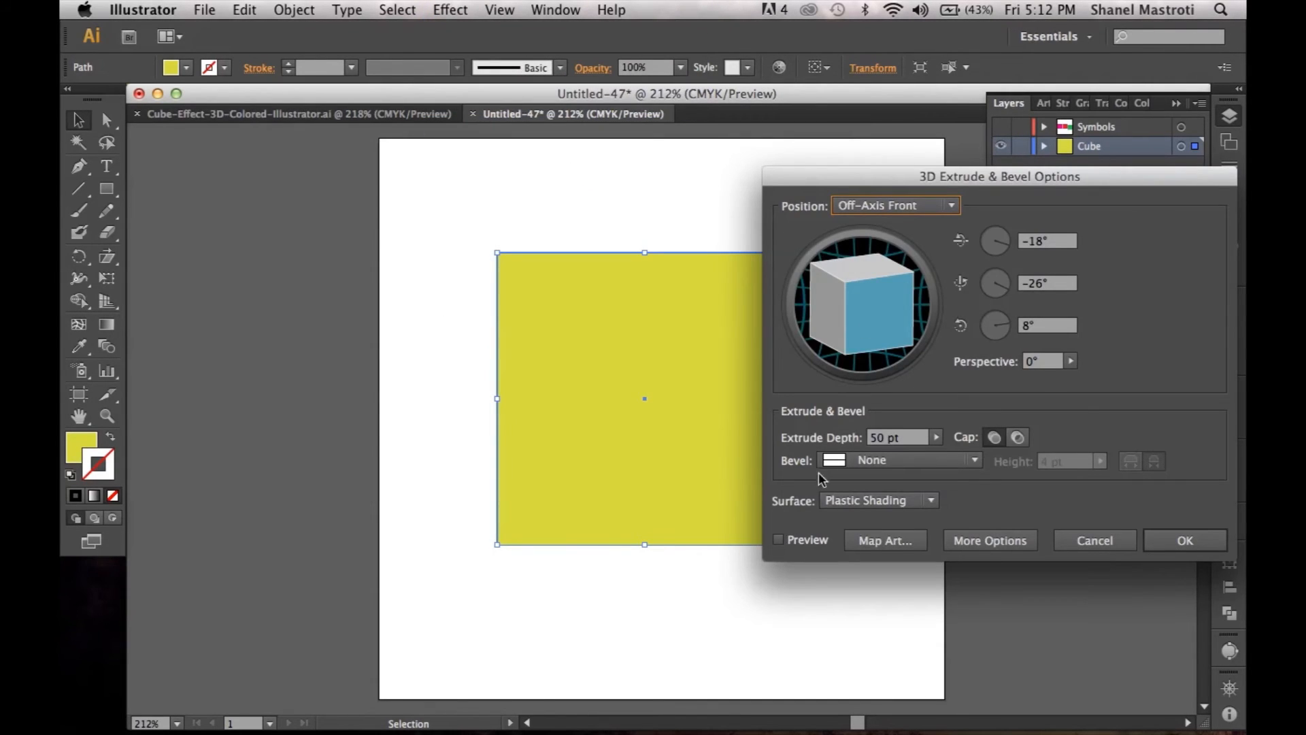
left_click(778, 539)
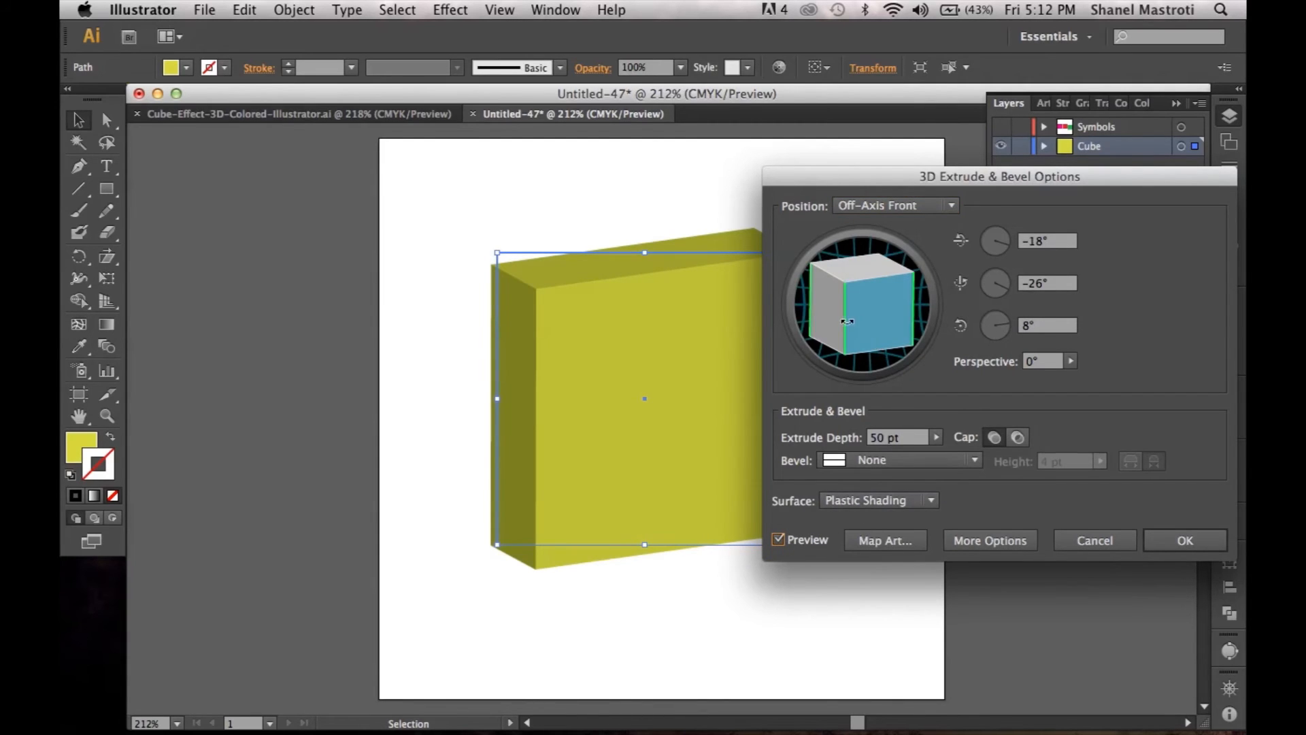
left_click_drag(845, 321, 864, 323)
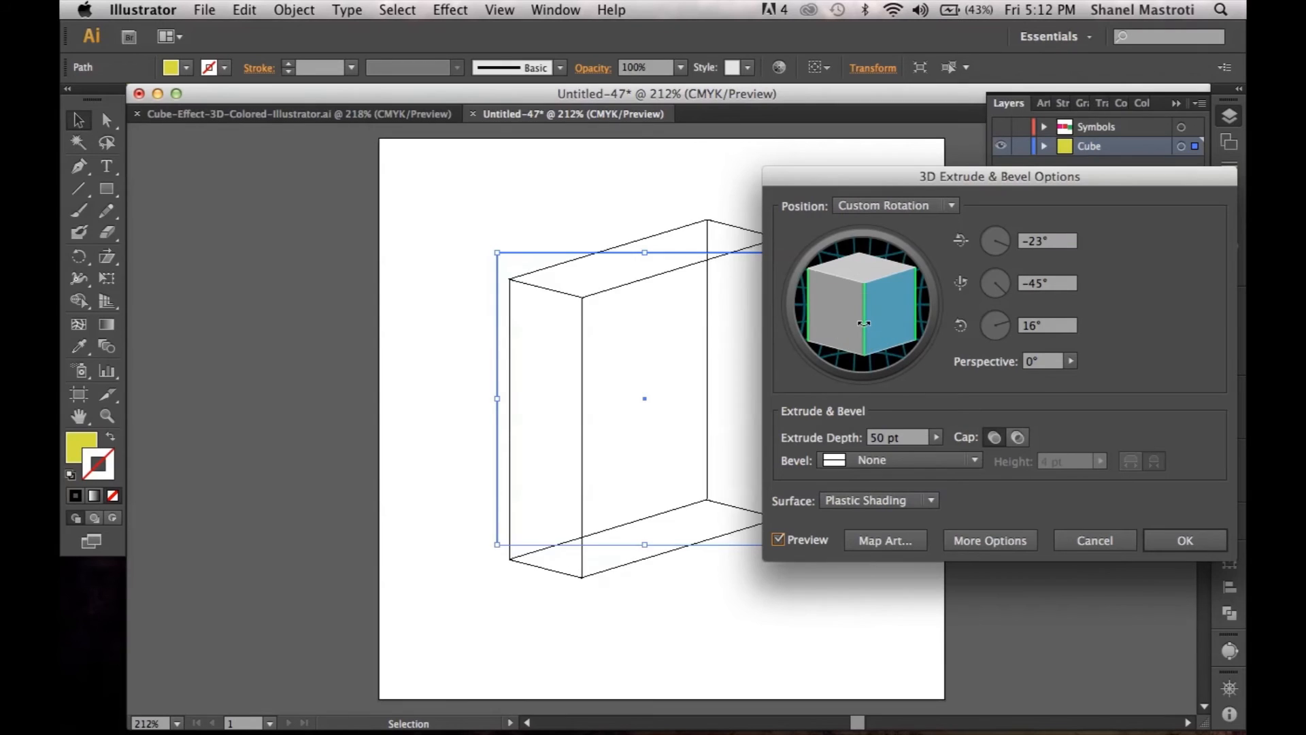
left_click_drag(863, 323, 864, 279)
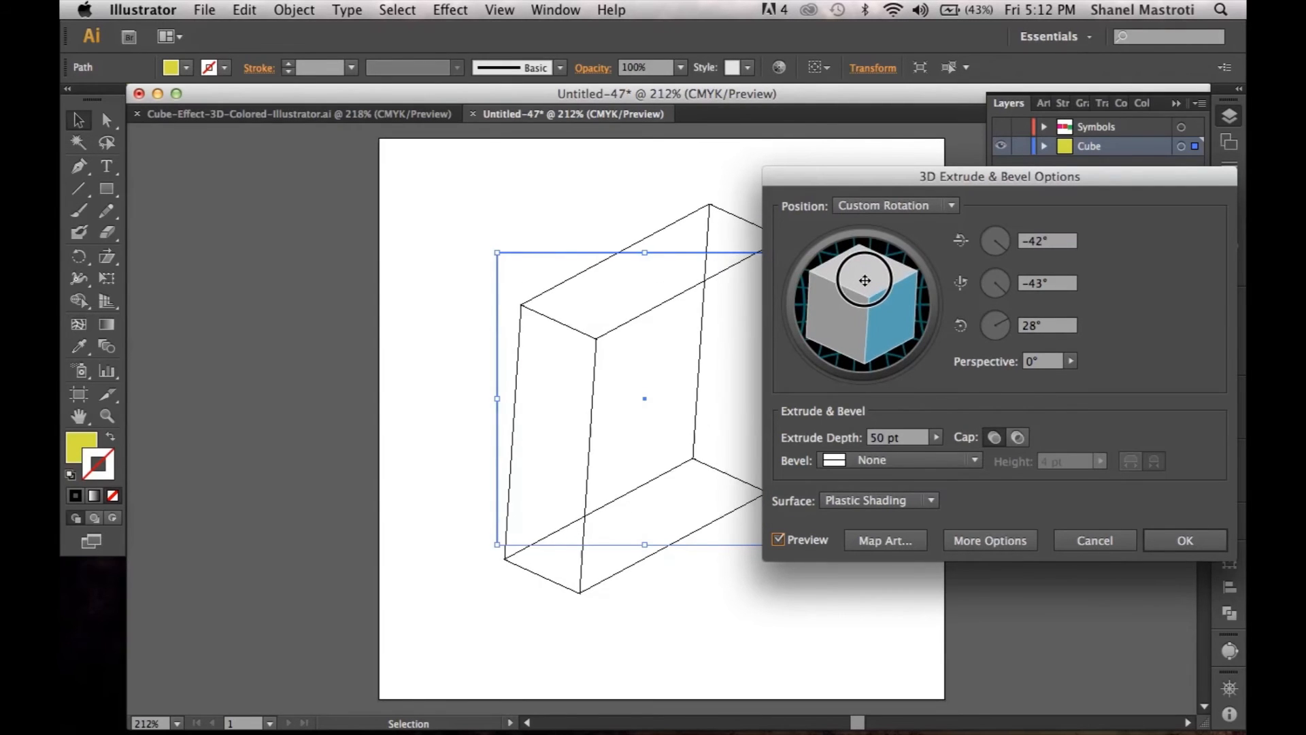
left_click_drag(865, 280, 859, 276)
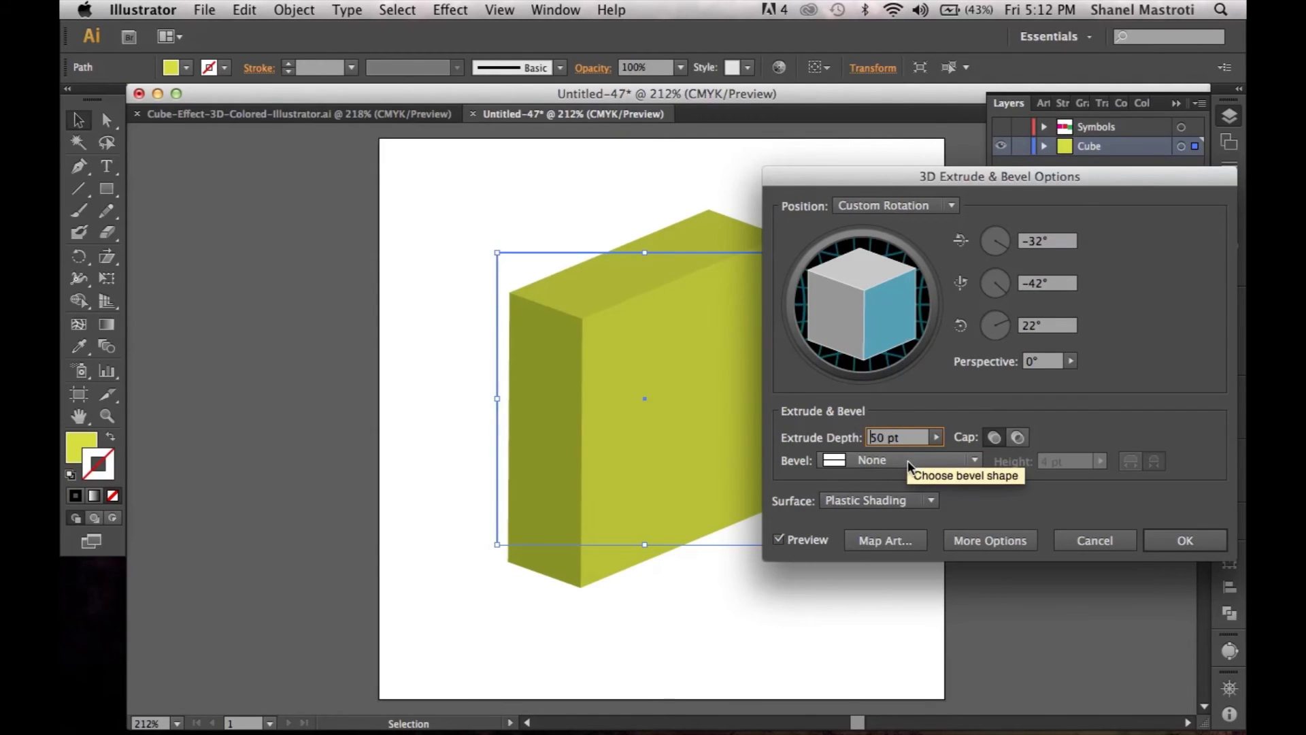
type("150 pt")
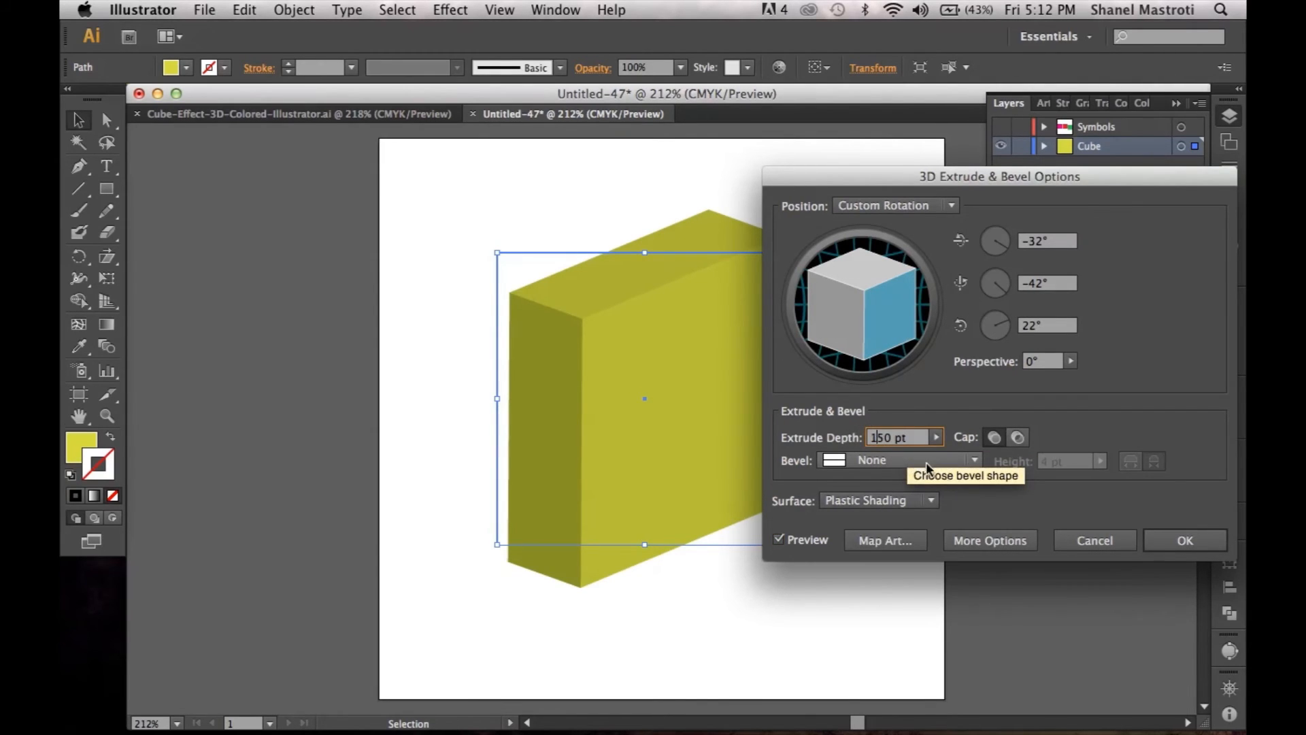
mouse_move(884, 548)
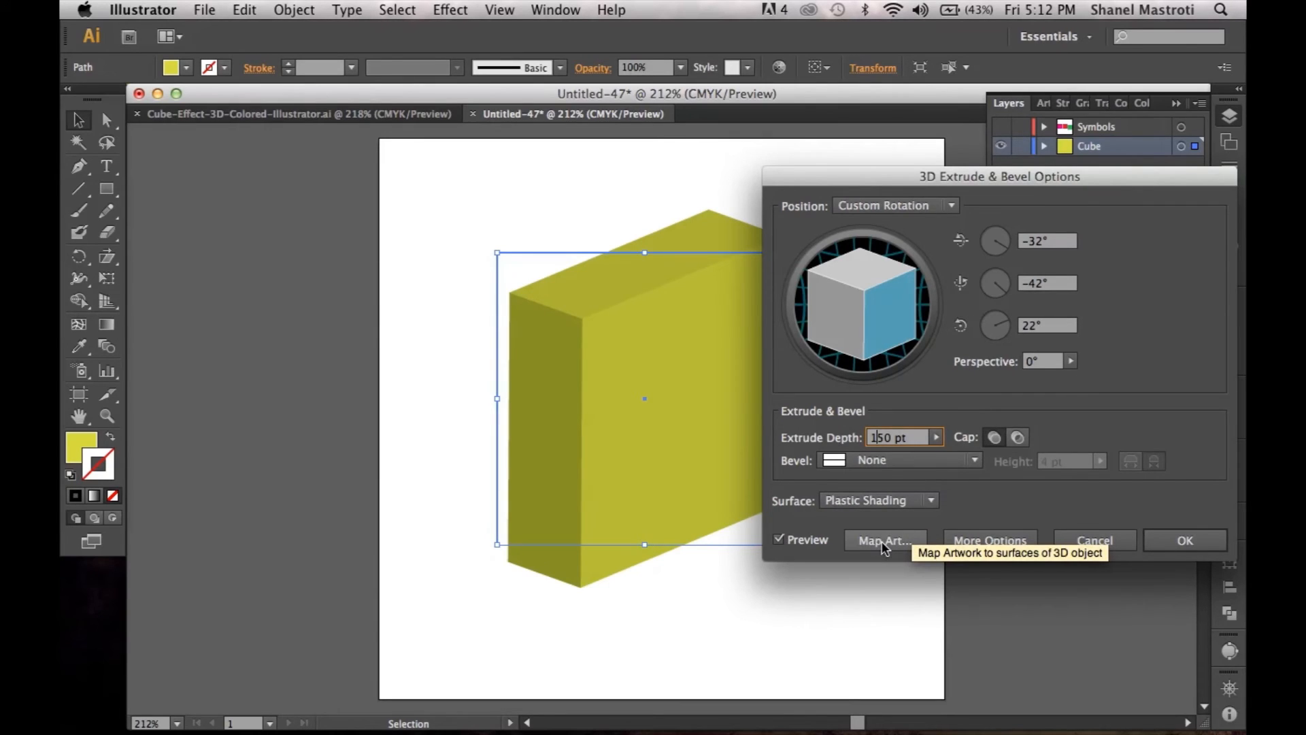
- Open Map Art and map the Green symbol onto surface 1 of the cube
left_click(884, 540)
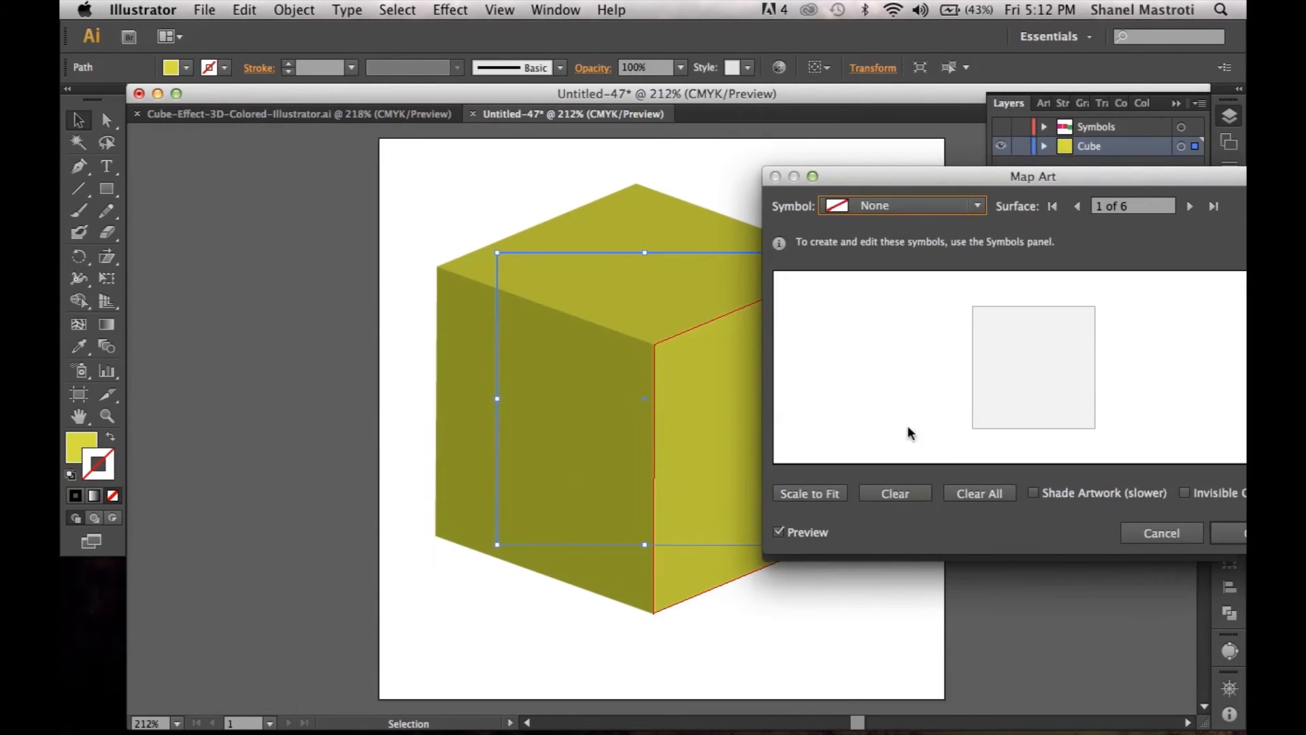
mouse_move(1101, 385)
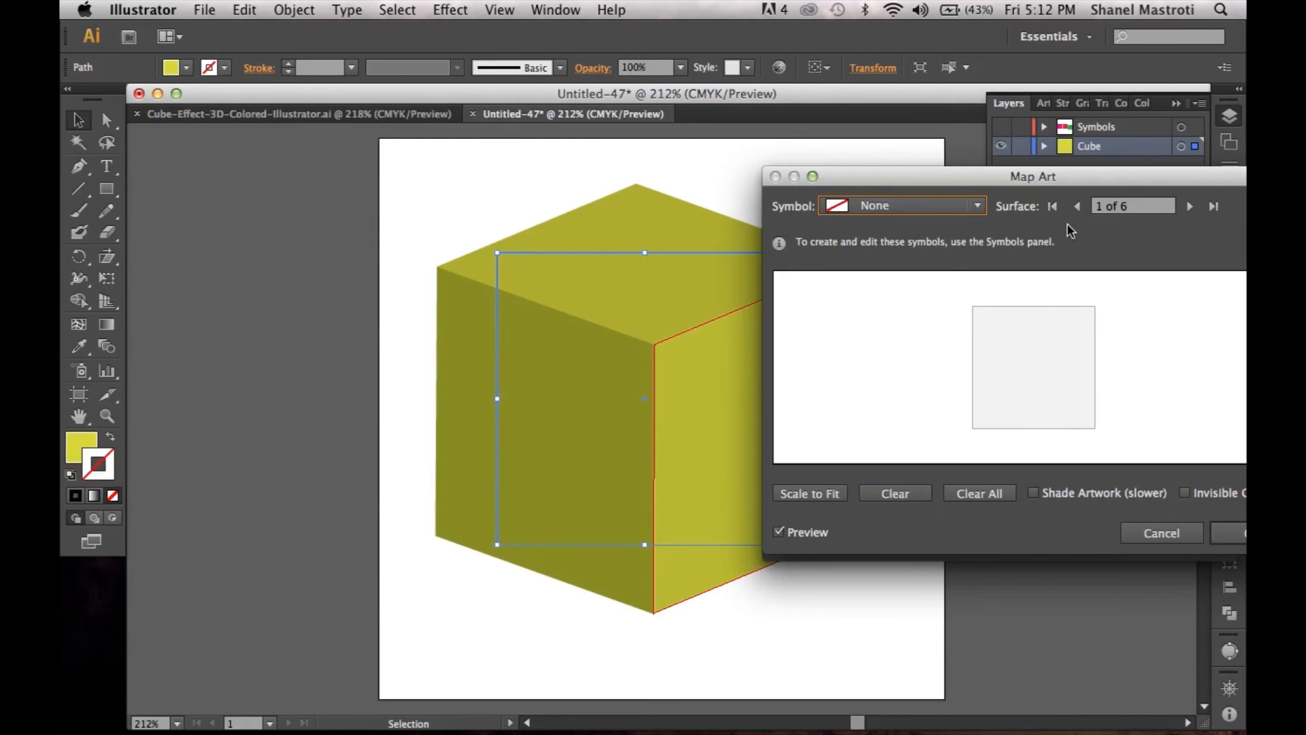
mouse_move(713, 490)
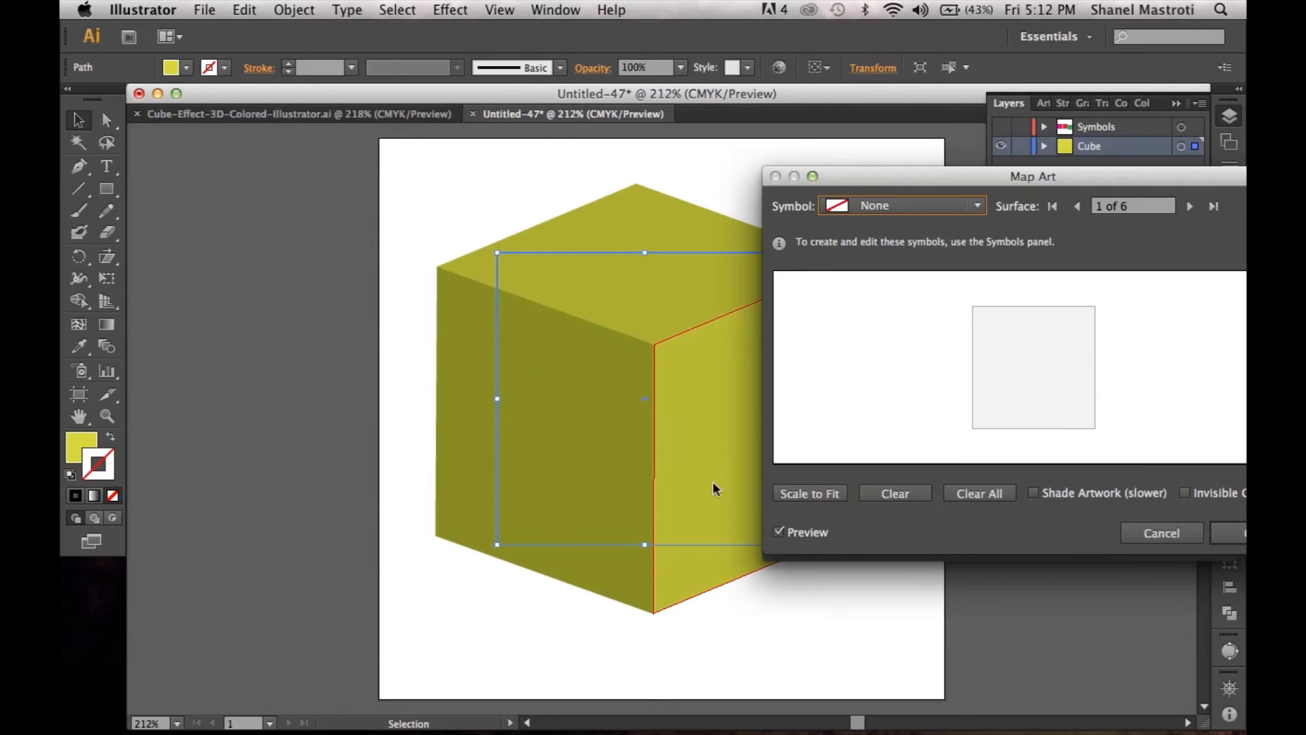
mouse_move(1126, 224)
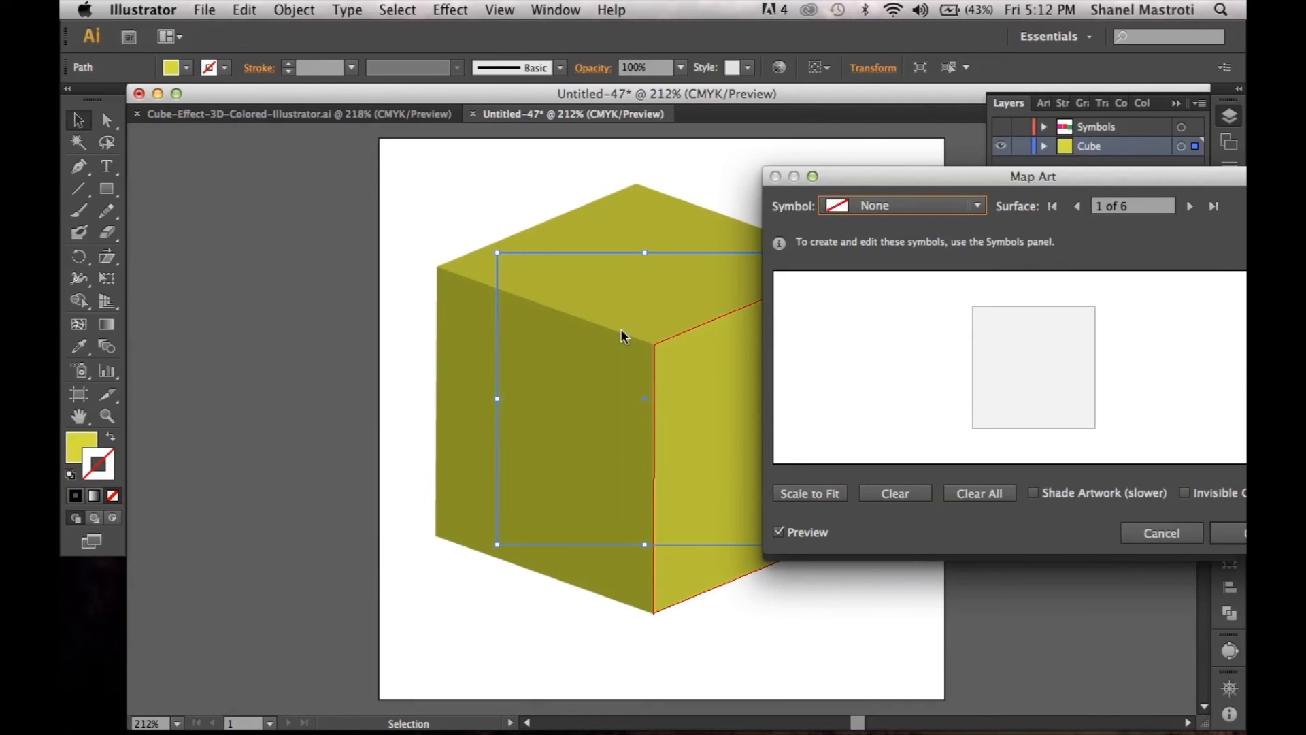
mouse_move(703, 335)
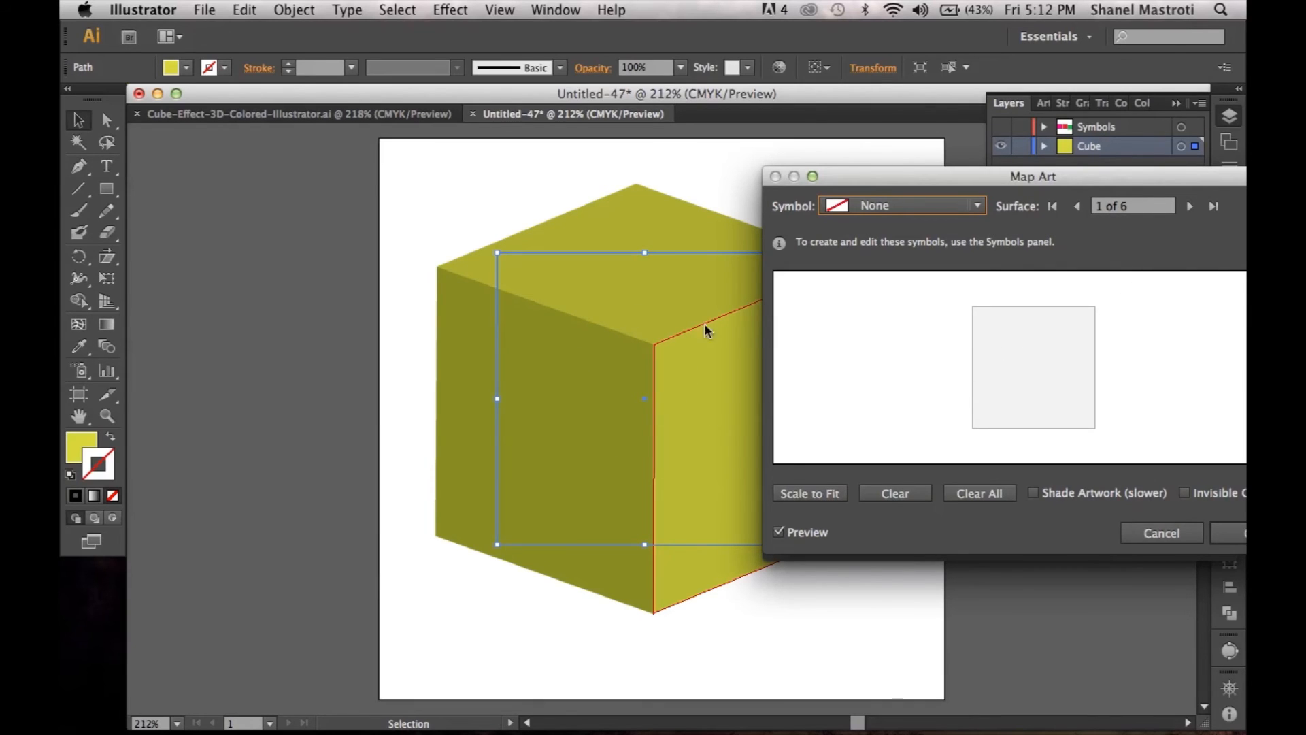
mouse_move(661, 624)
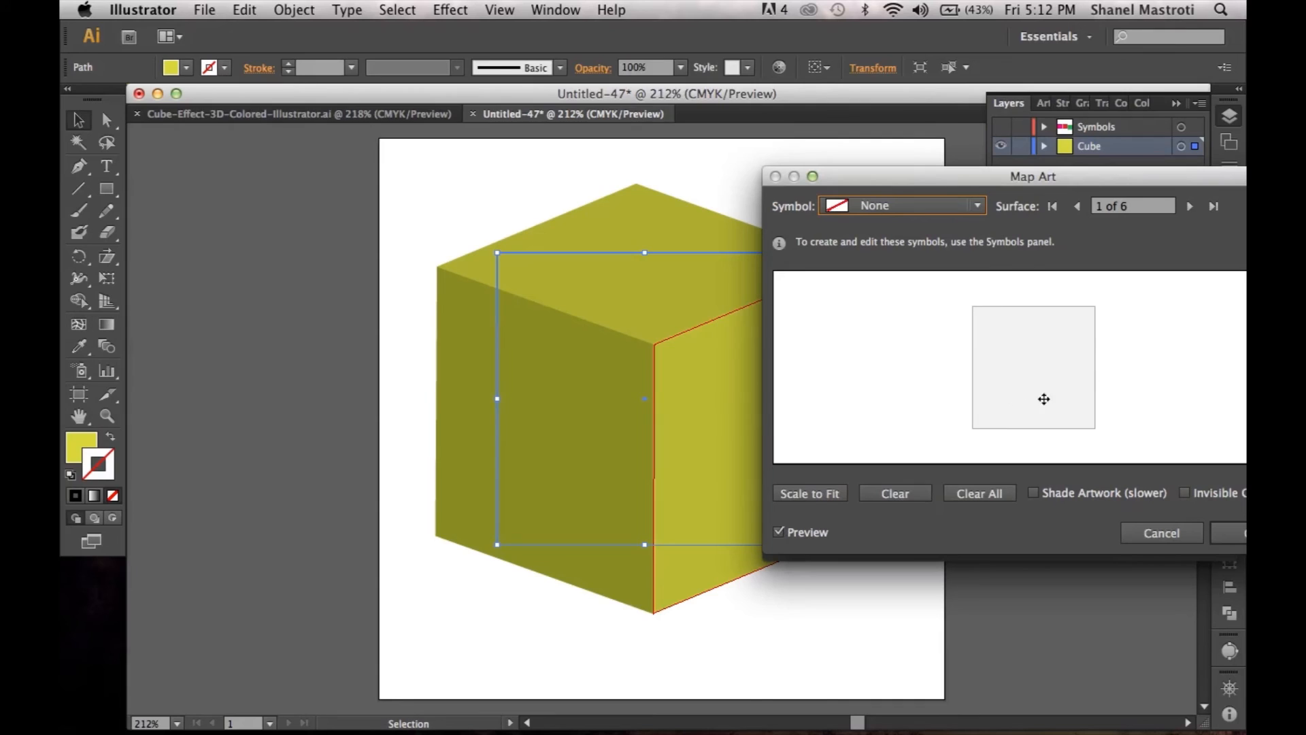
mouse_move(996, 356)
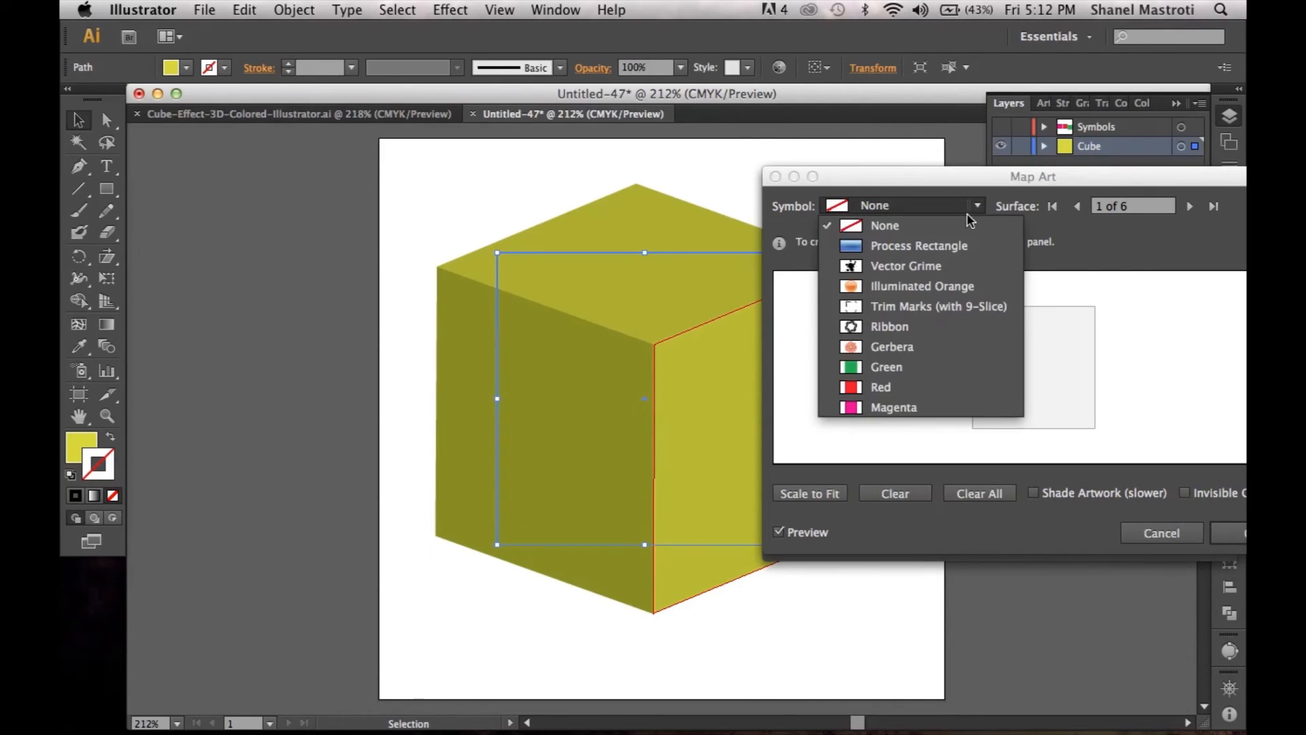
left_click(886, 367)
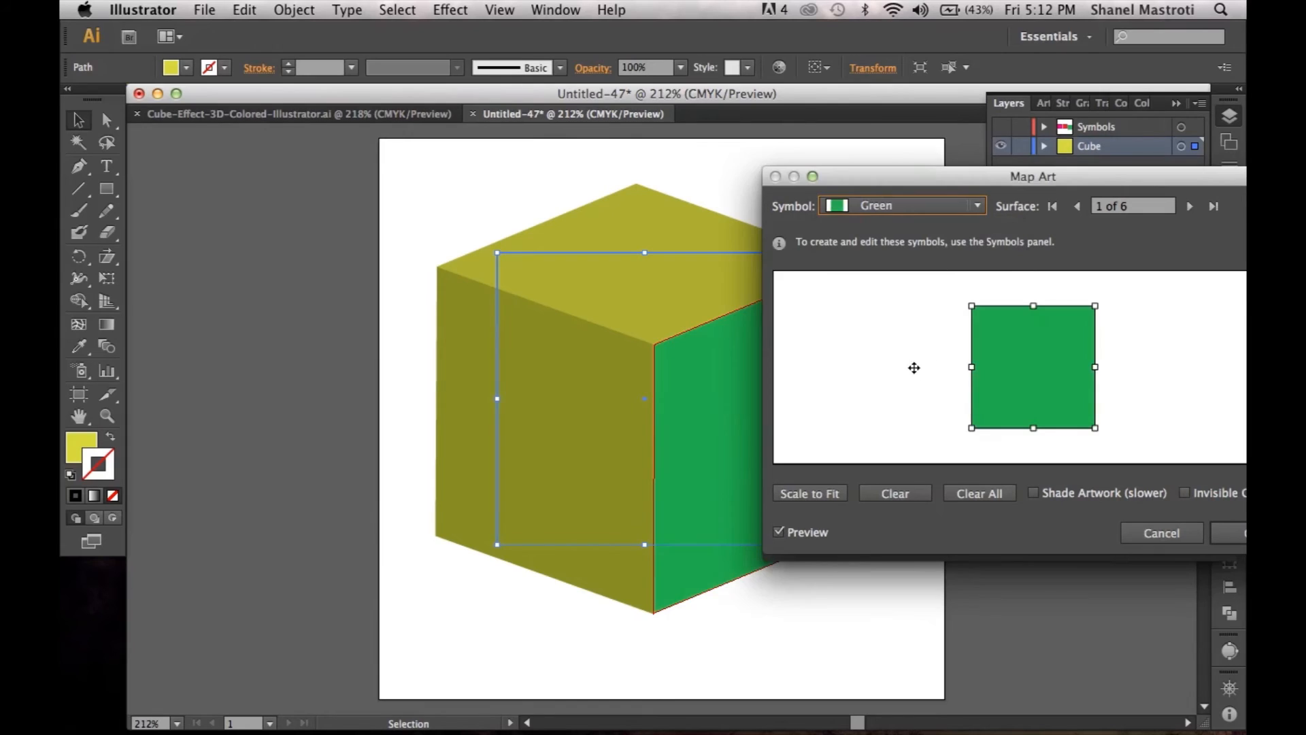
mouse_move(698, 405)
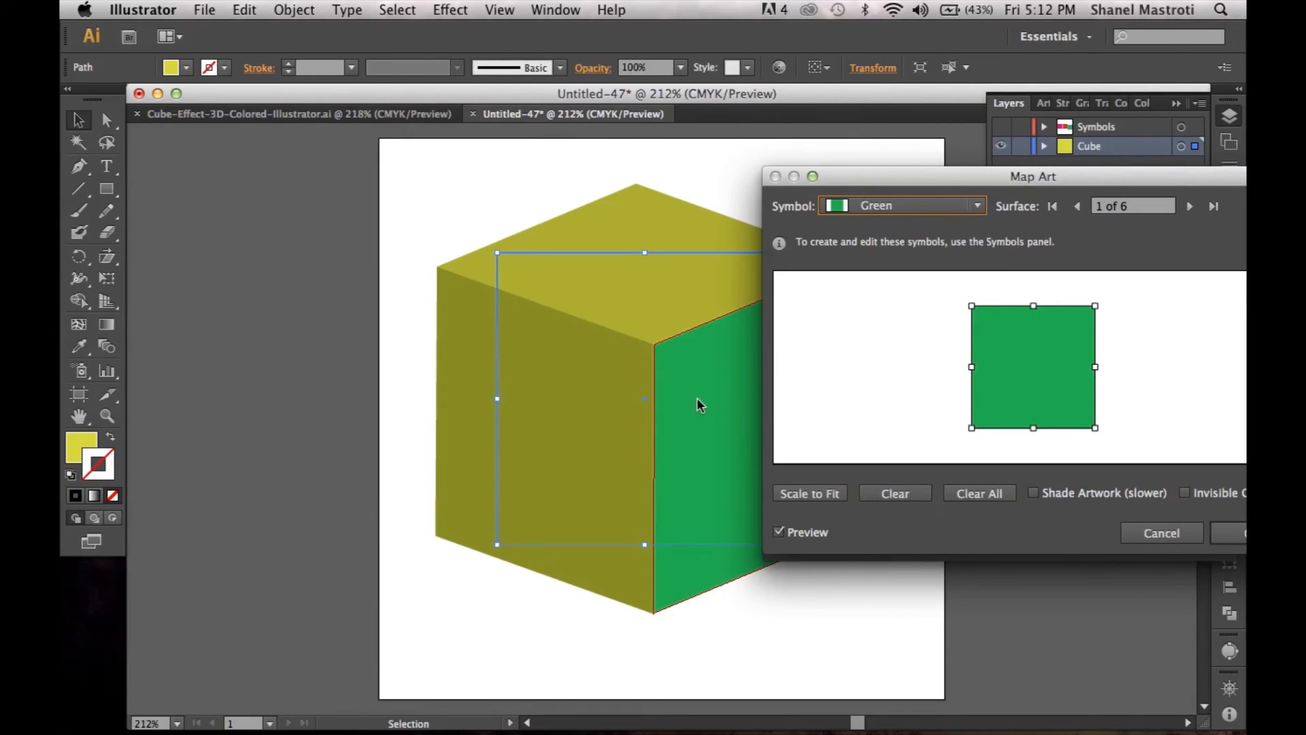
mouse_move(753, 395)
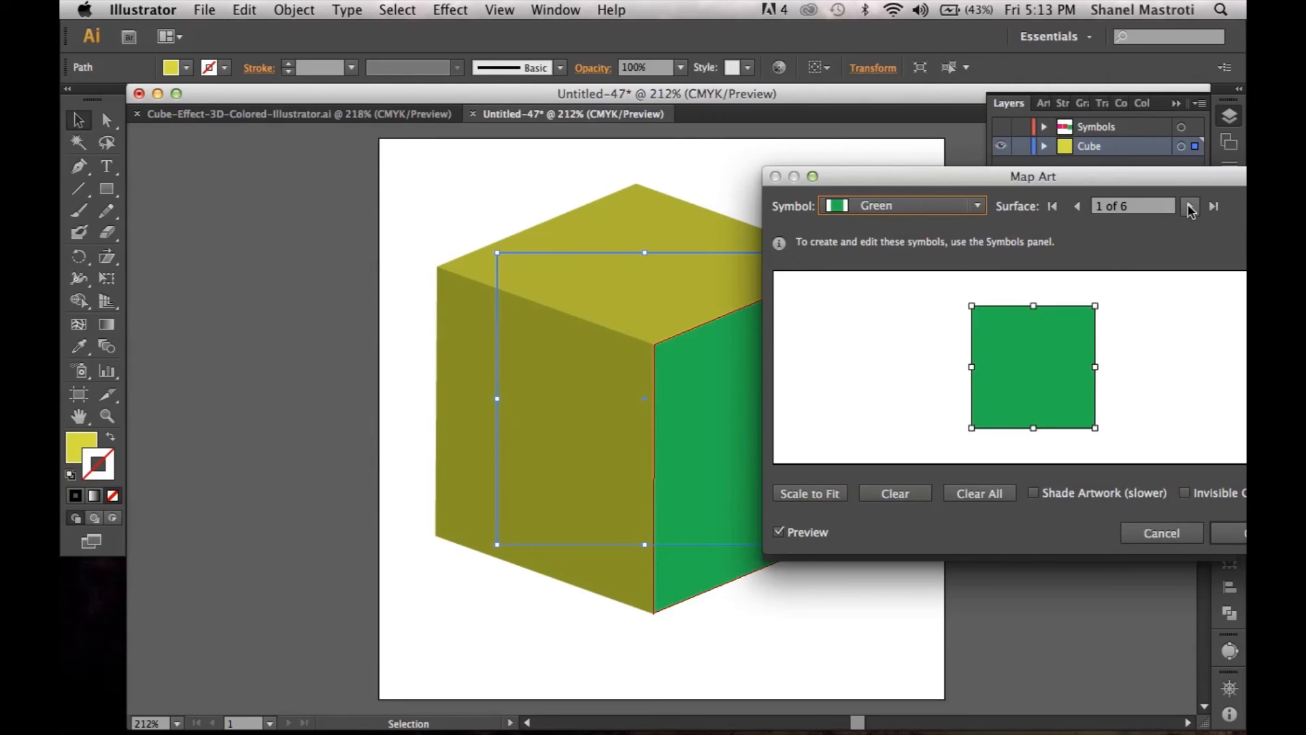
mouse_move(1190, 206)
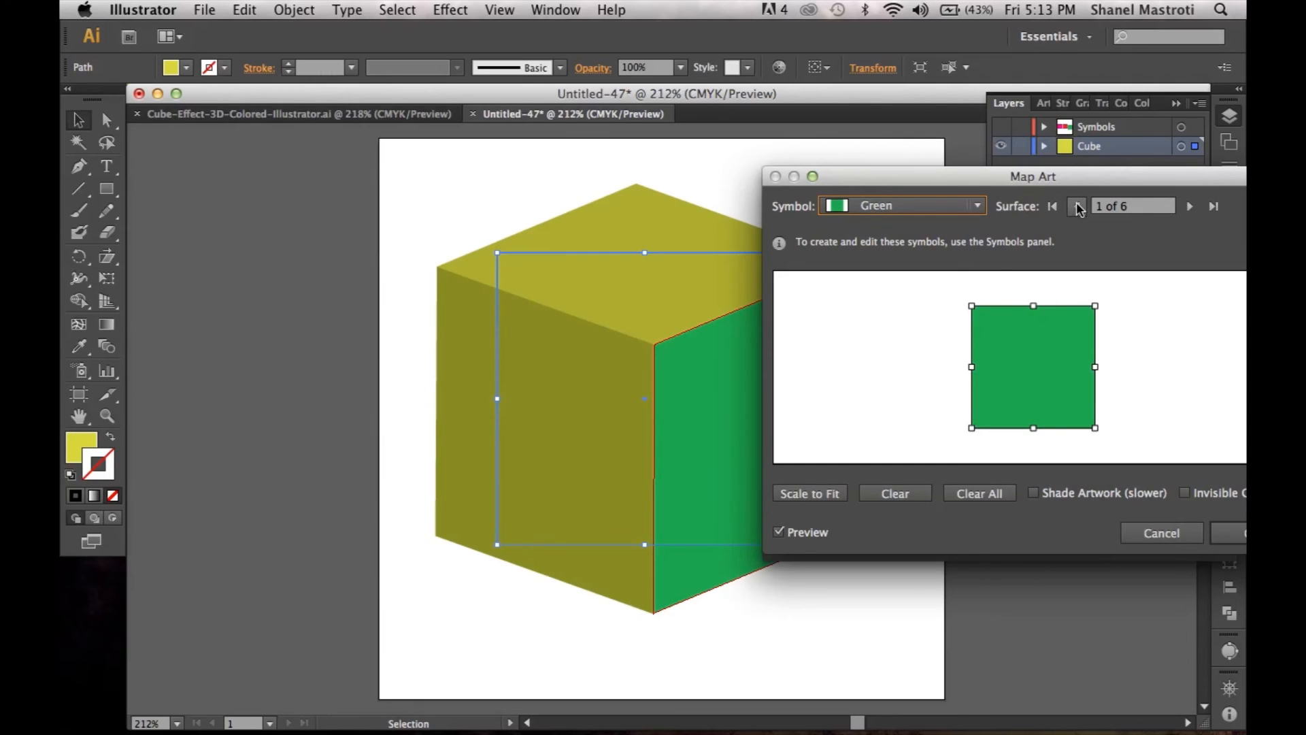
mouse_move(1077, 206)
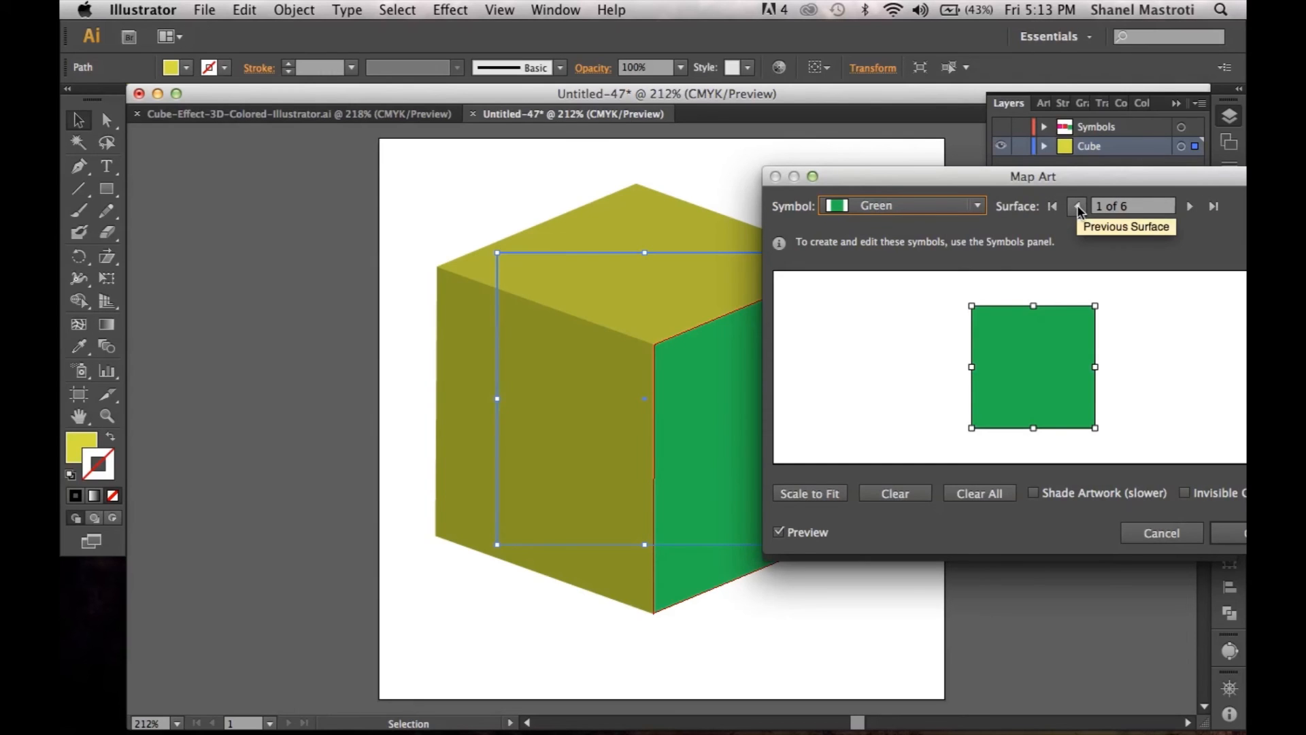
- Map the Red symbol onto the cube's top surface in Map Art
left_click(1076, 205)
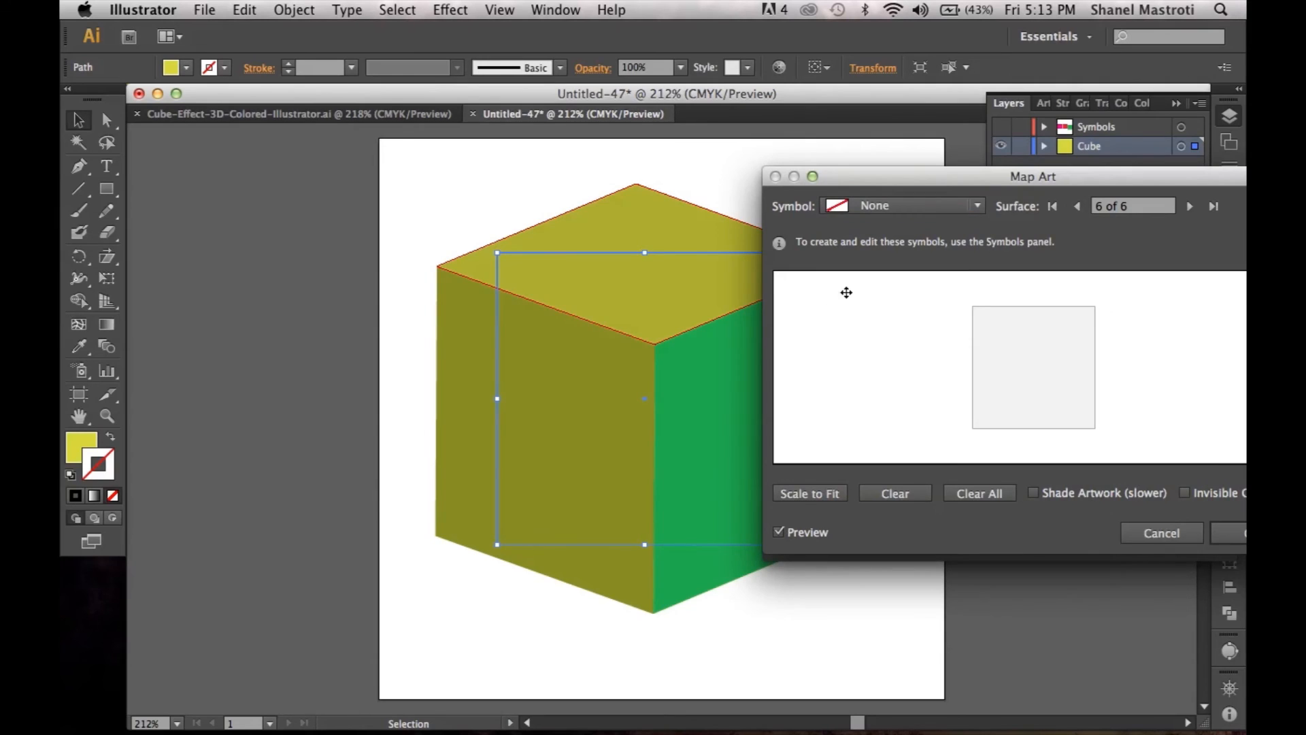
mouse_move(673, 276)
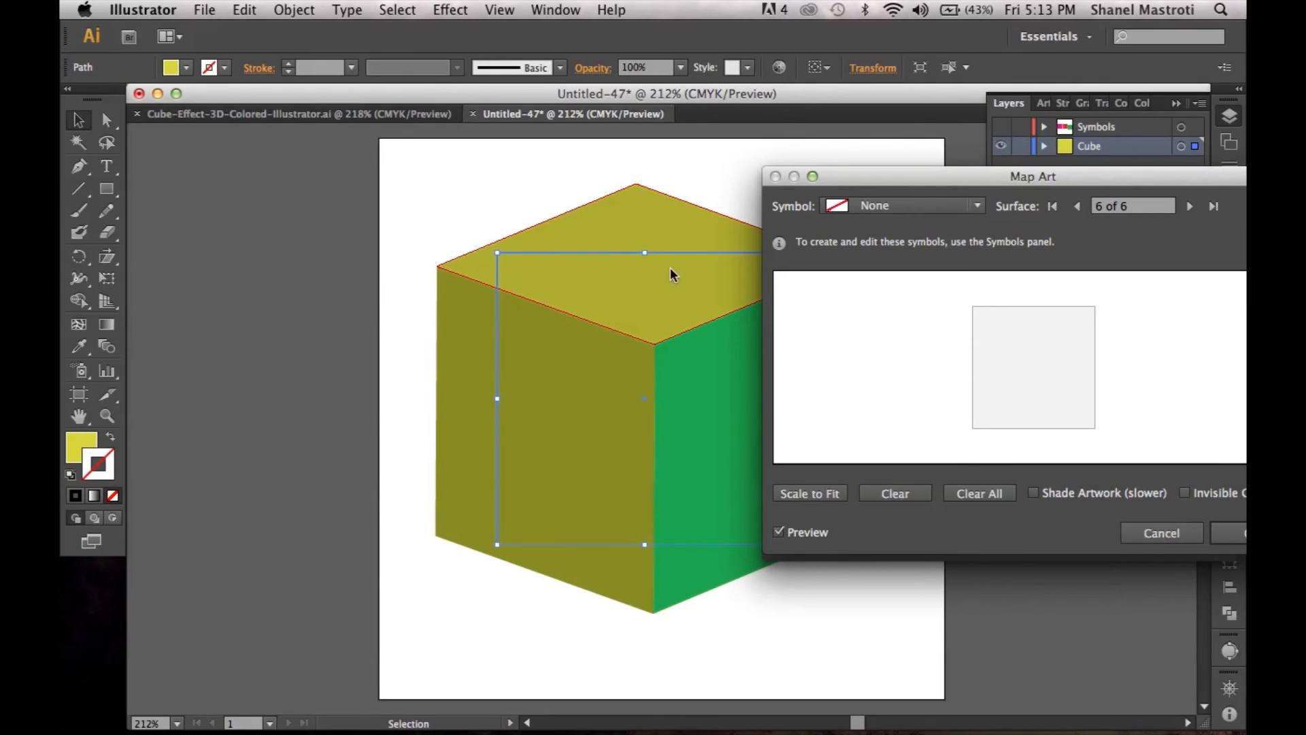
mouse_move(580, 404)
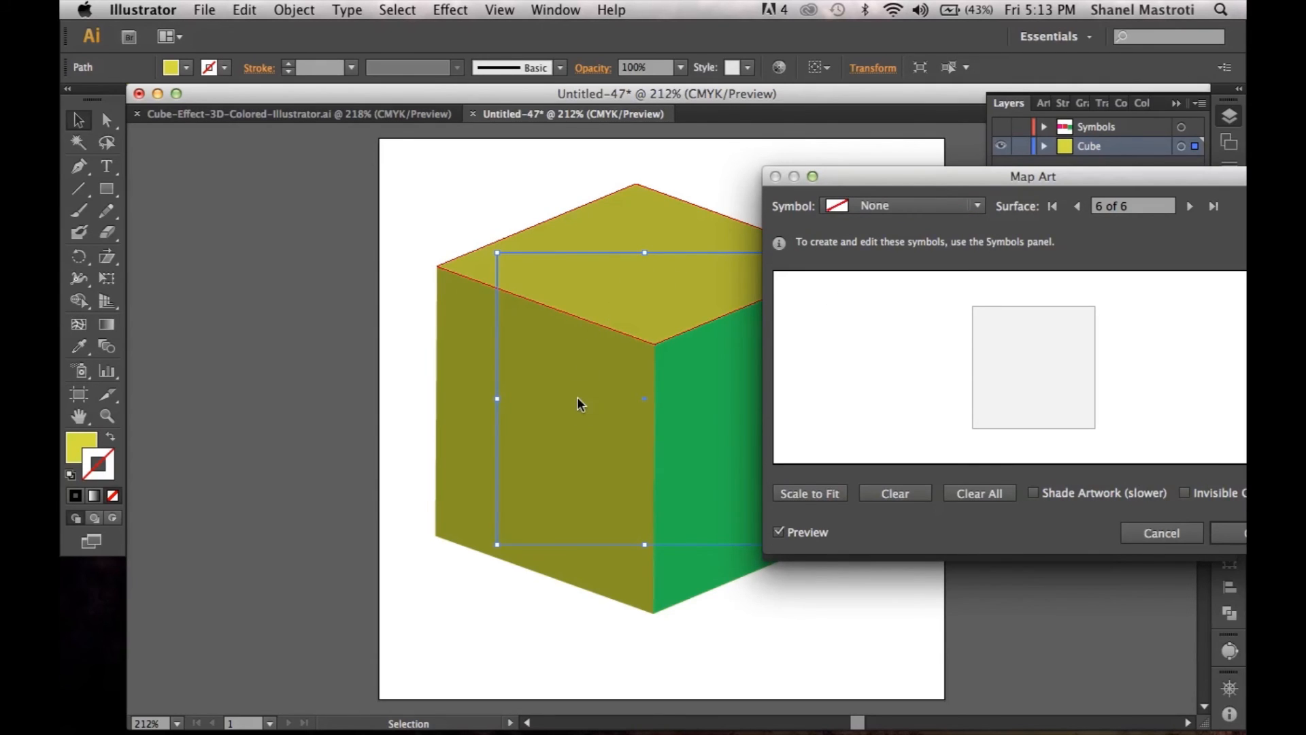
mouse_move(702, 282)
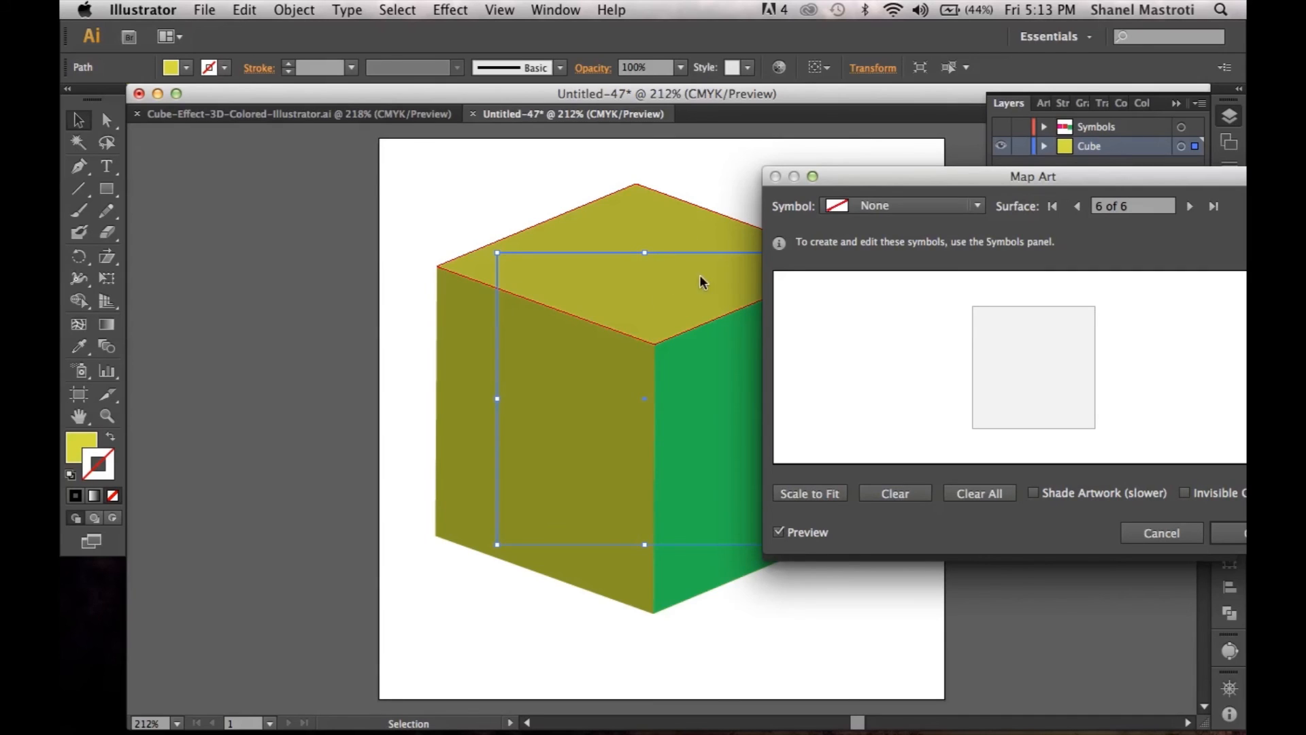
mouse_move(646, 277)
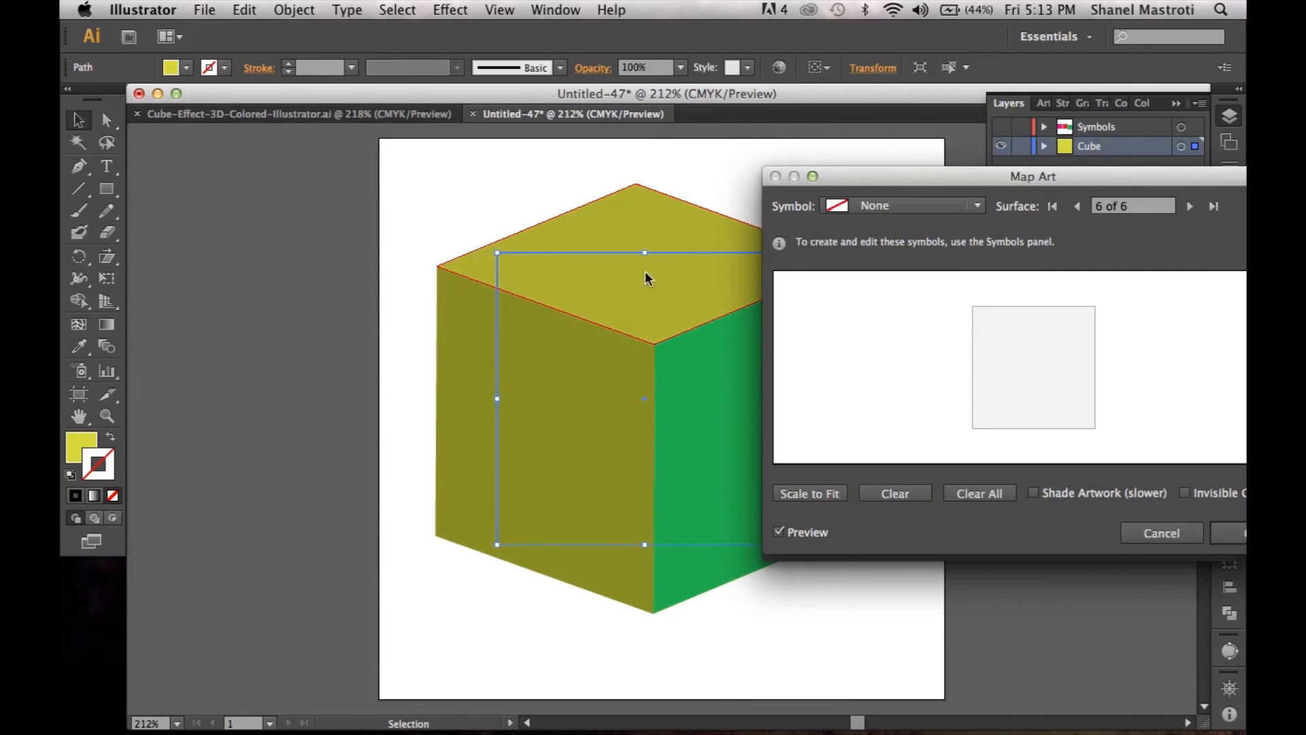
left_click(977, 205)
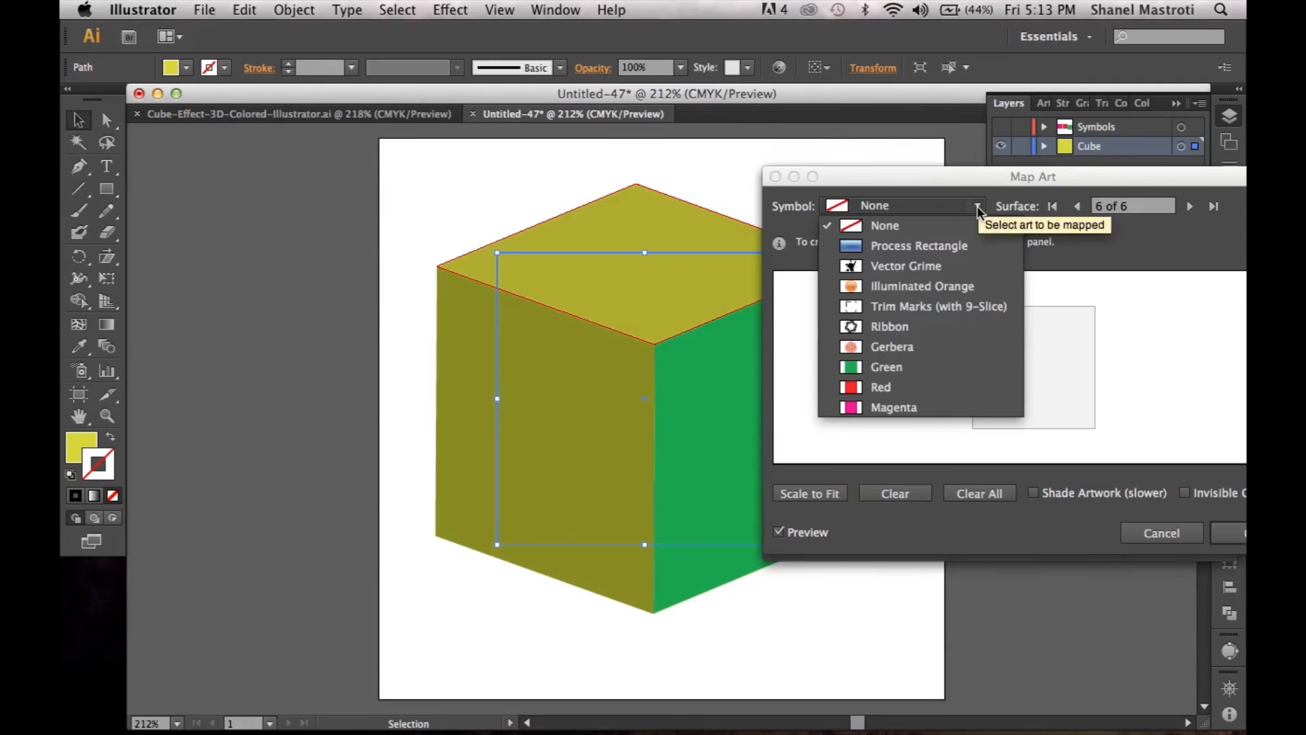
mouse_move(866, 387)
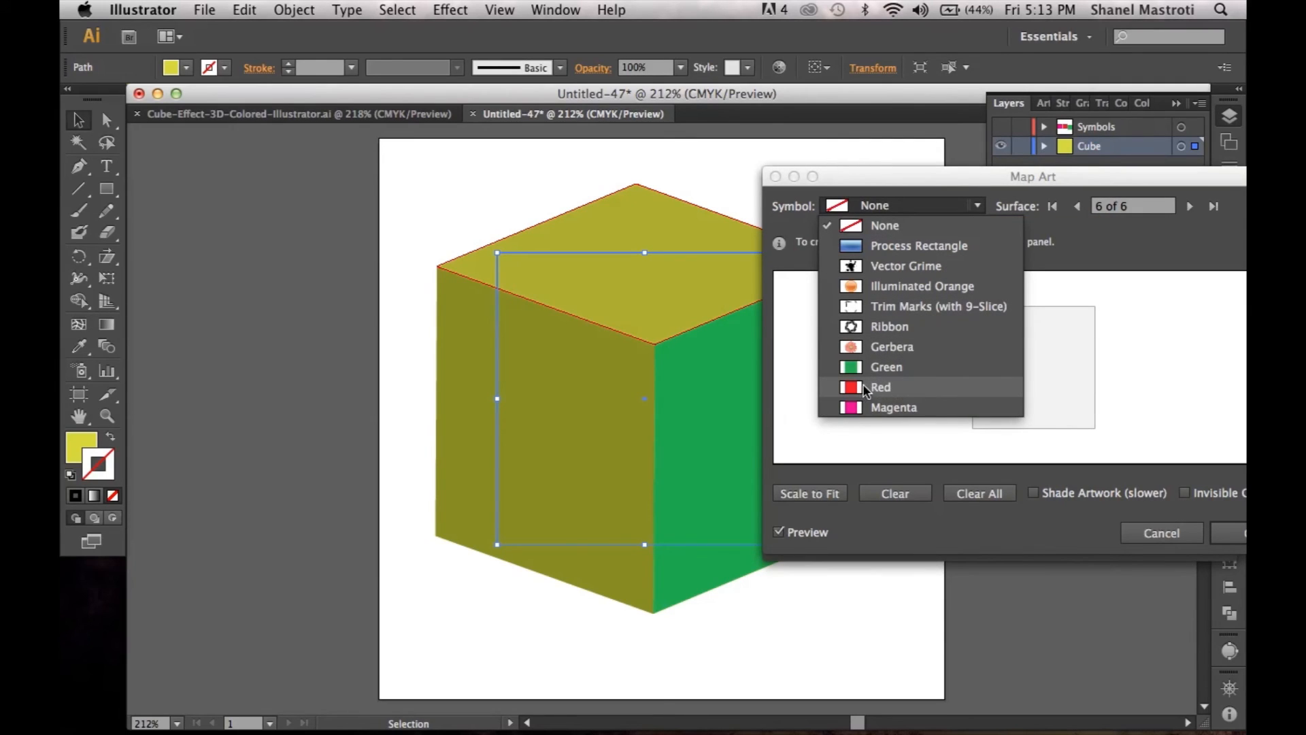
left_click(880, 387)
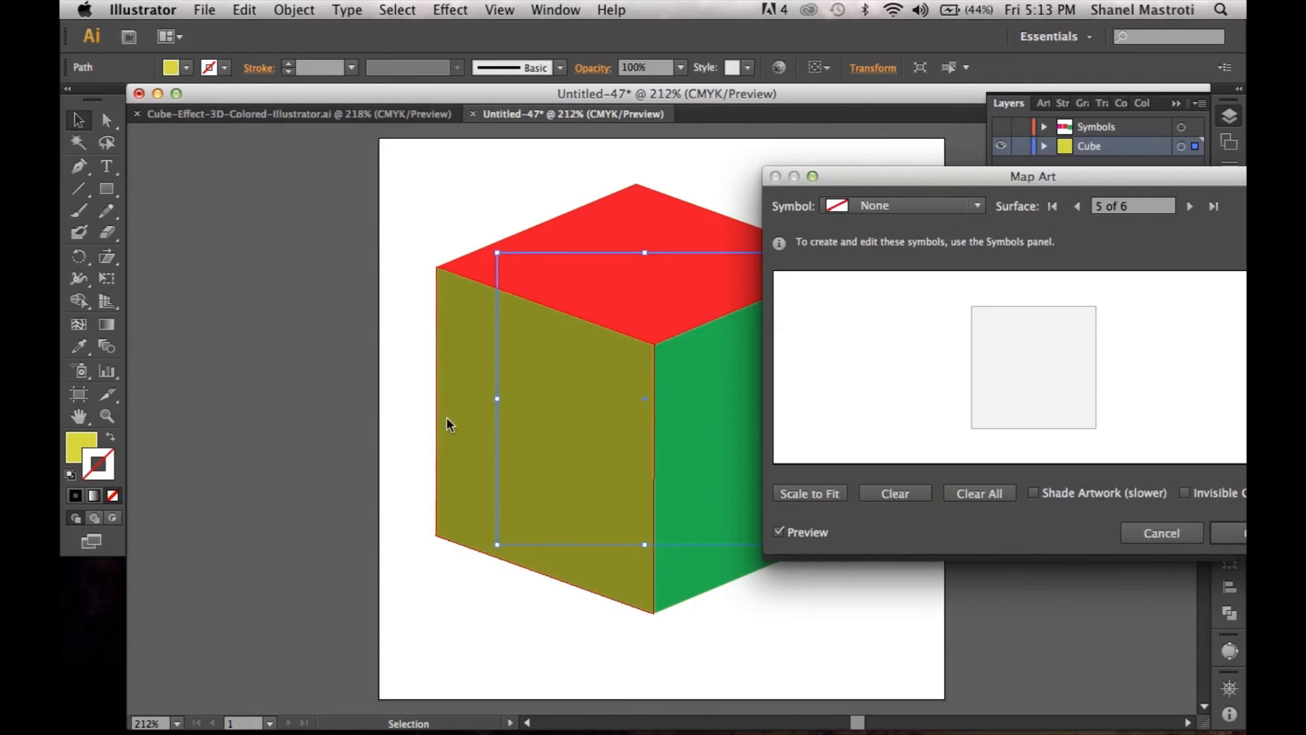
mouse_move(964, 242)
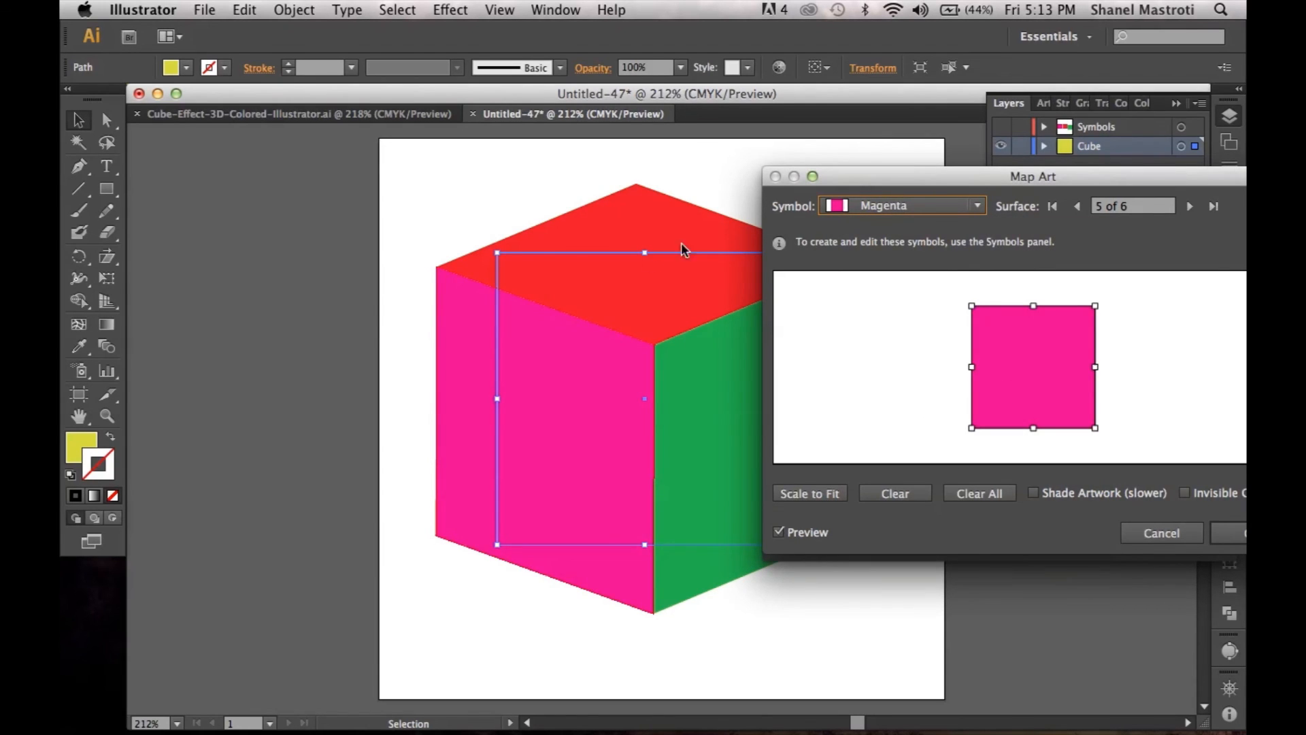
mouse_move(672, 402)
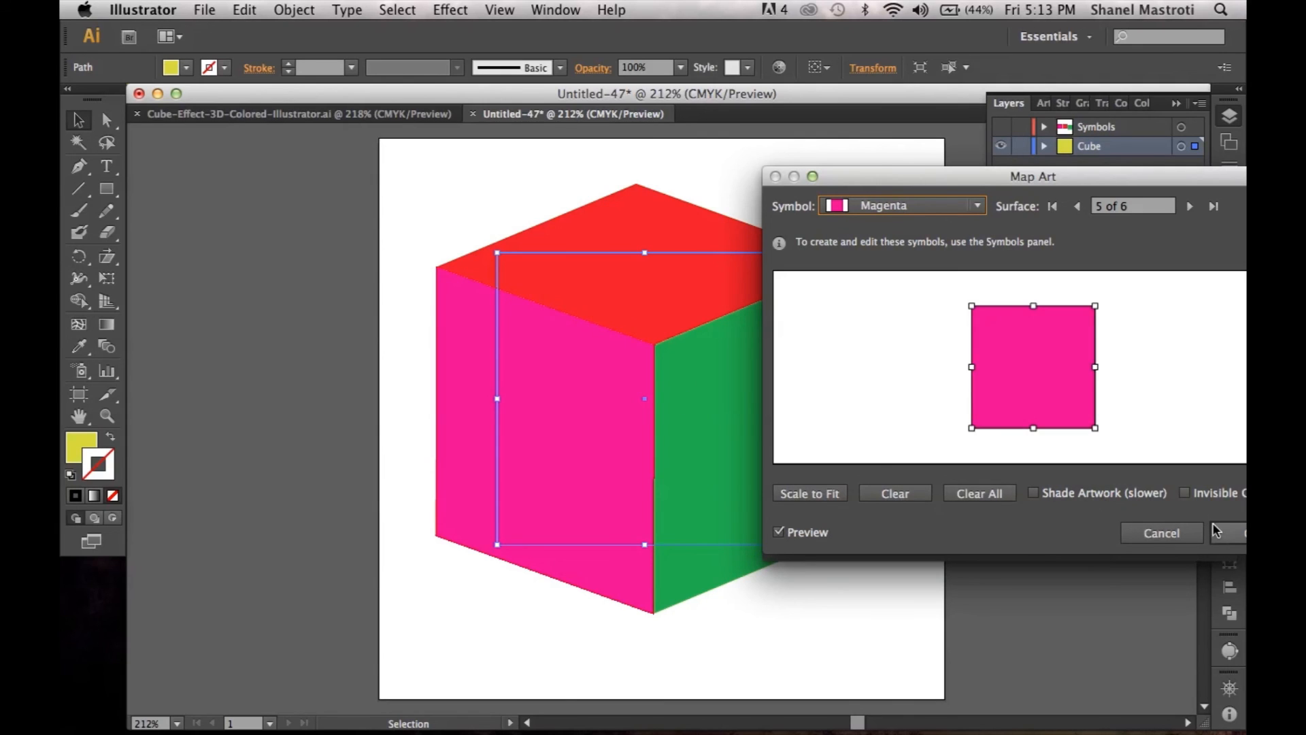
- Confirm the face mappings and apply the 3D Extrude & Bevel effect to the cube
left_click(1161, 533)
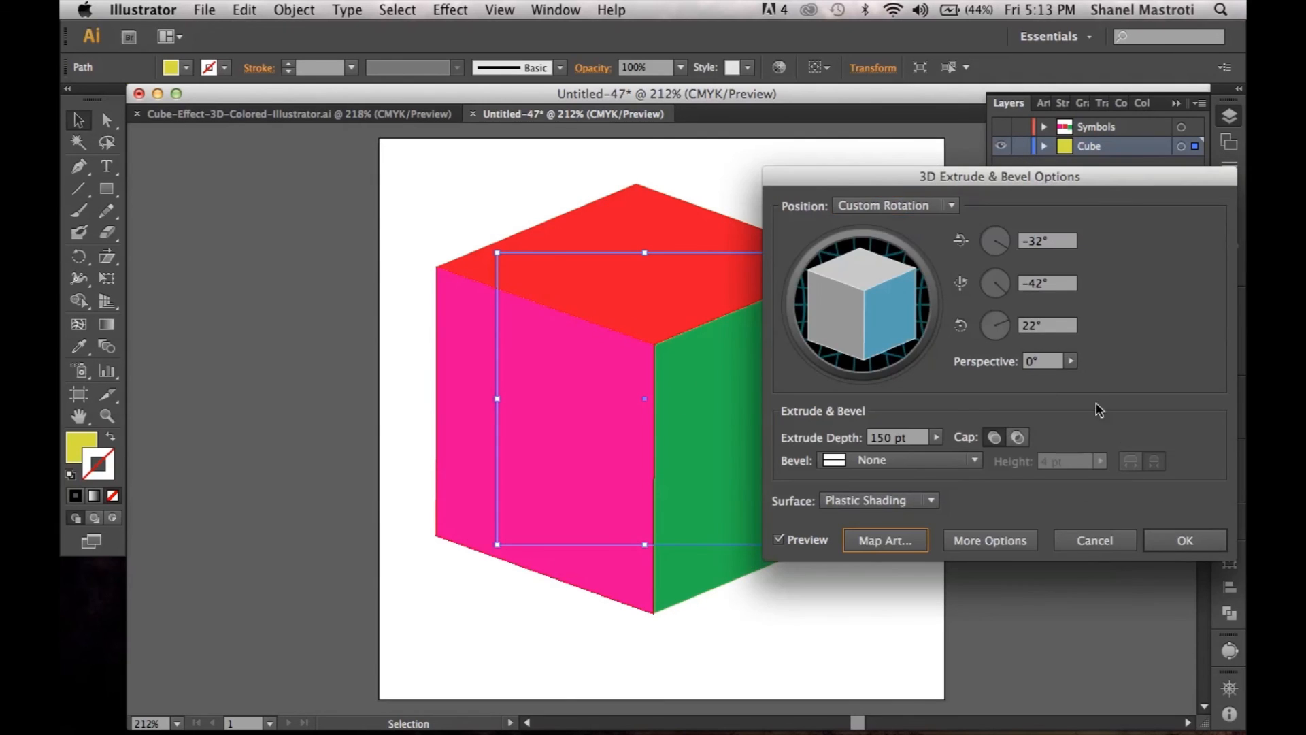
mouse_move(1161, 499)
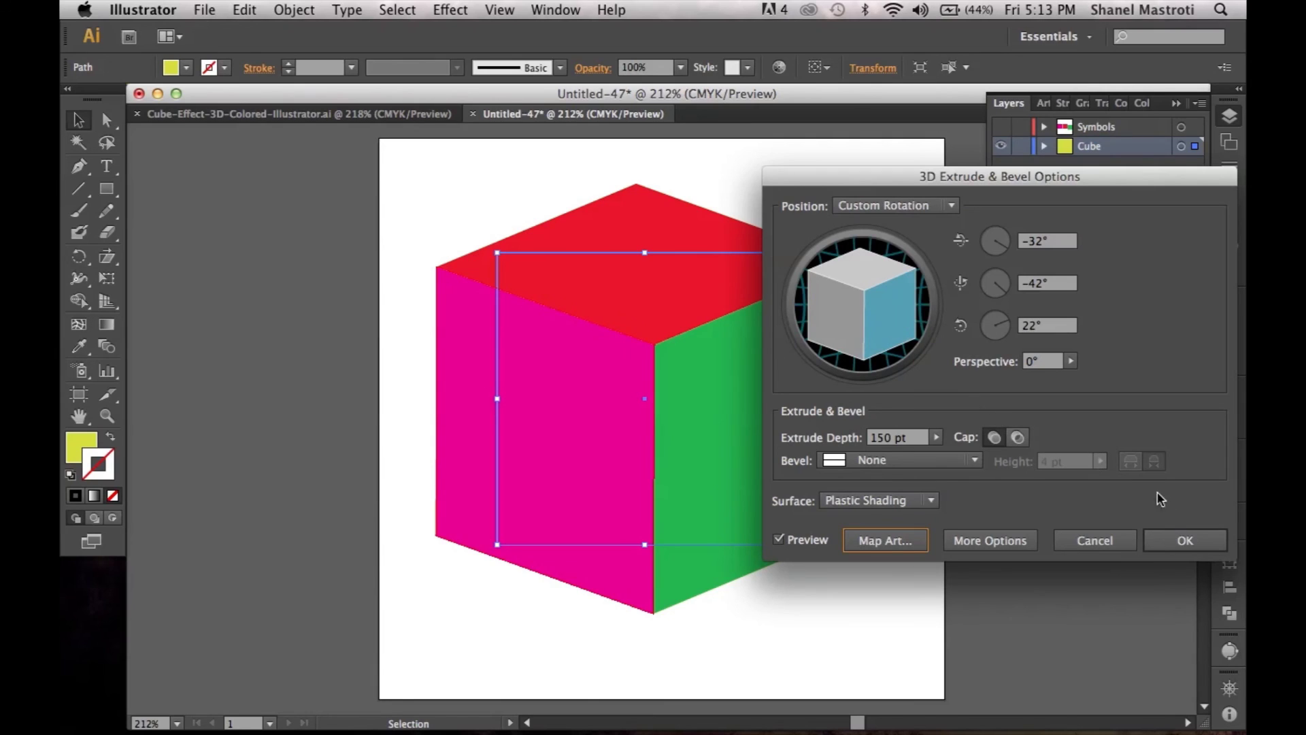
left_click(1185, 540)
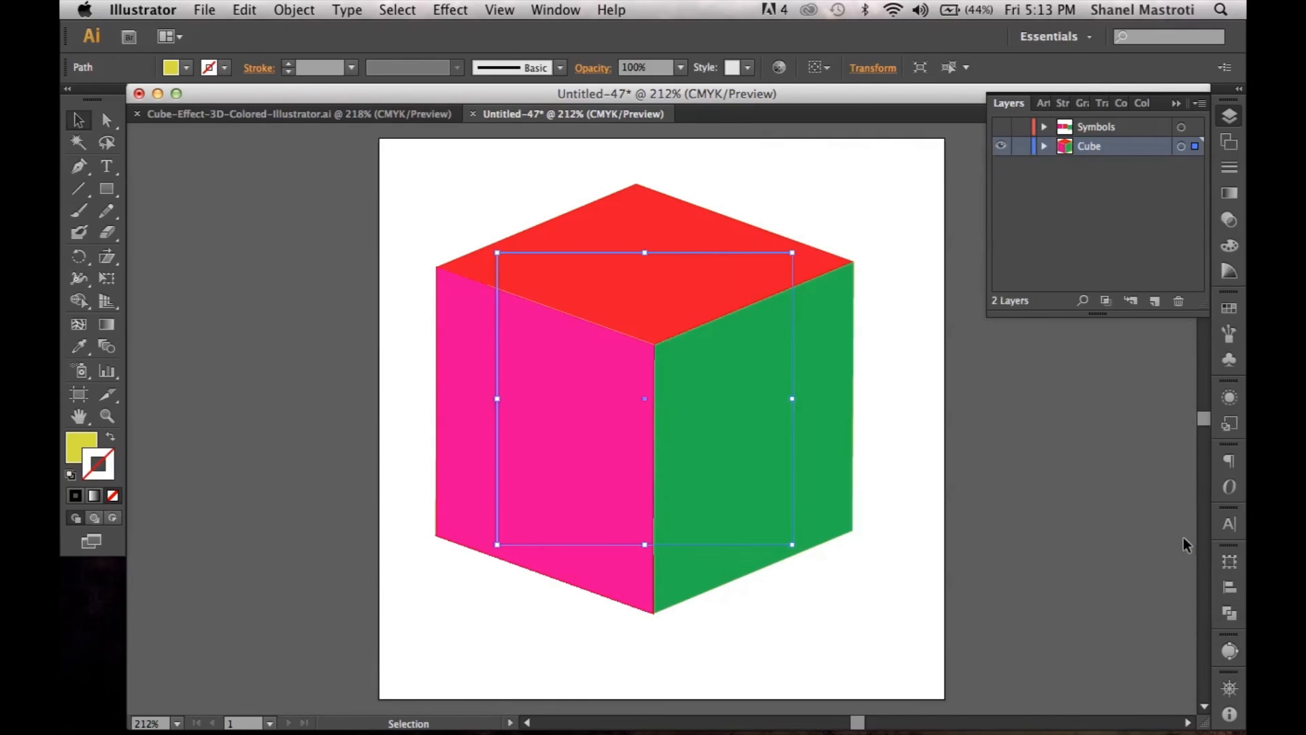
mouse_move(597, 500)
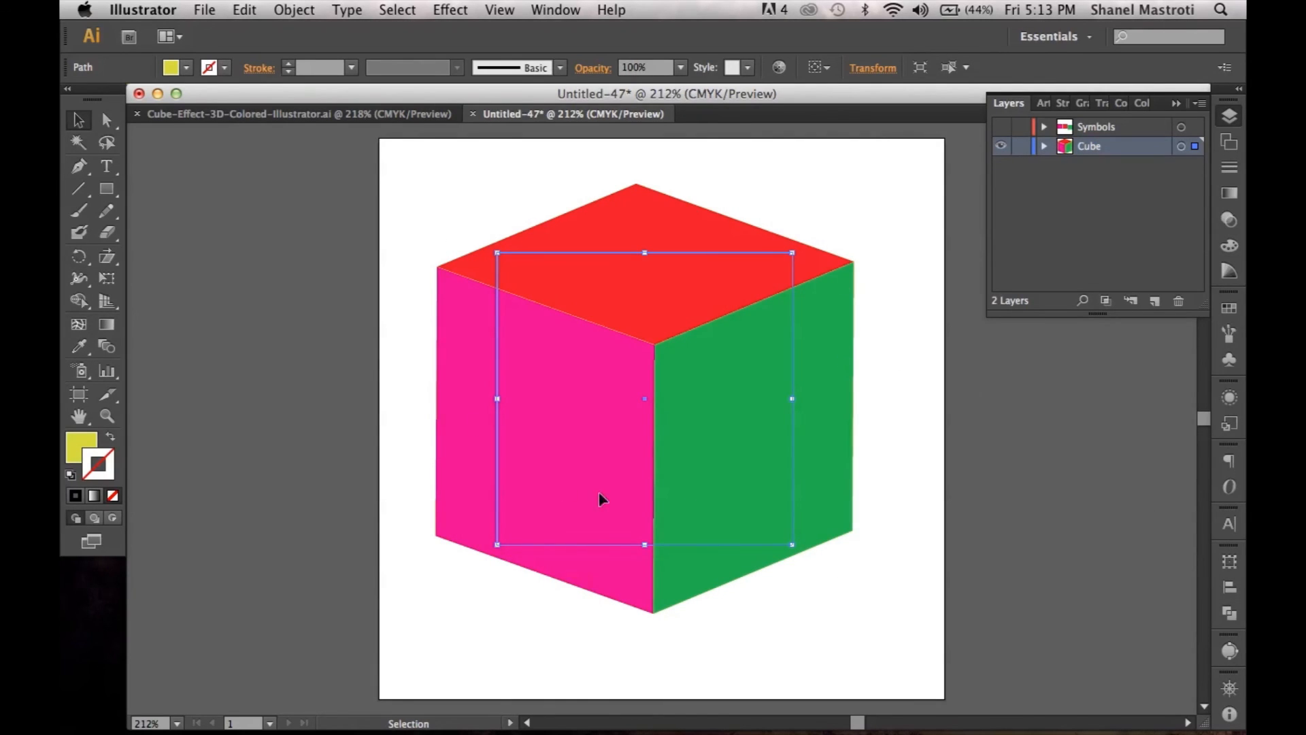
mouse_move(898, 237)
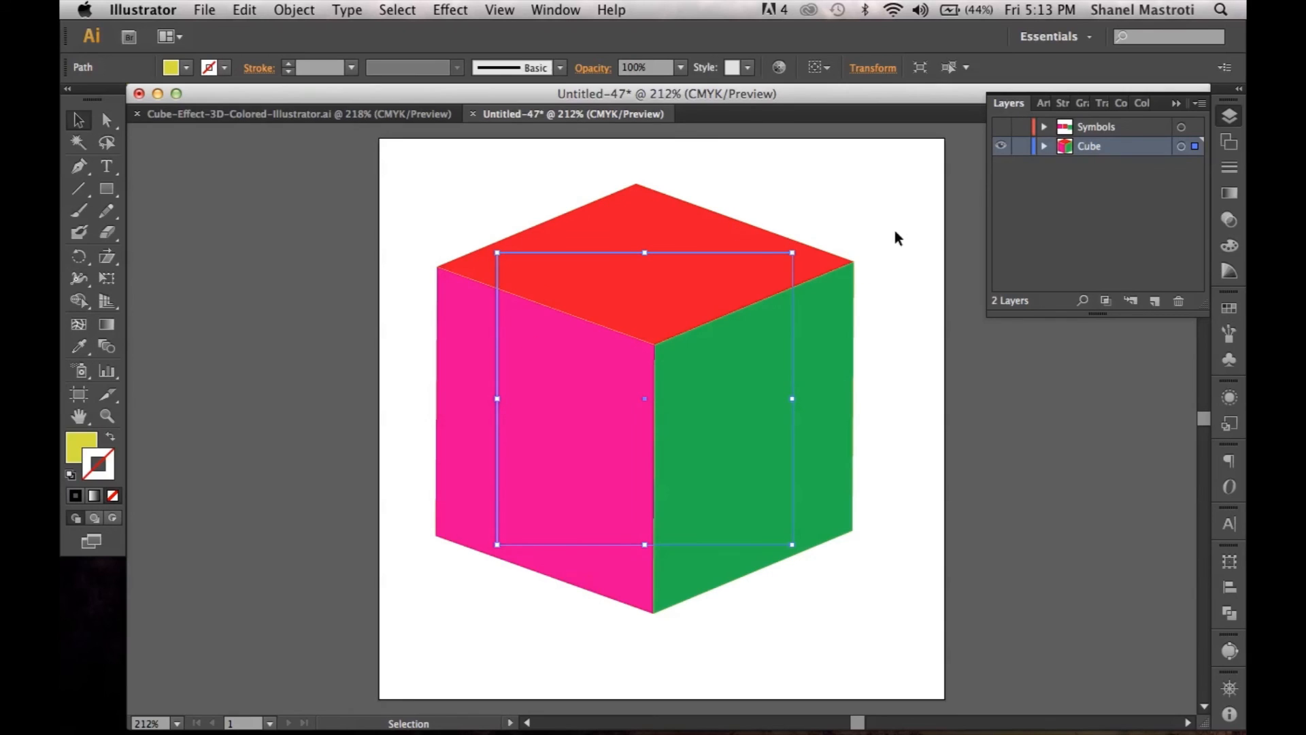
mouse_move(864, 232)
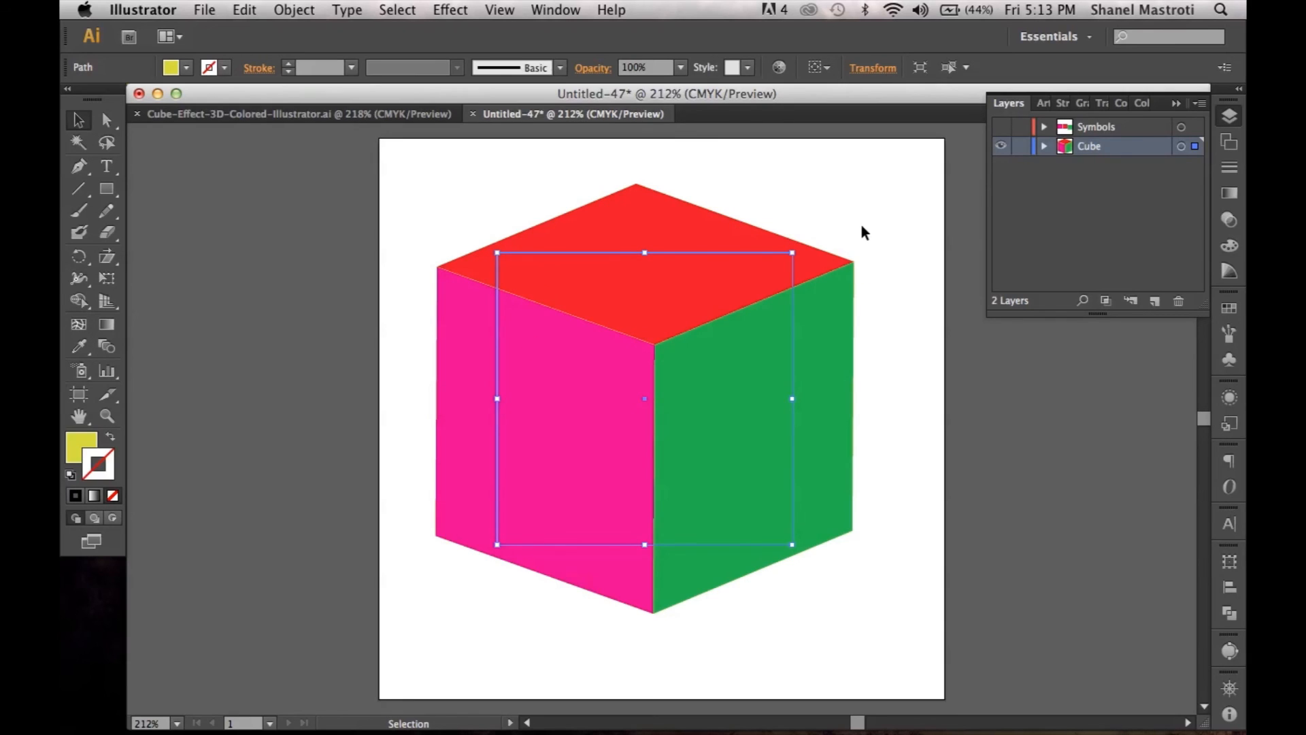